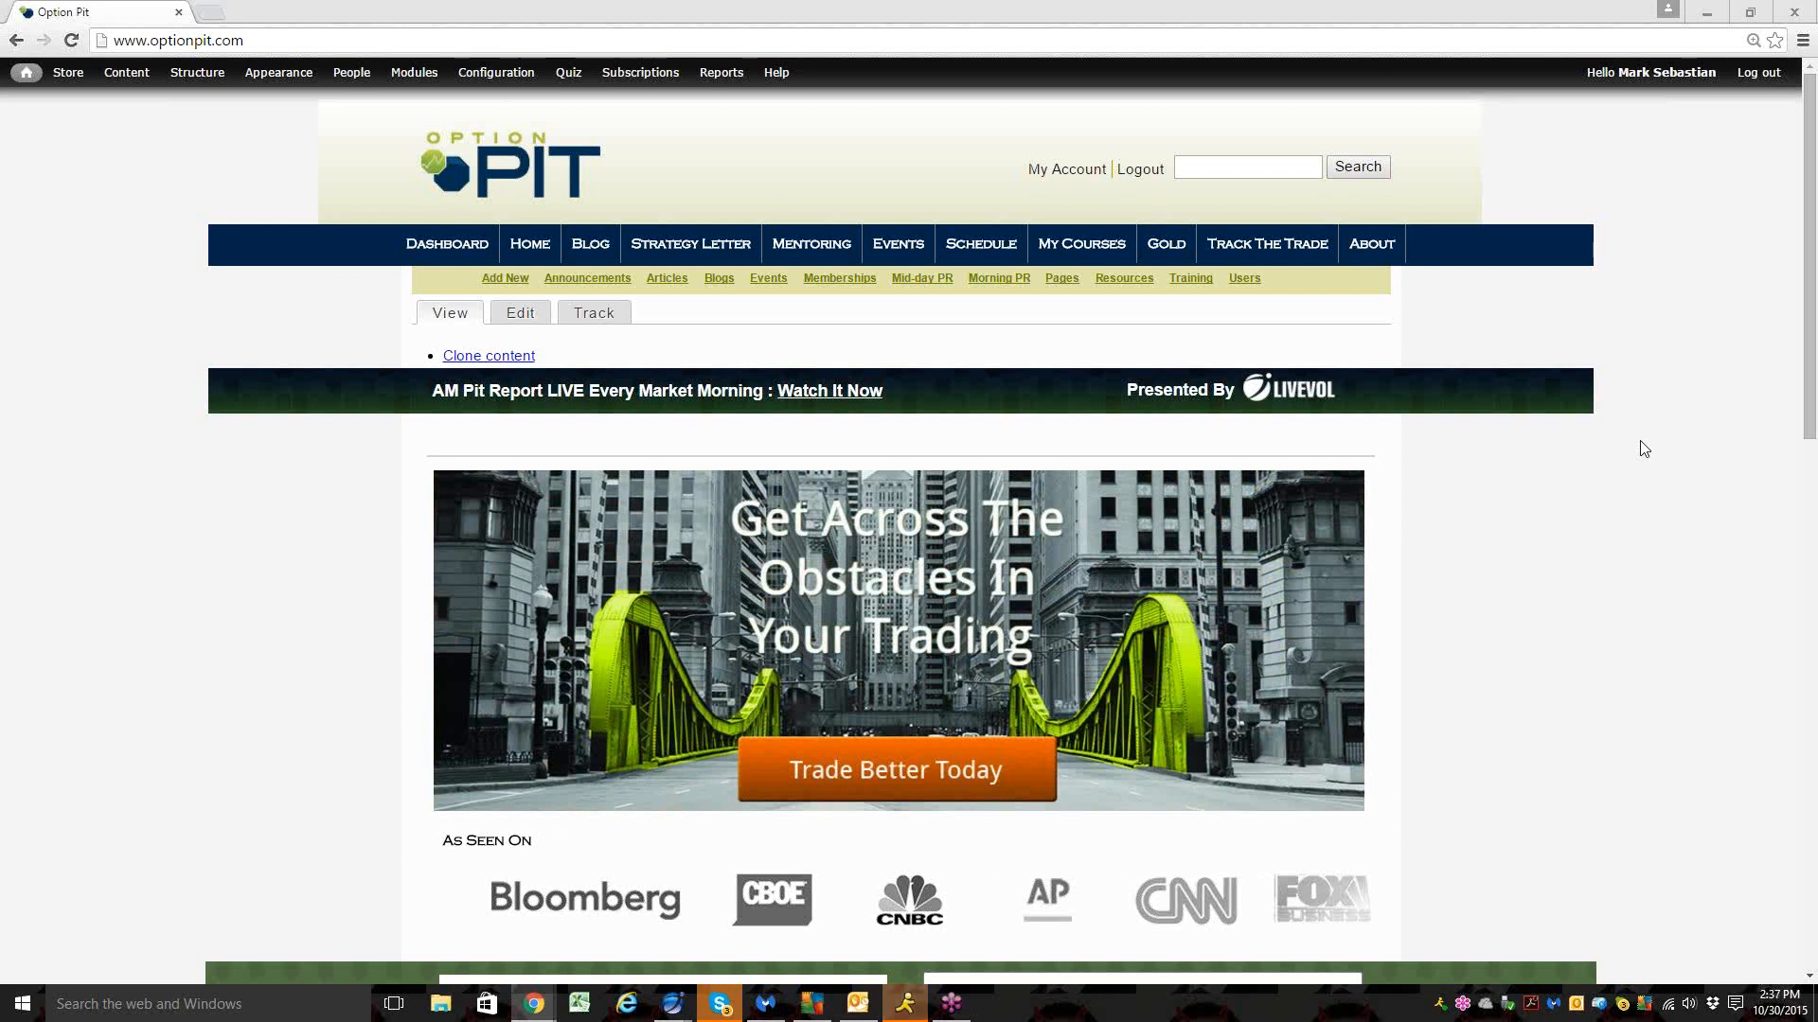
mouse_move(1556, 180)
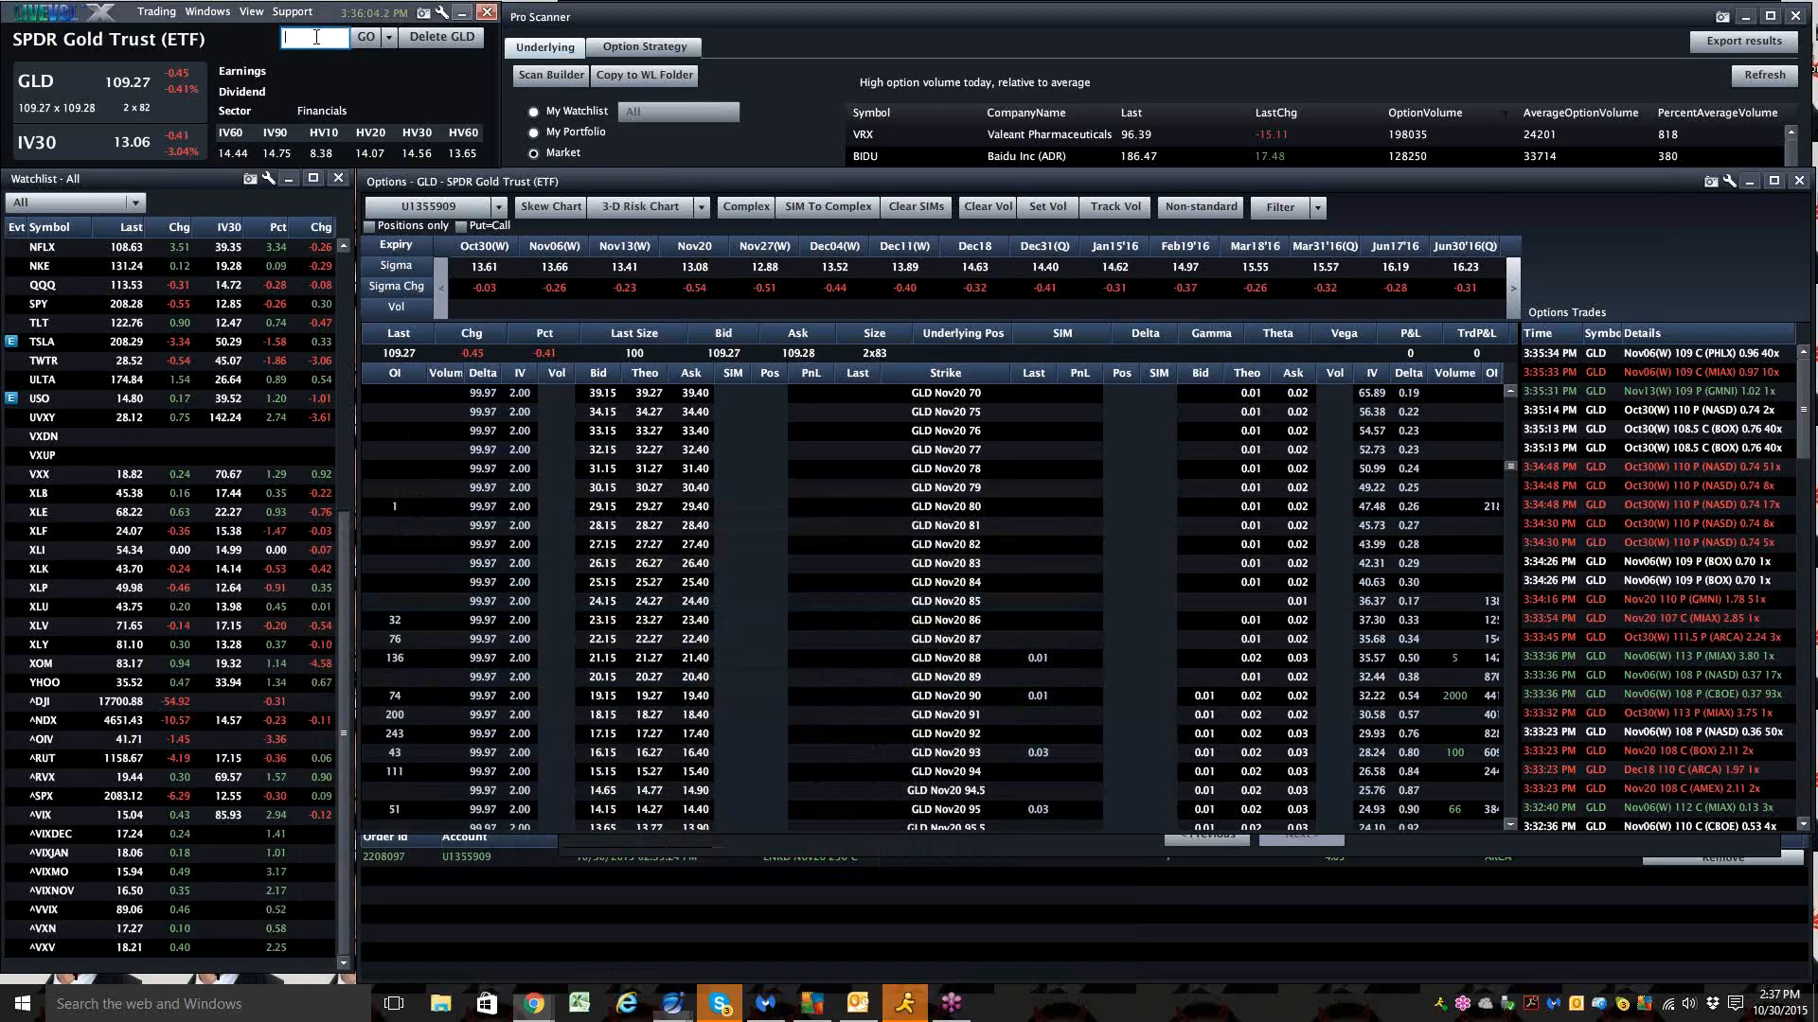
Open the GLD chart from the View menu and extend its range to two years
click(250, 11)
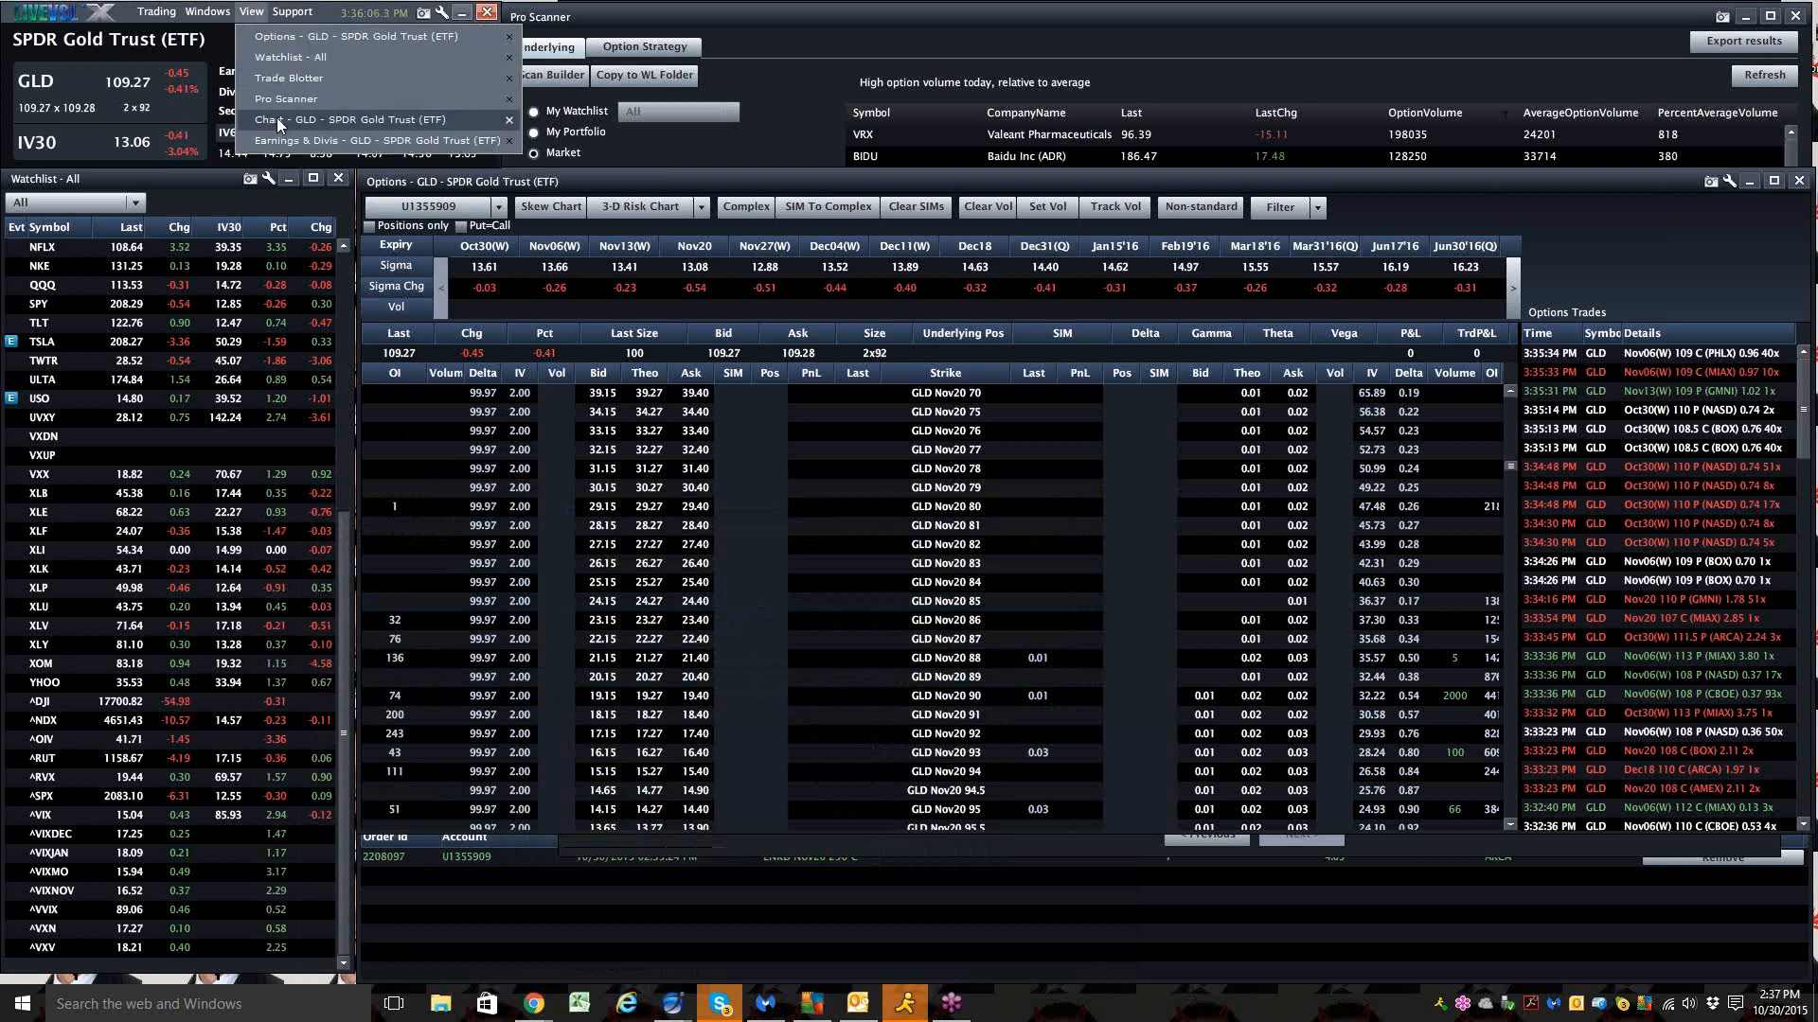
click(336, 118)
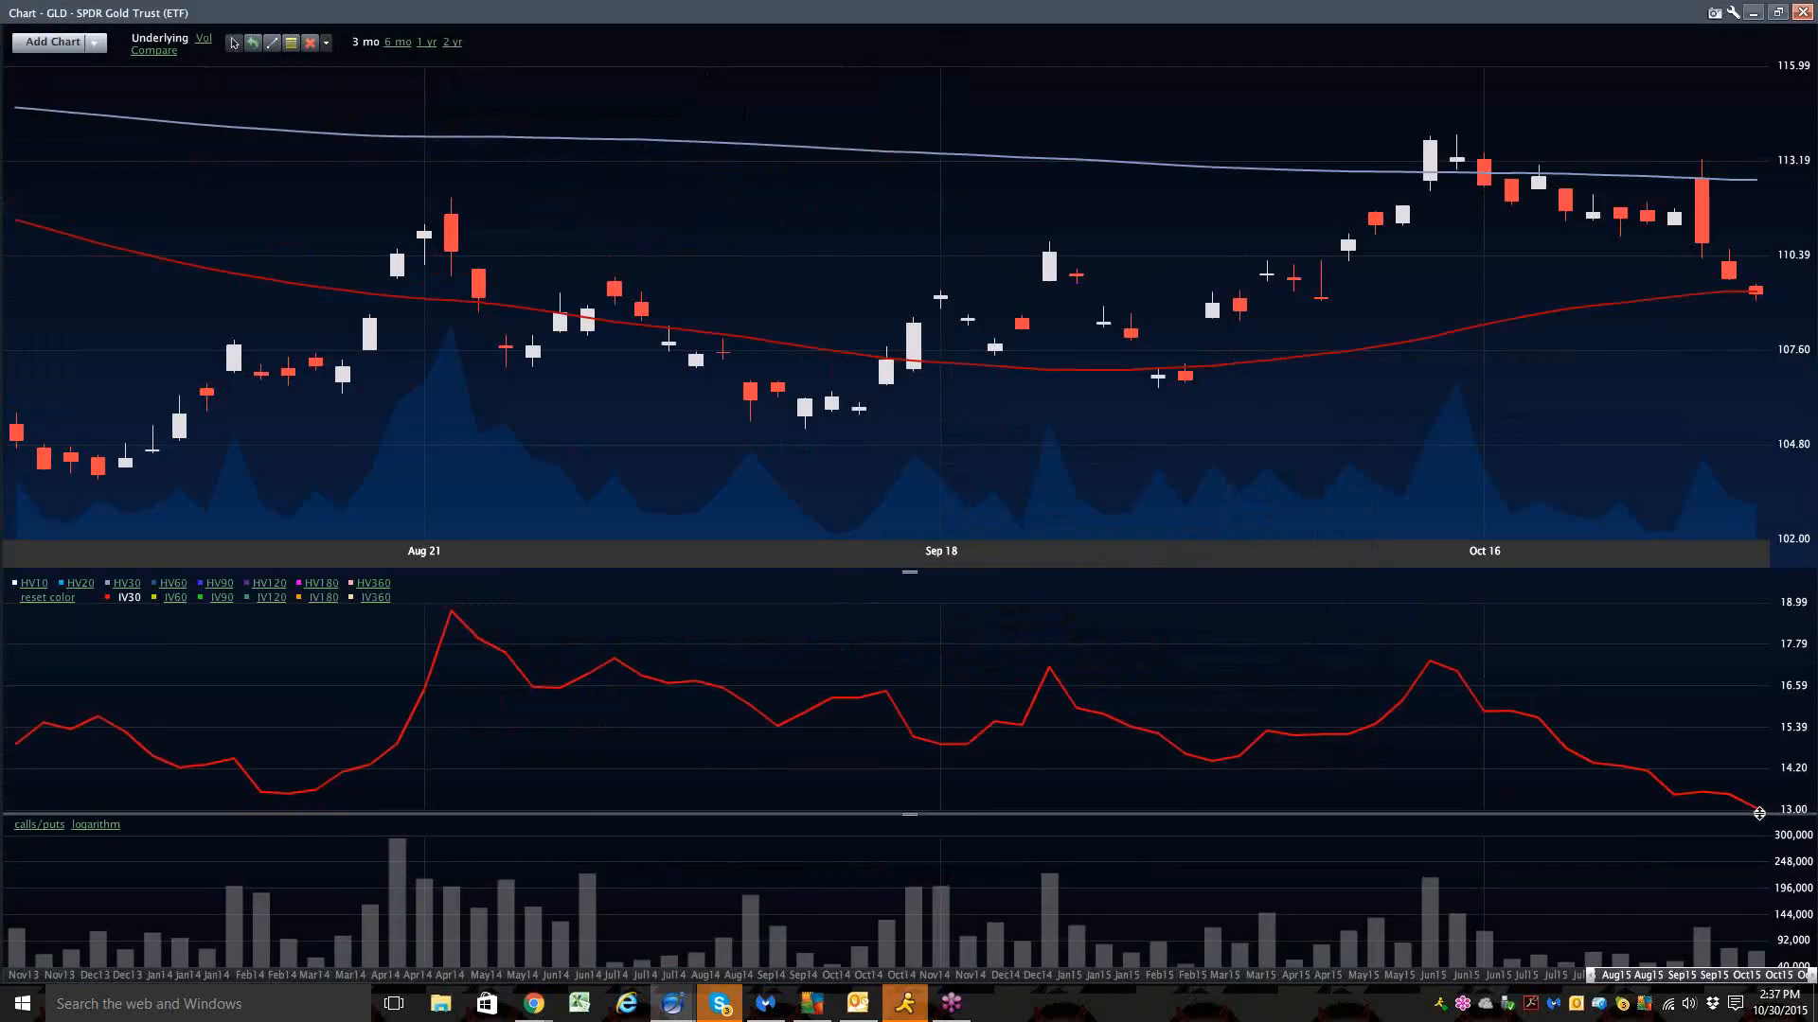
click(429, 42)
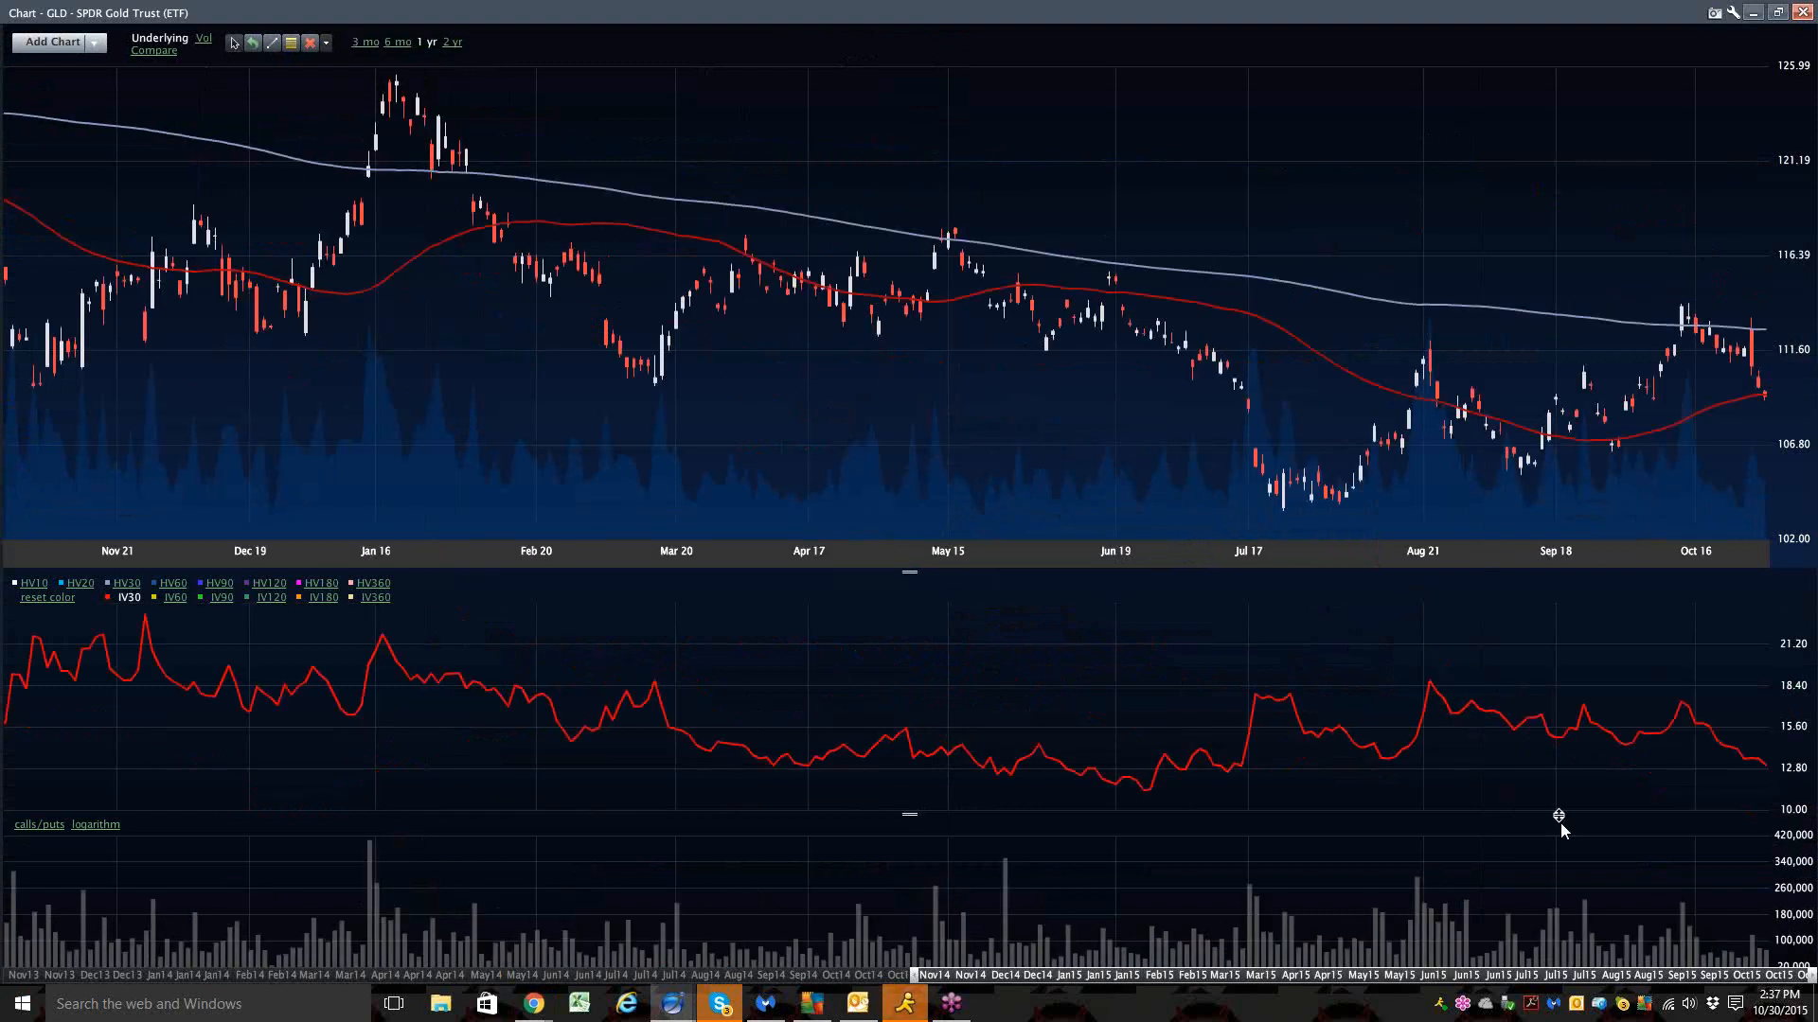
mouse_move(1762, 765)
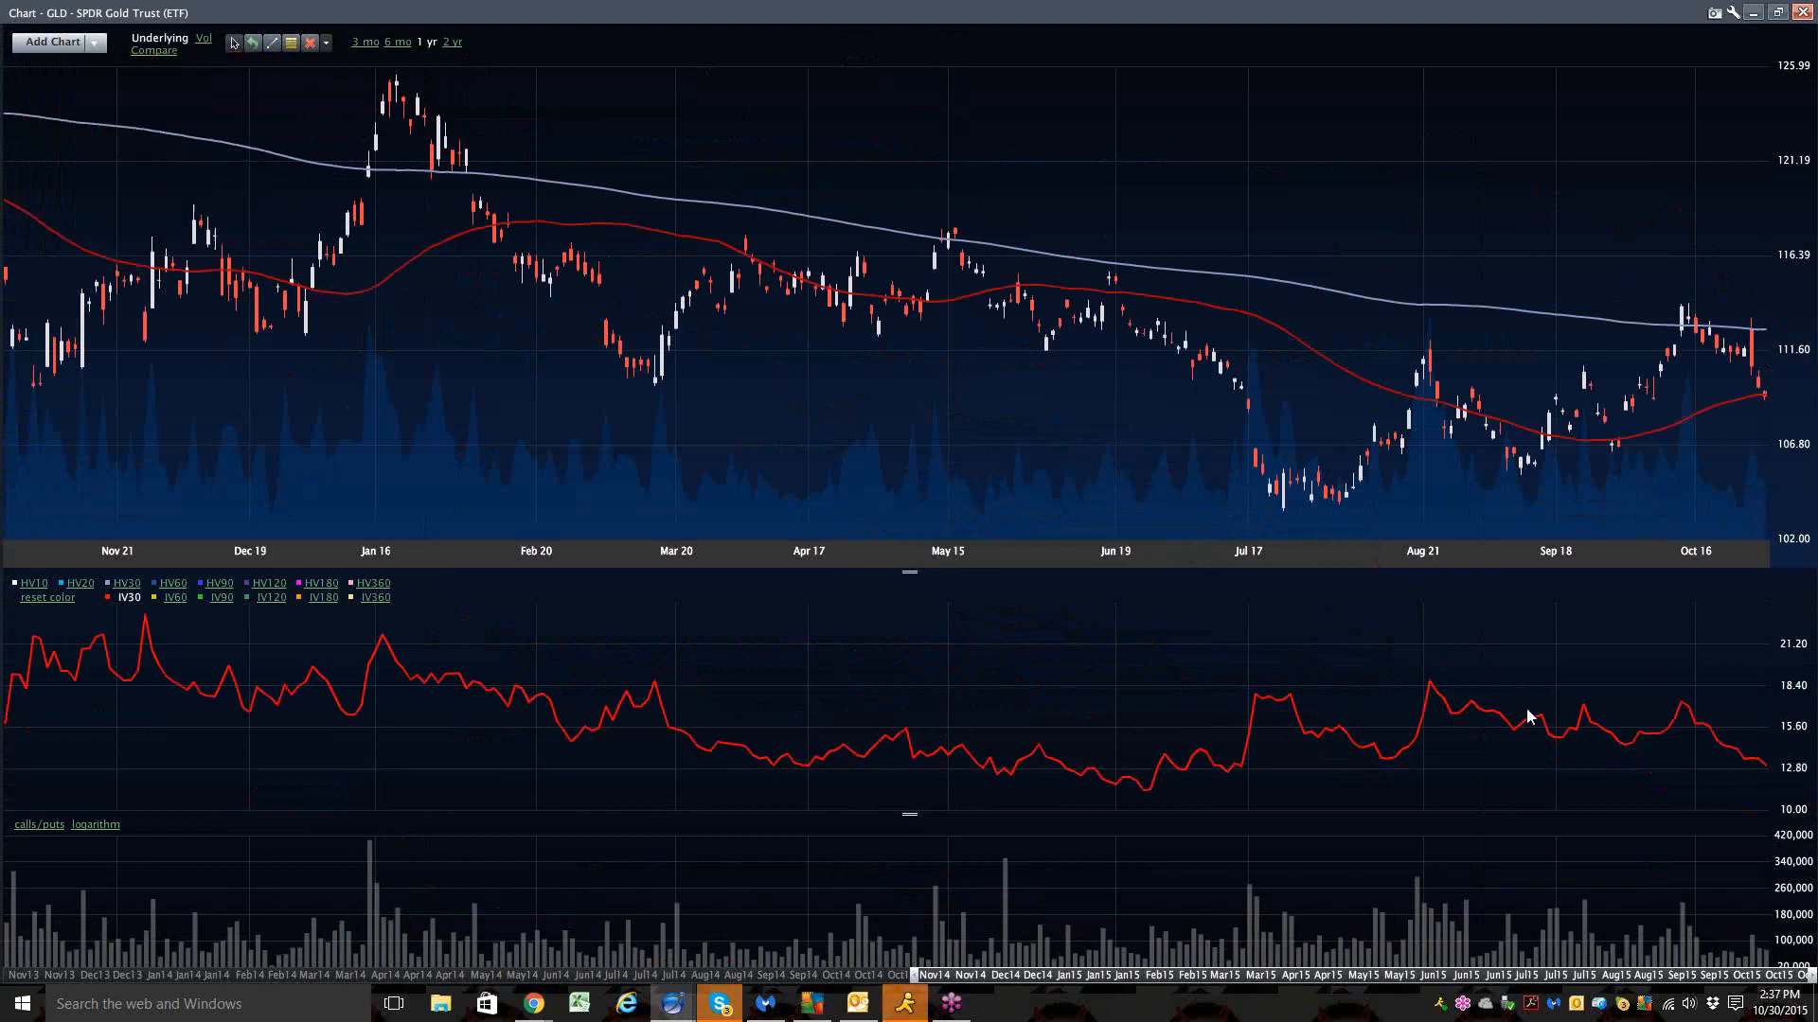
click(452, 41)
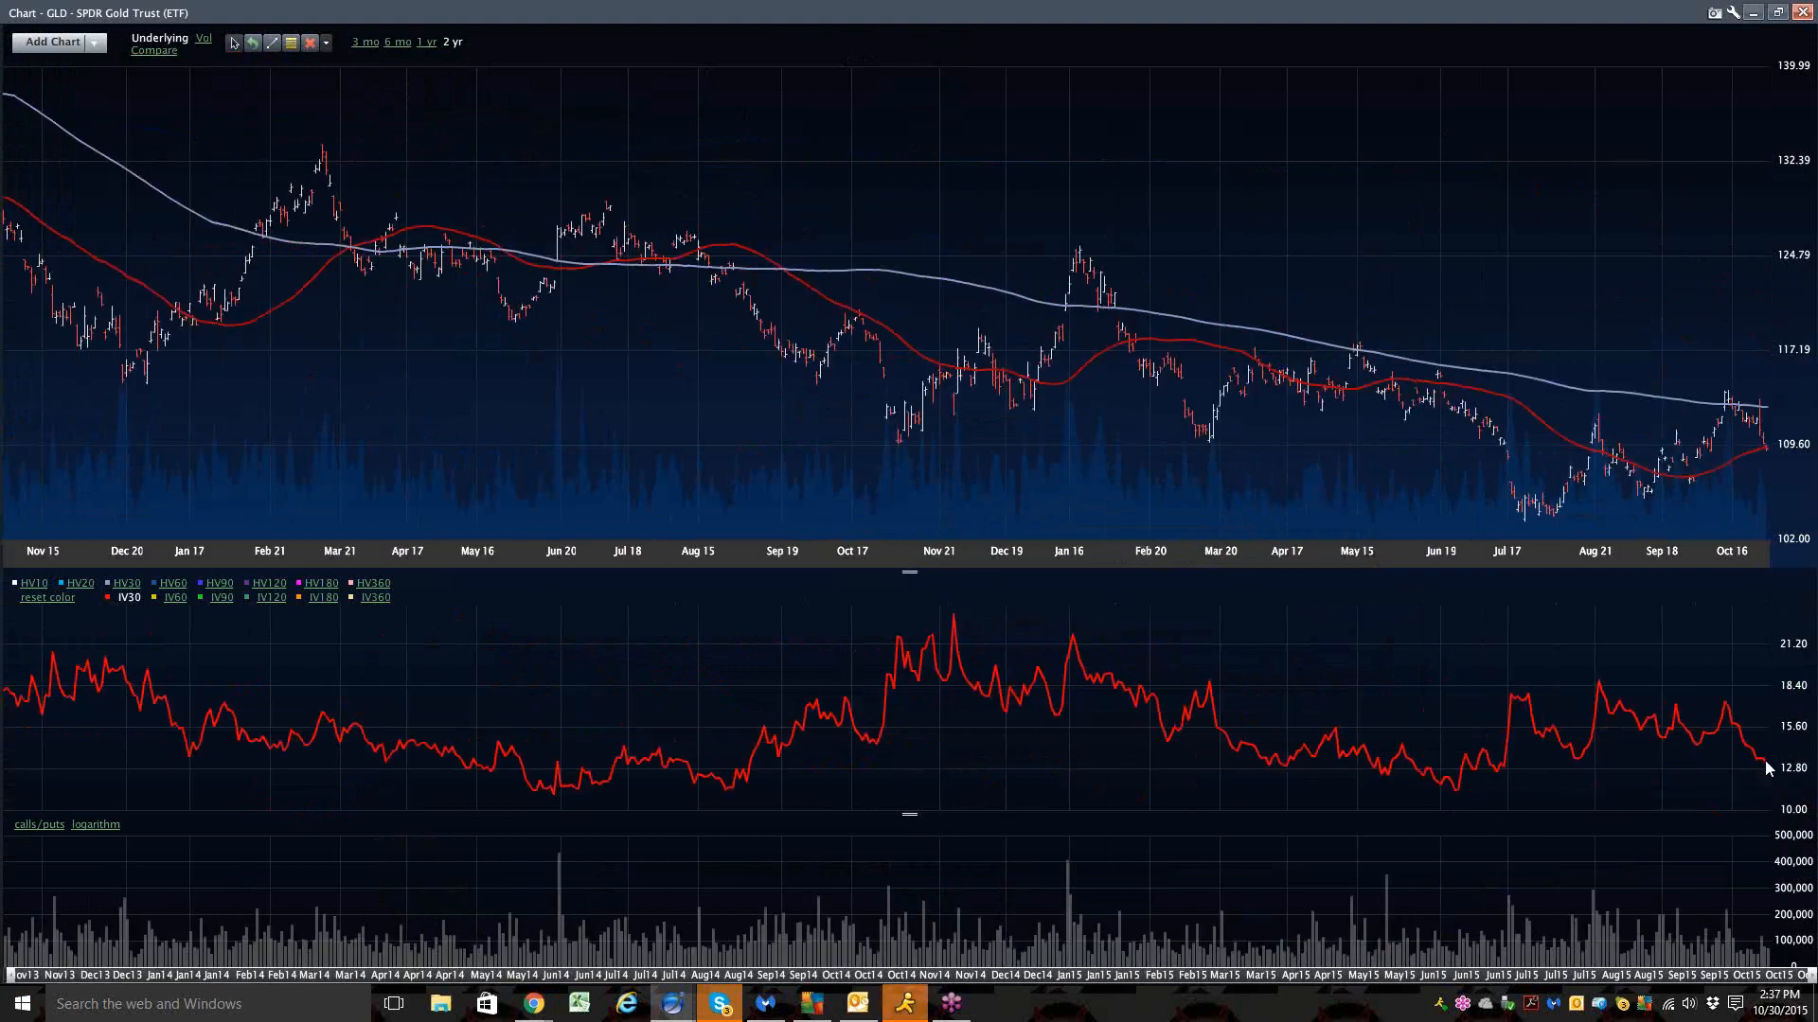
mouse_move(1768, 765)
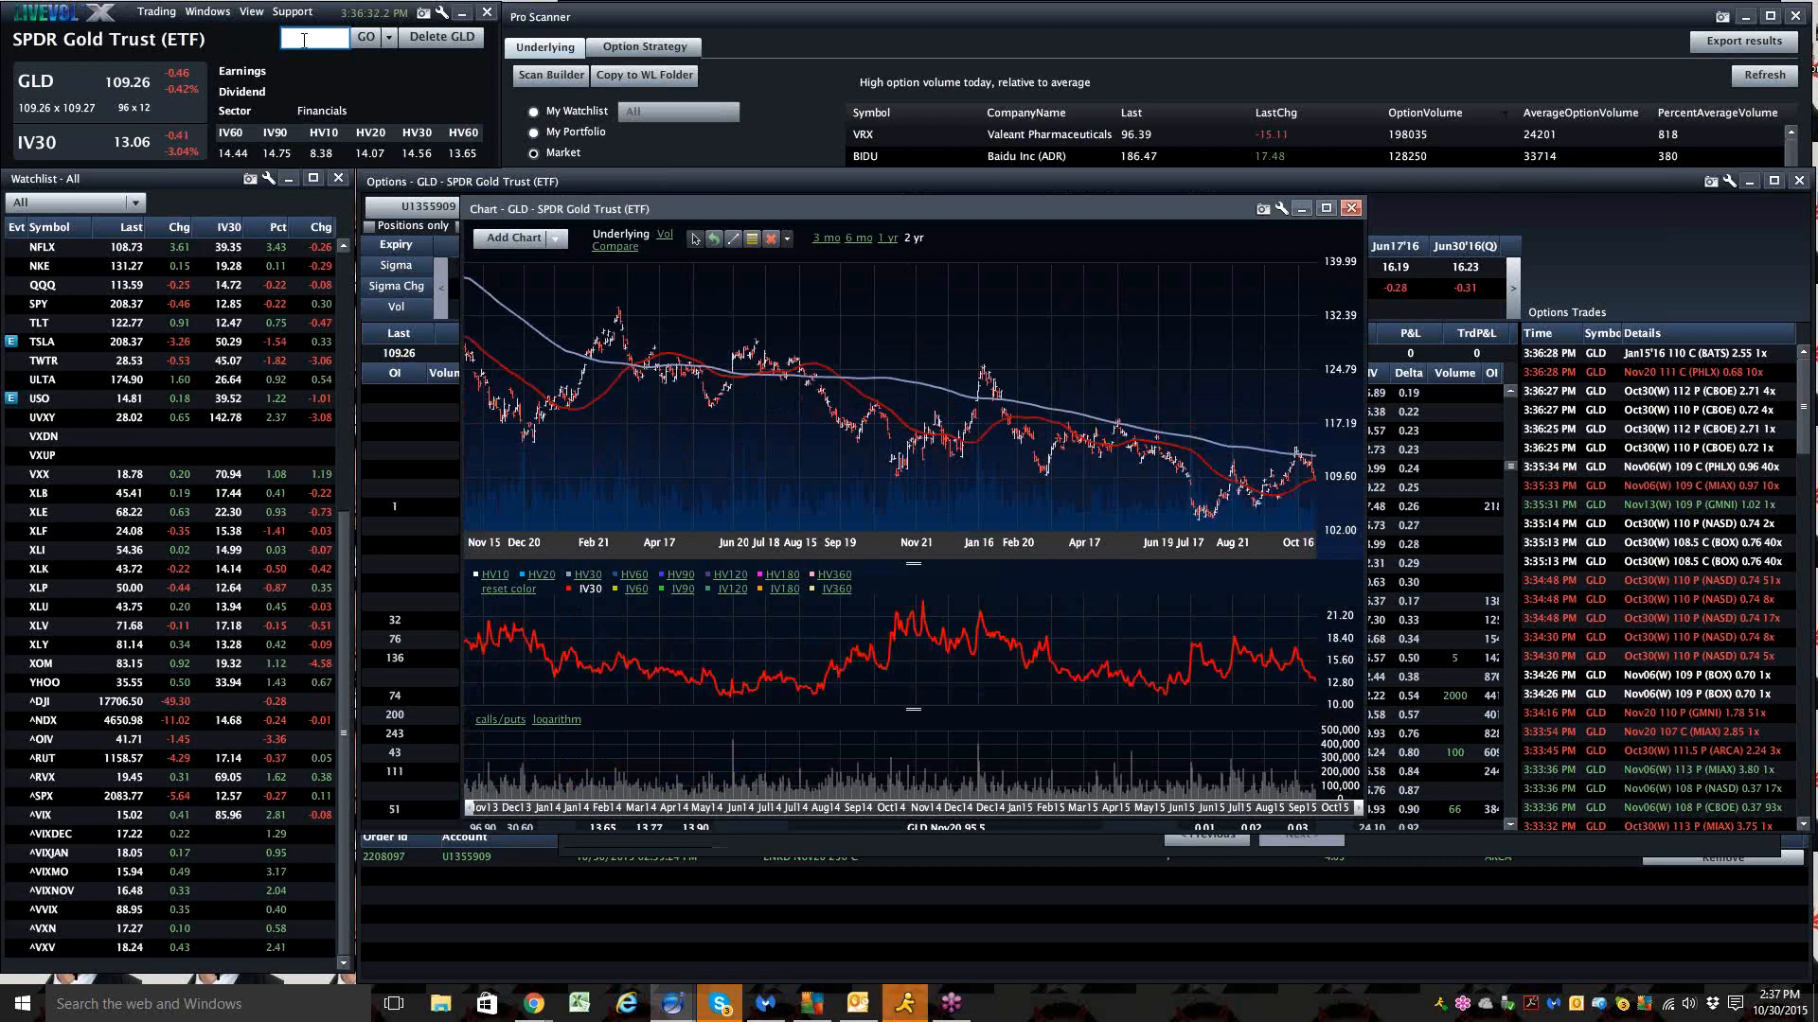
Load the CBOE Gold Volatility Index (GVZ) chart and maximize it to full screen
text(gvz)
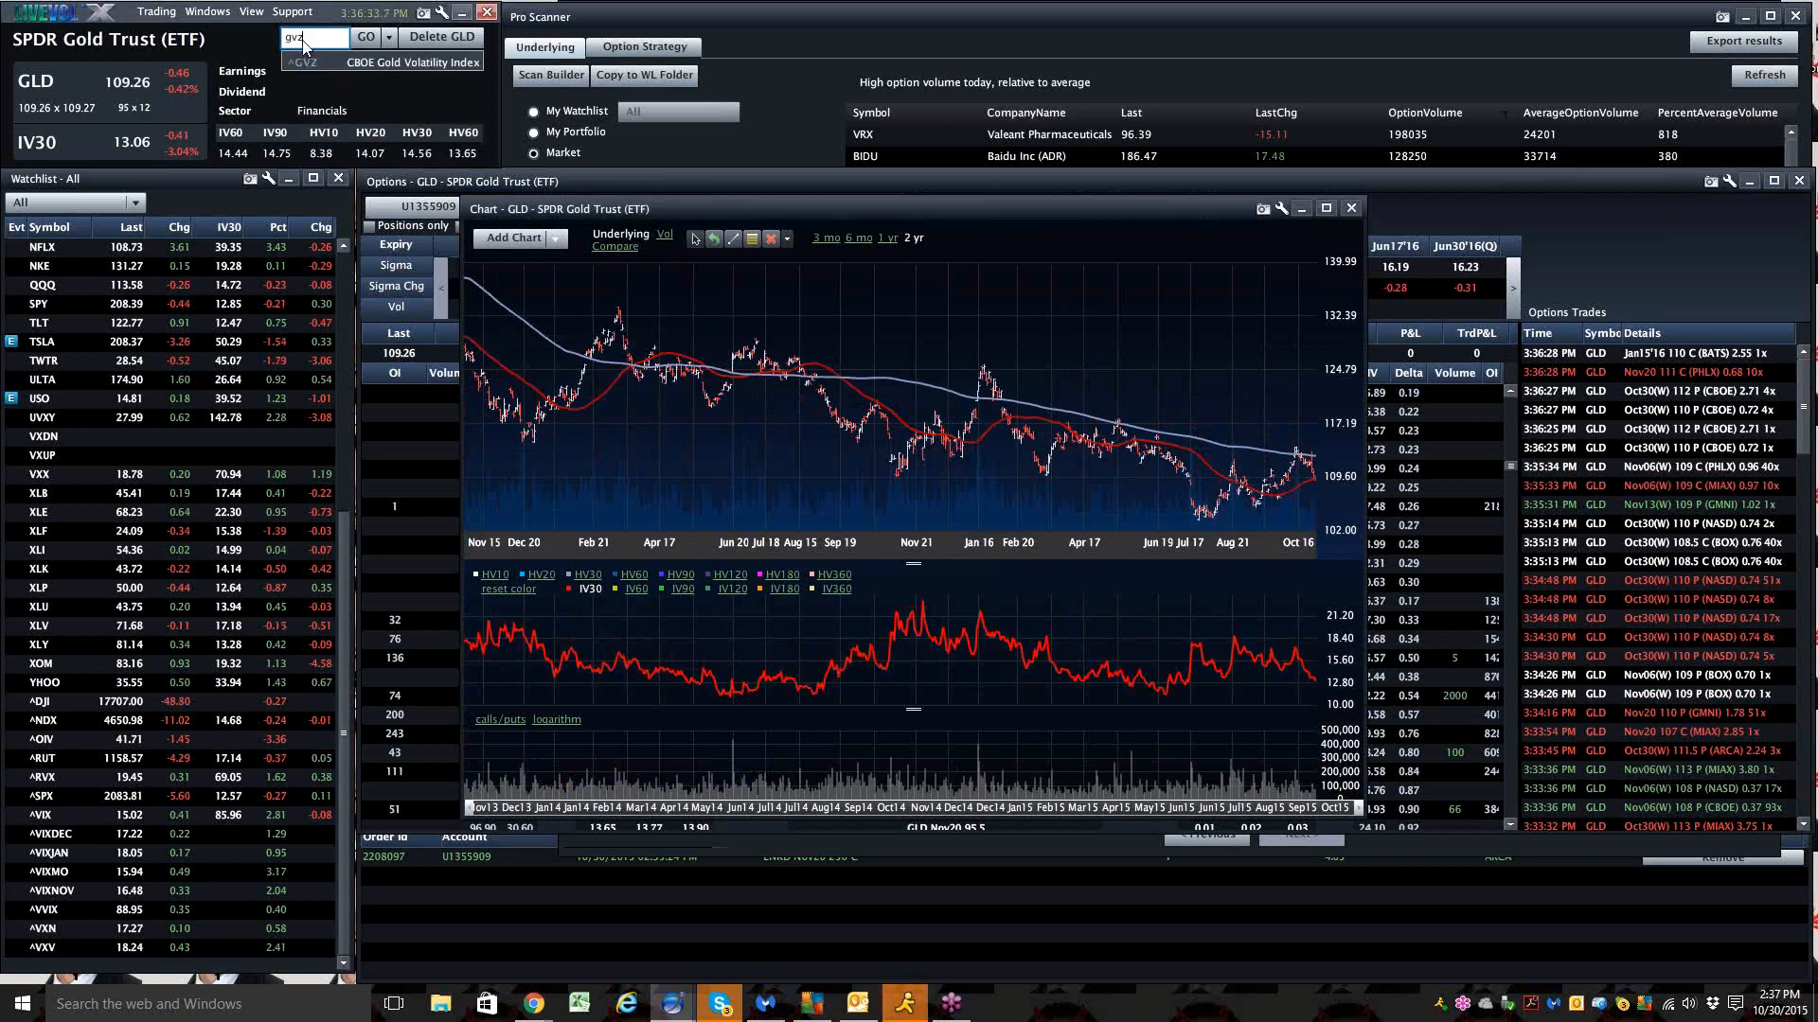
click(364, 36)
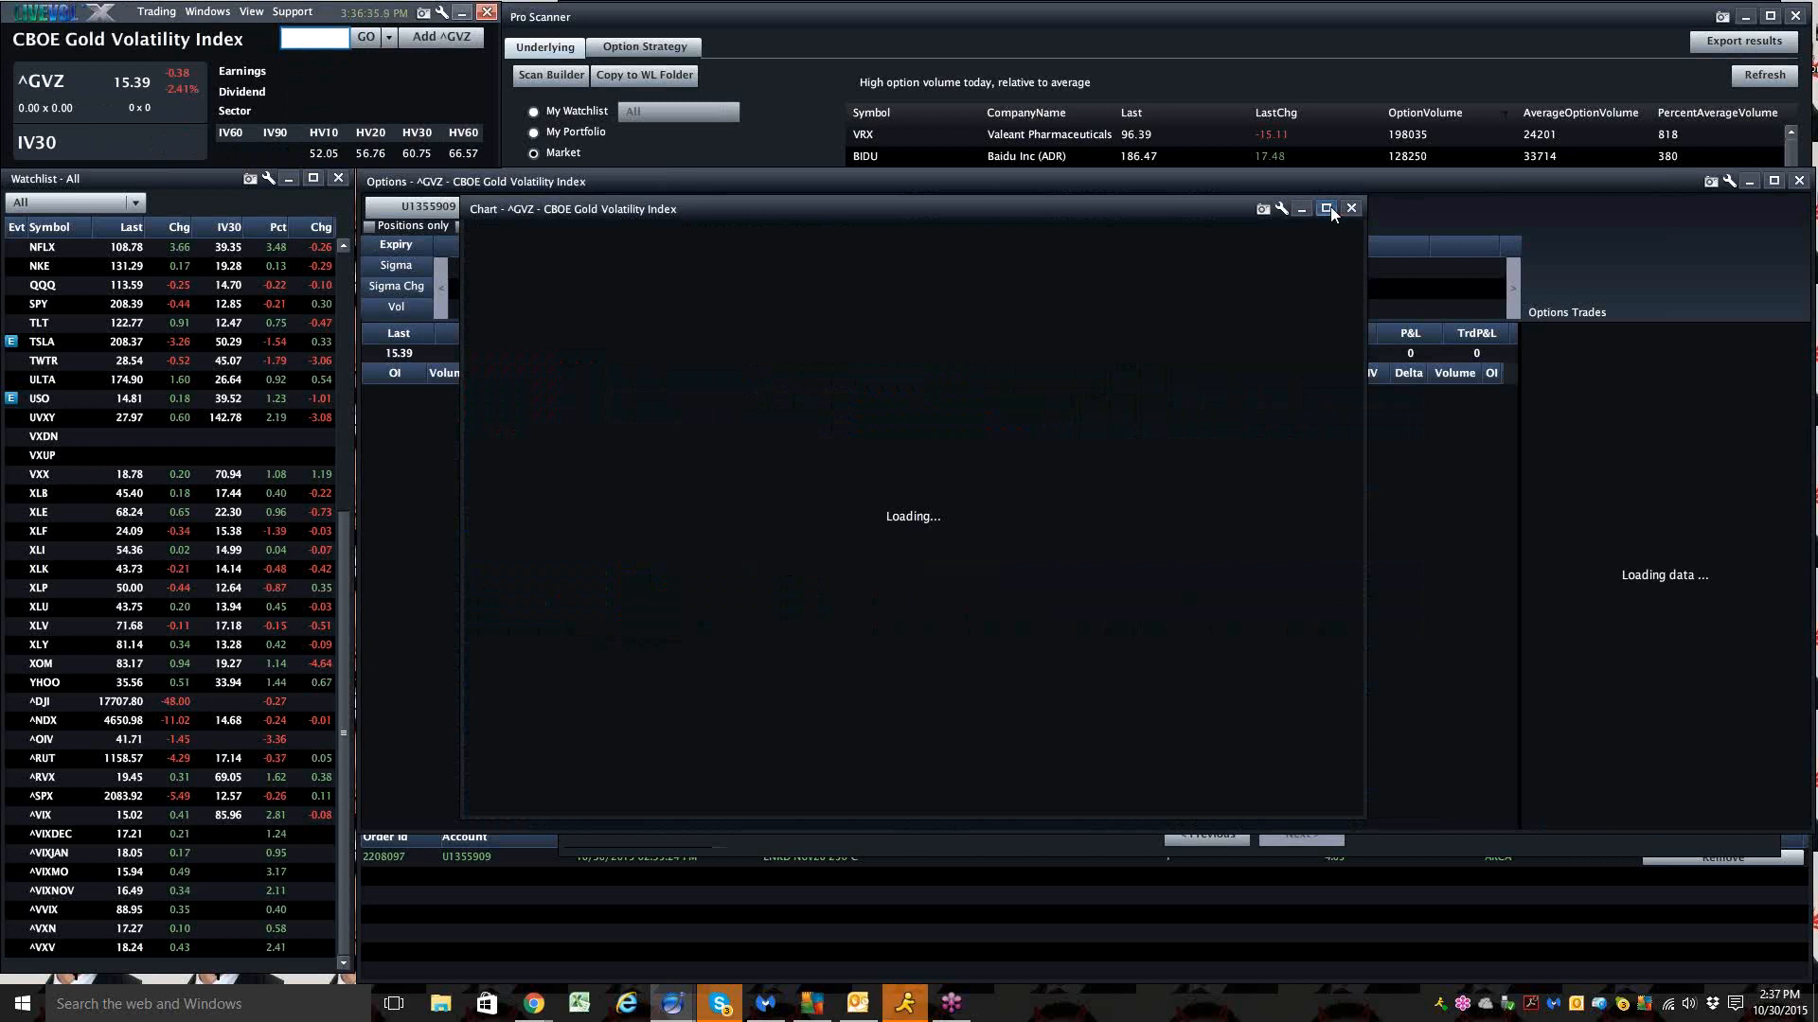
click(1327, 208)
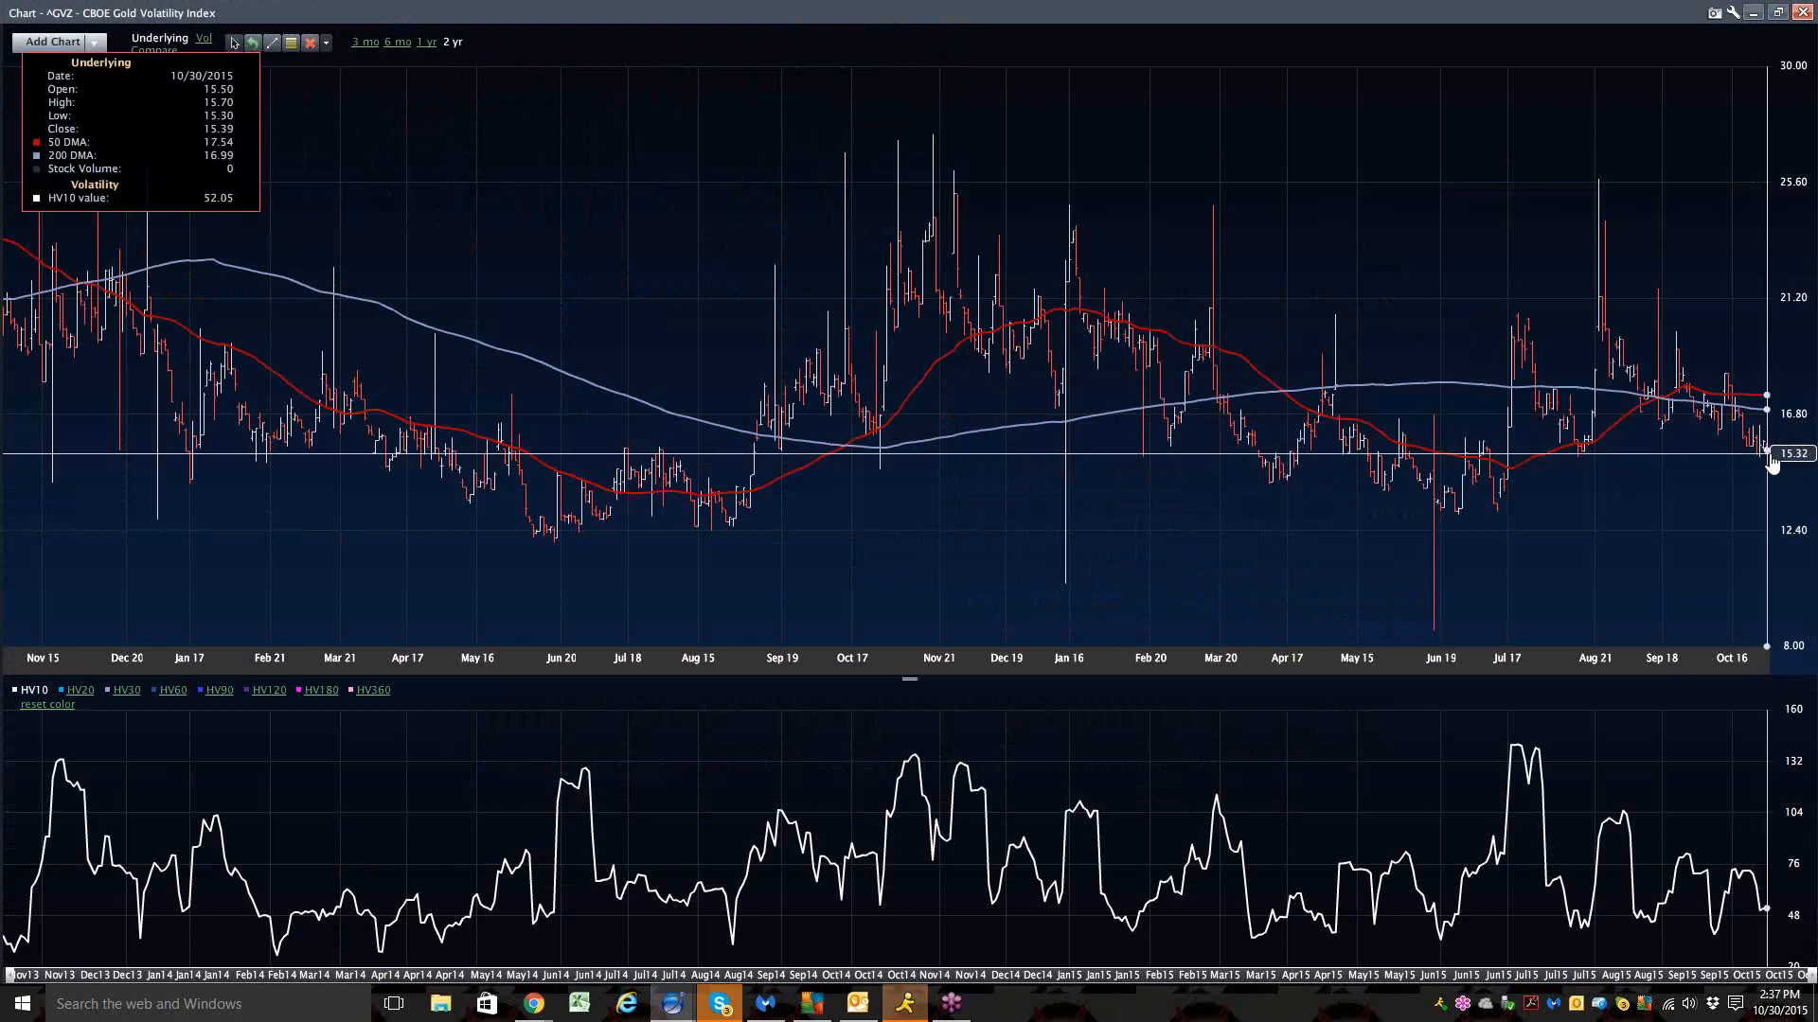
mouse_move(1772, 458)
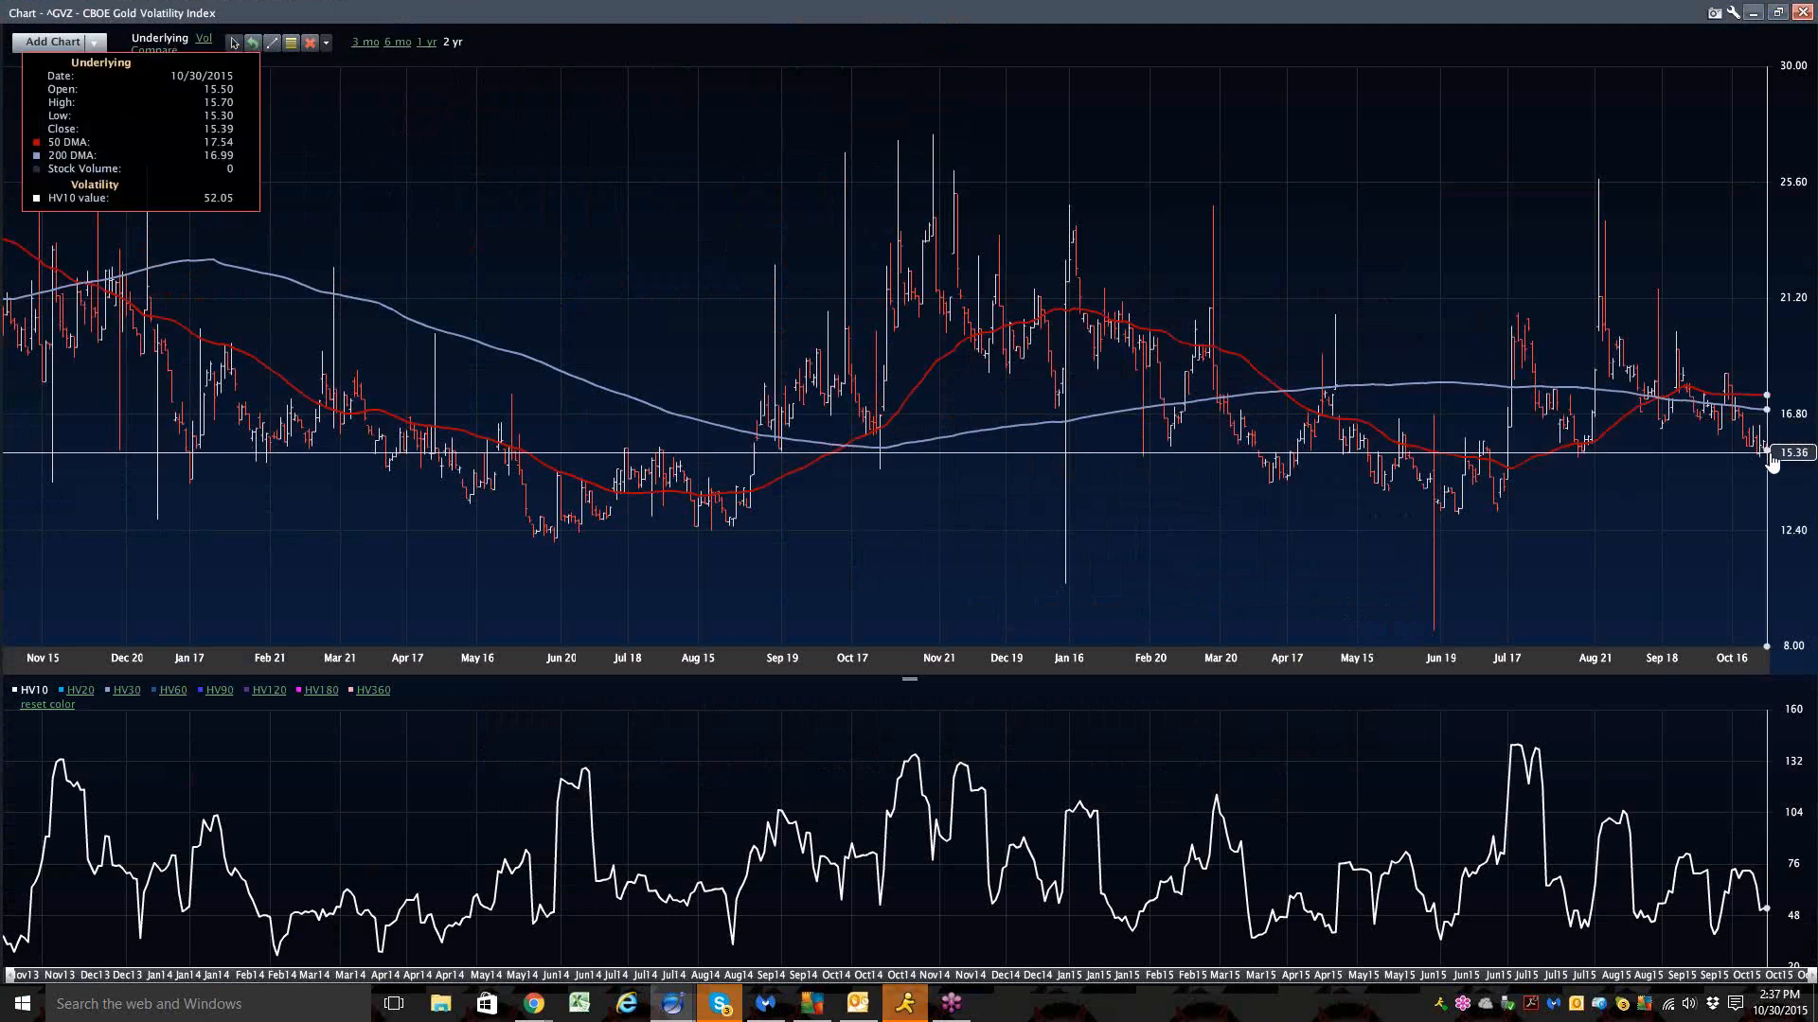
mouse_move(1773, 501)
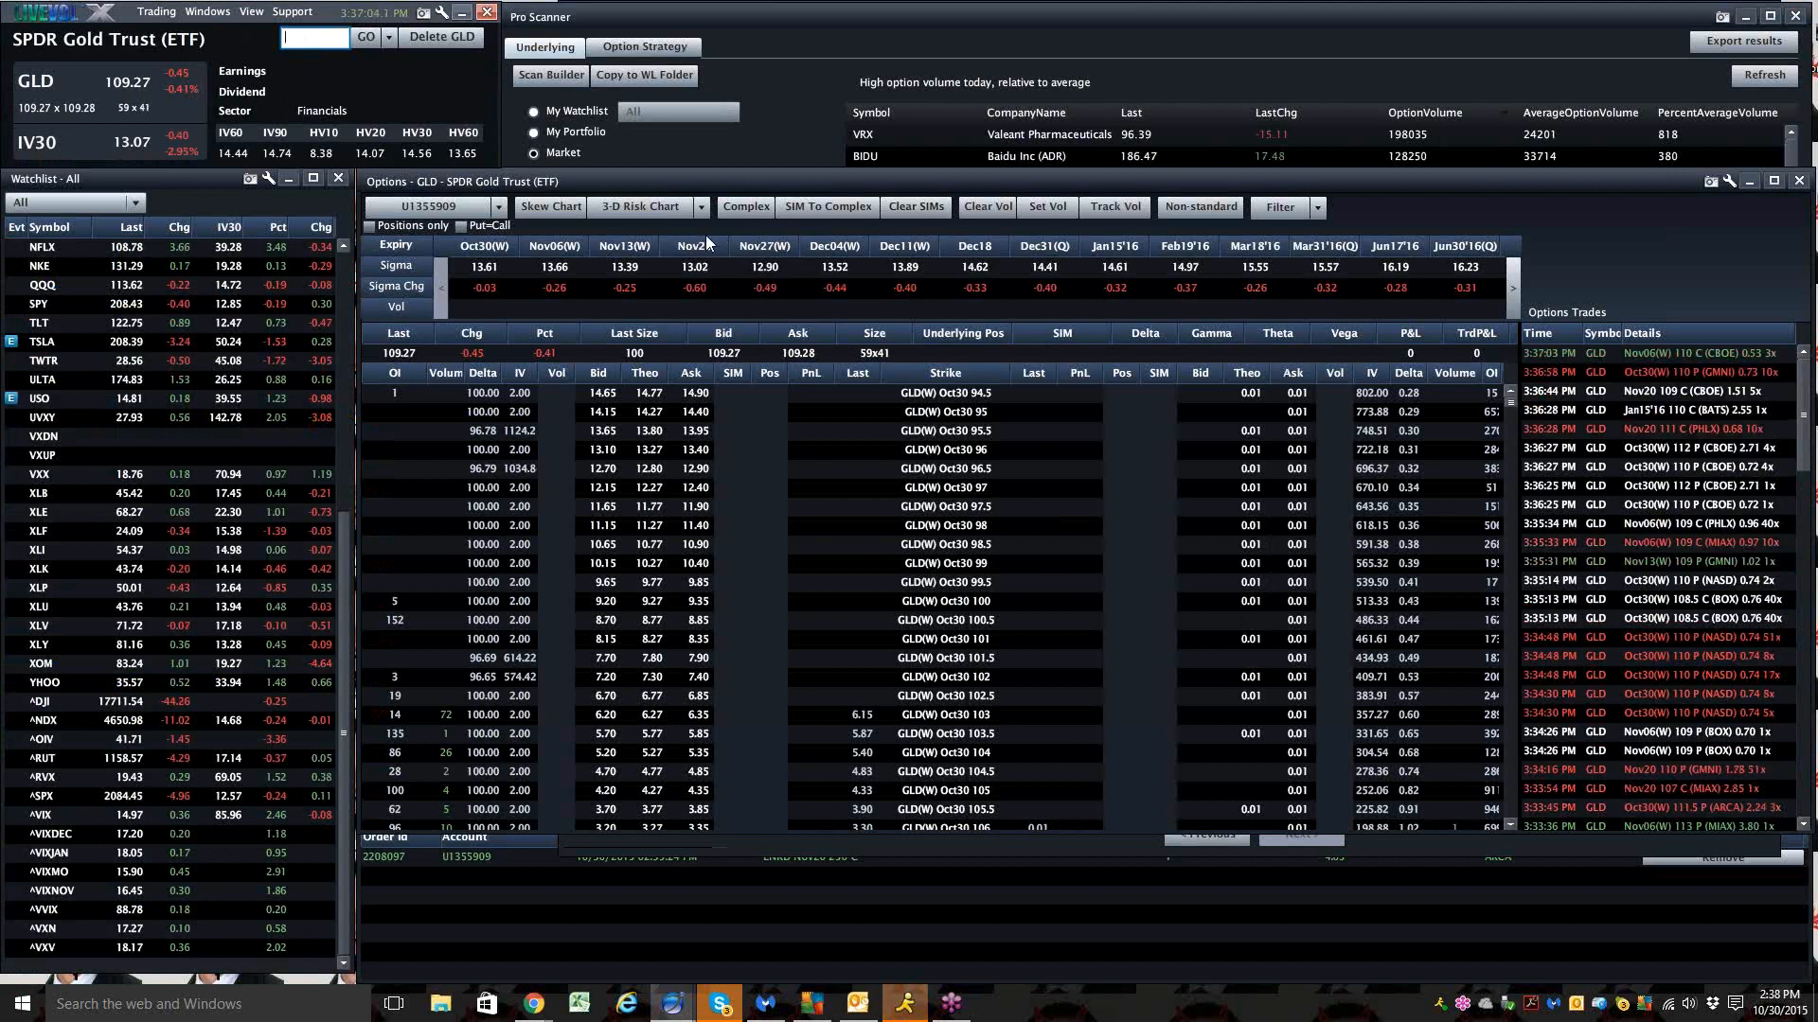
mouse_move(751, 261)
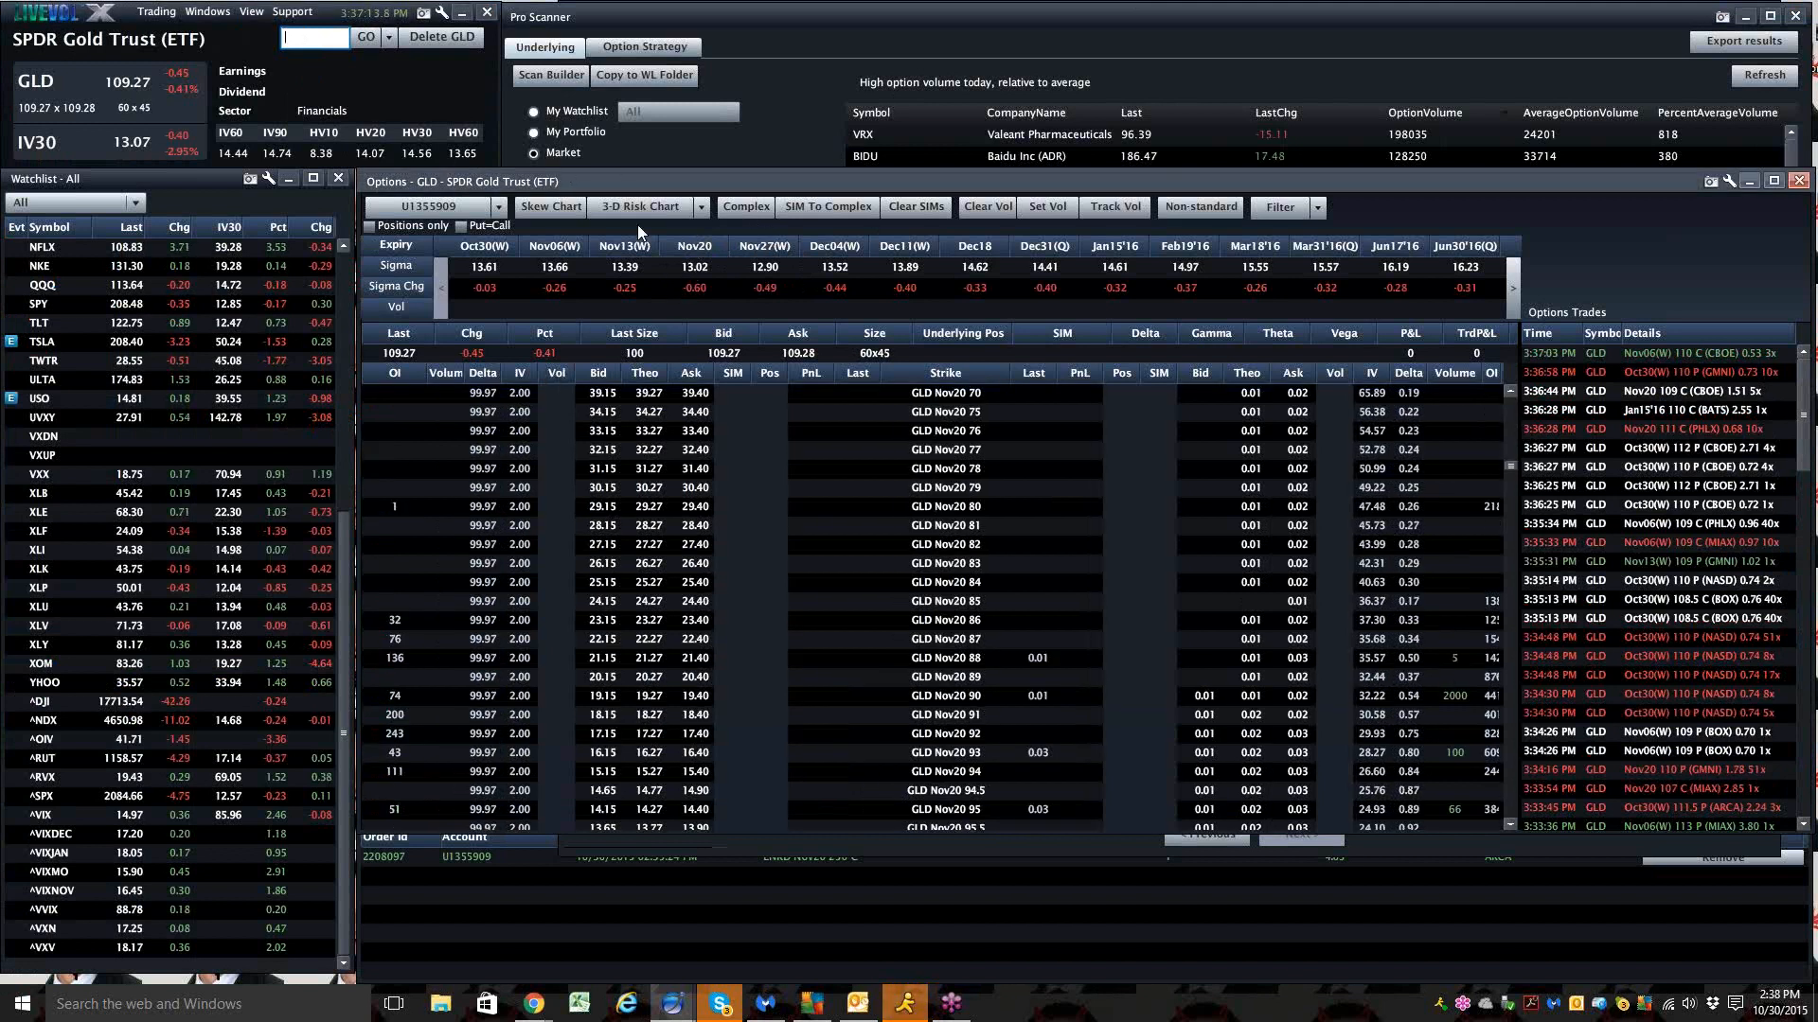
Open the GLD volatility skew chart for the November 20 expiration
click(549, 206)
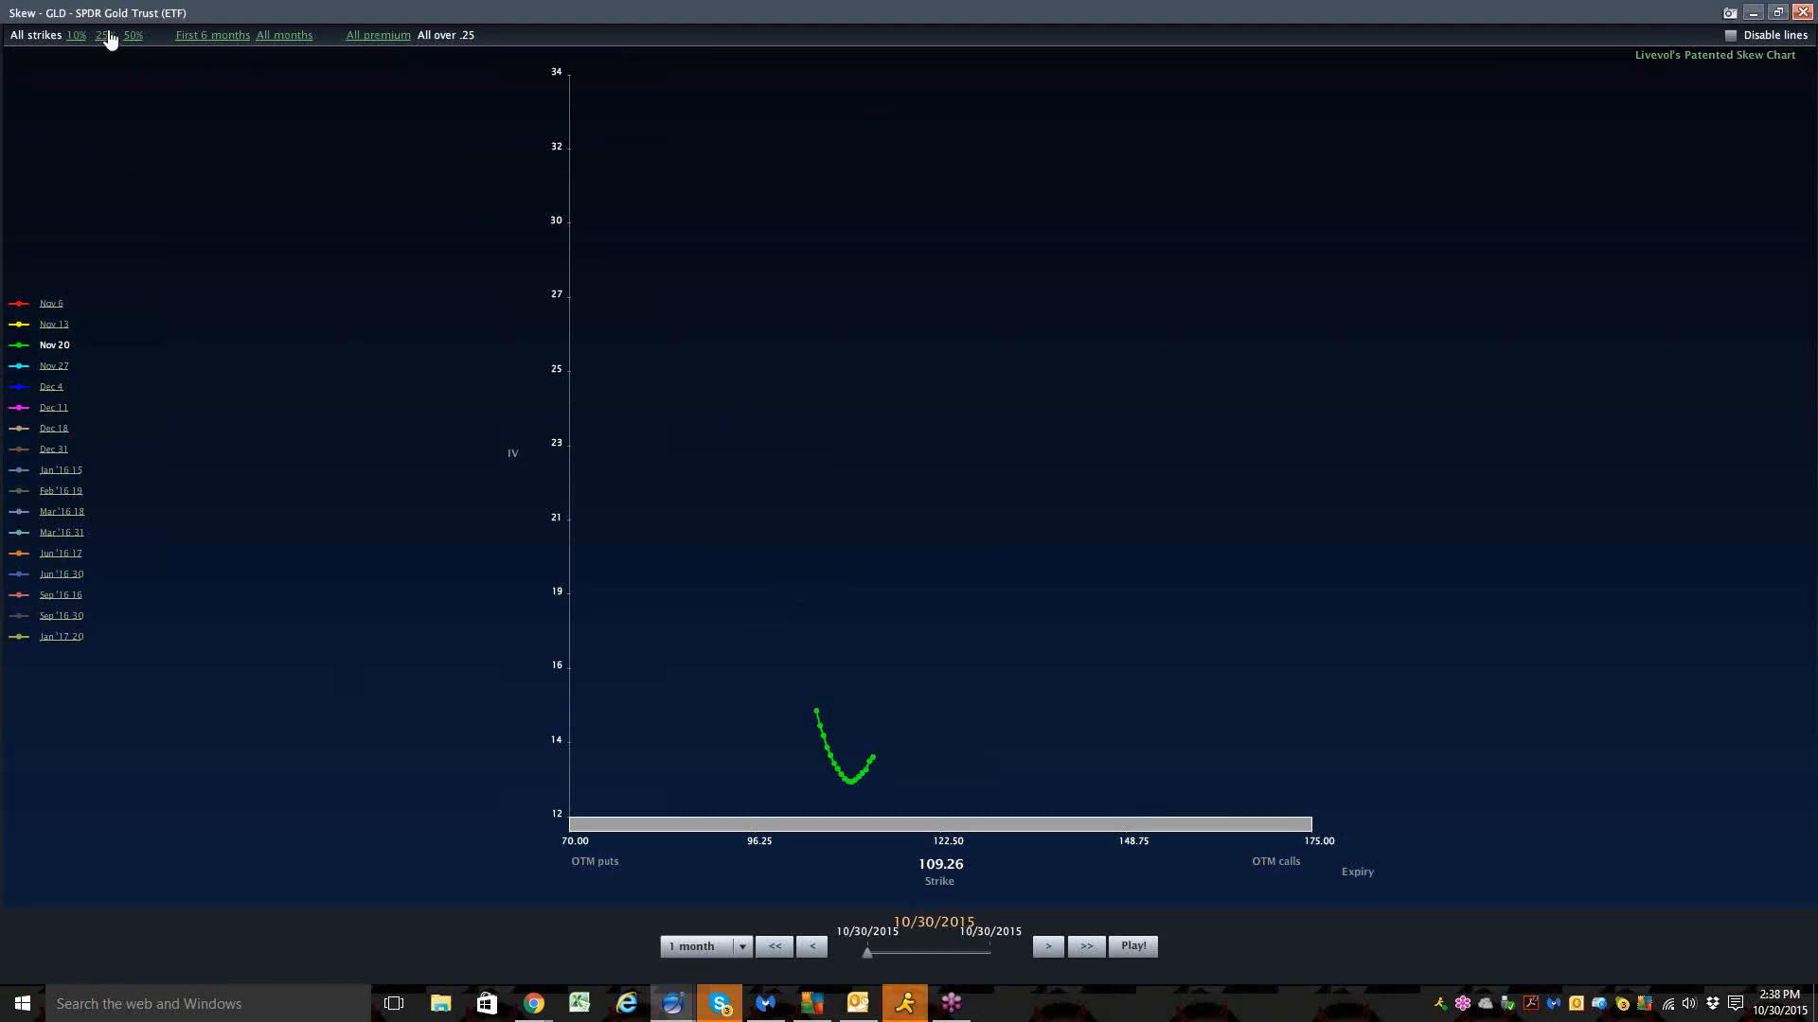
Limit the skew to strikes within 25%, then restore the skew chart to a smaller window
click(105, 35)
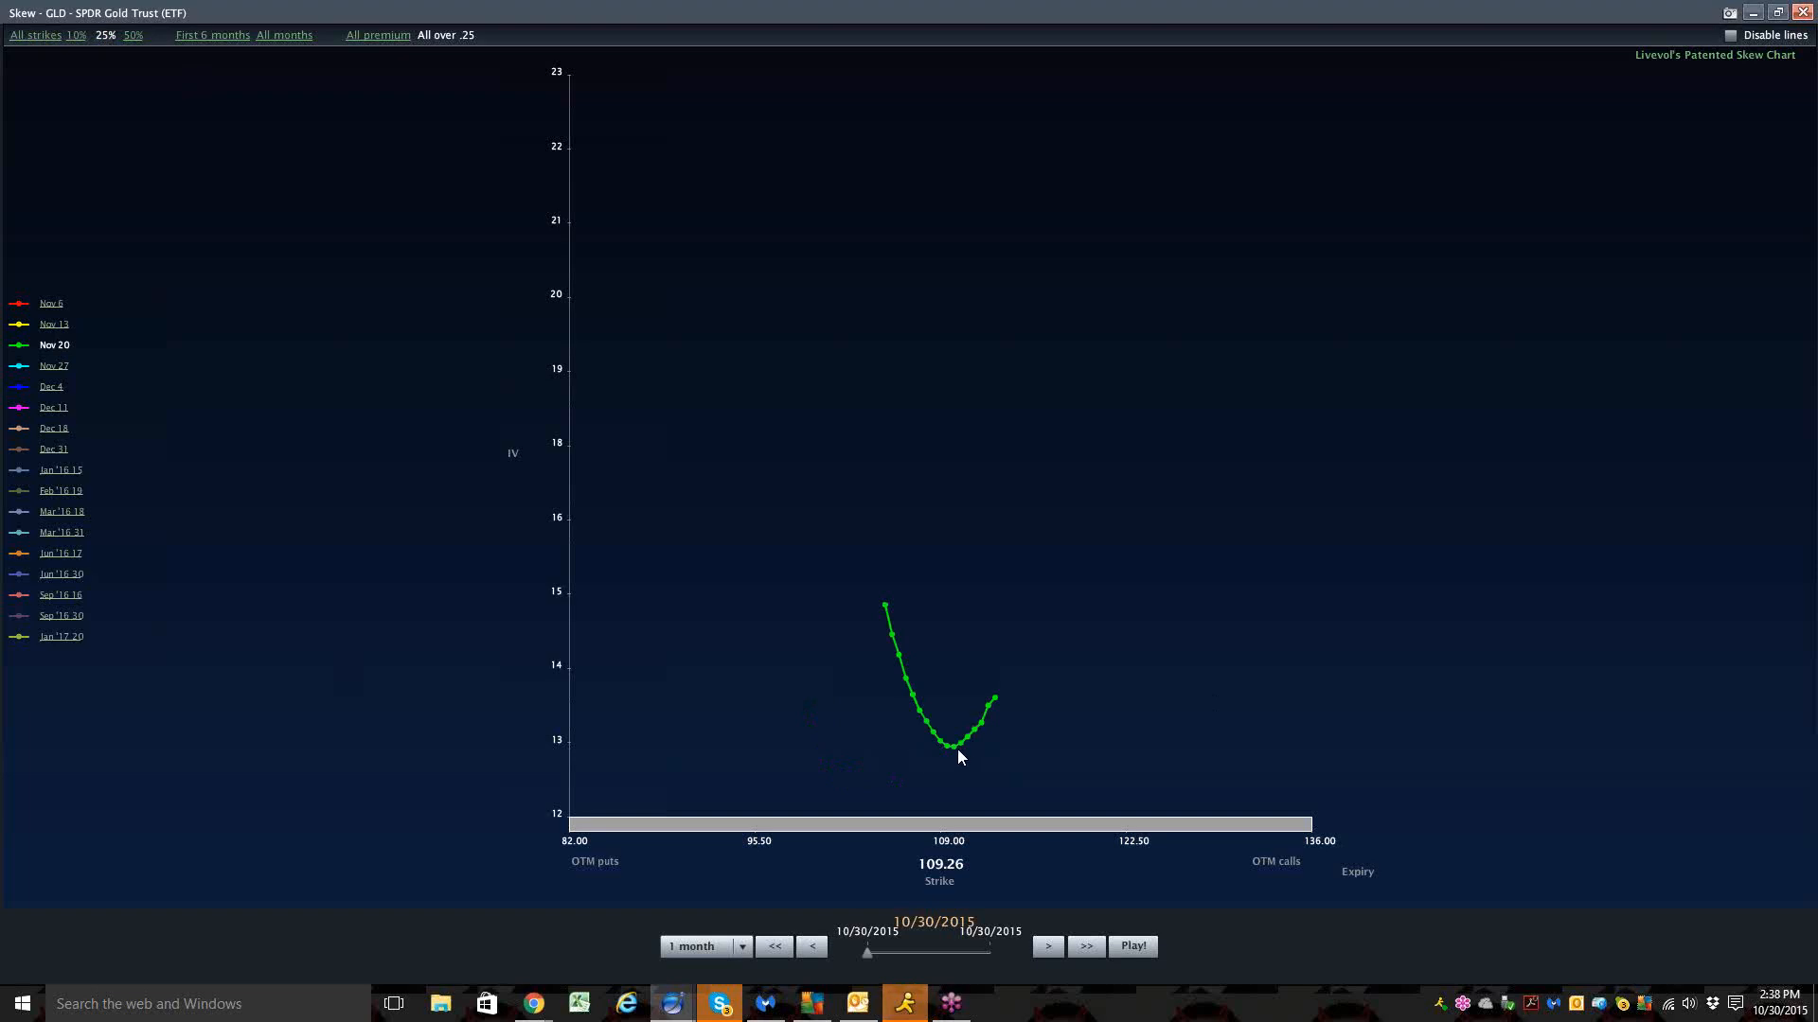
mouse_move(993, 702)
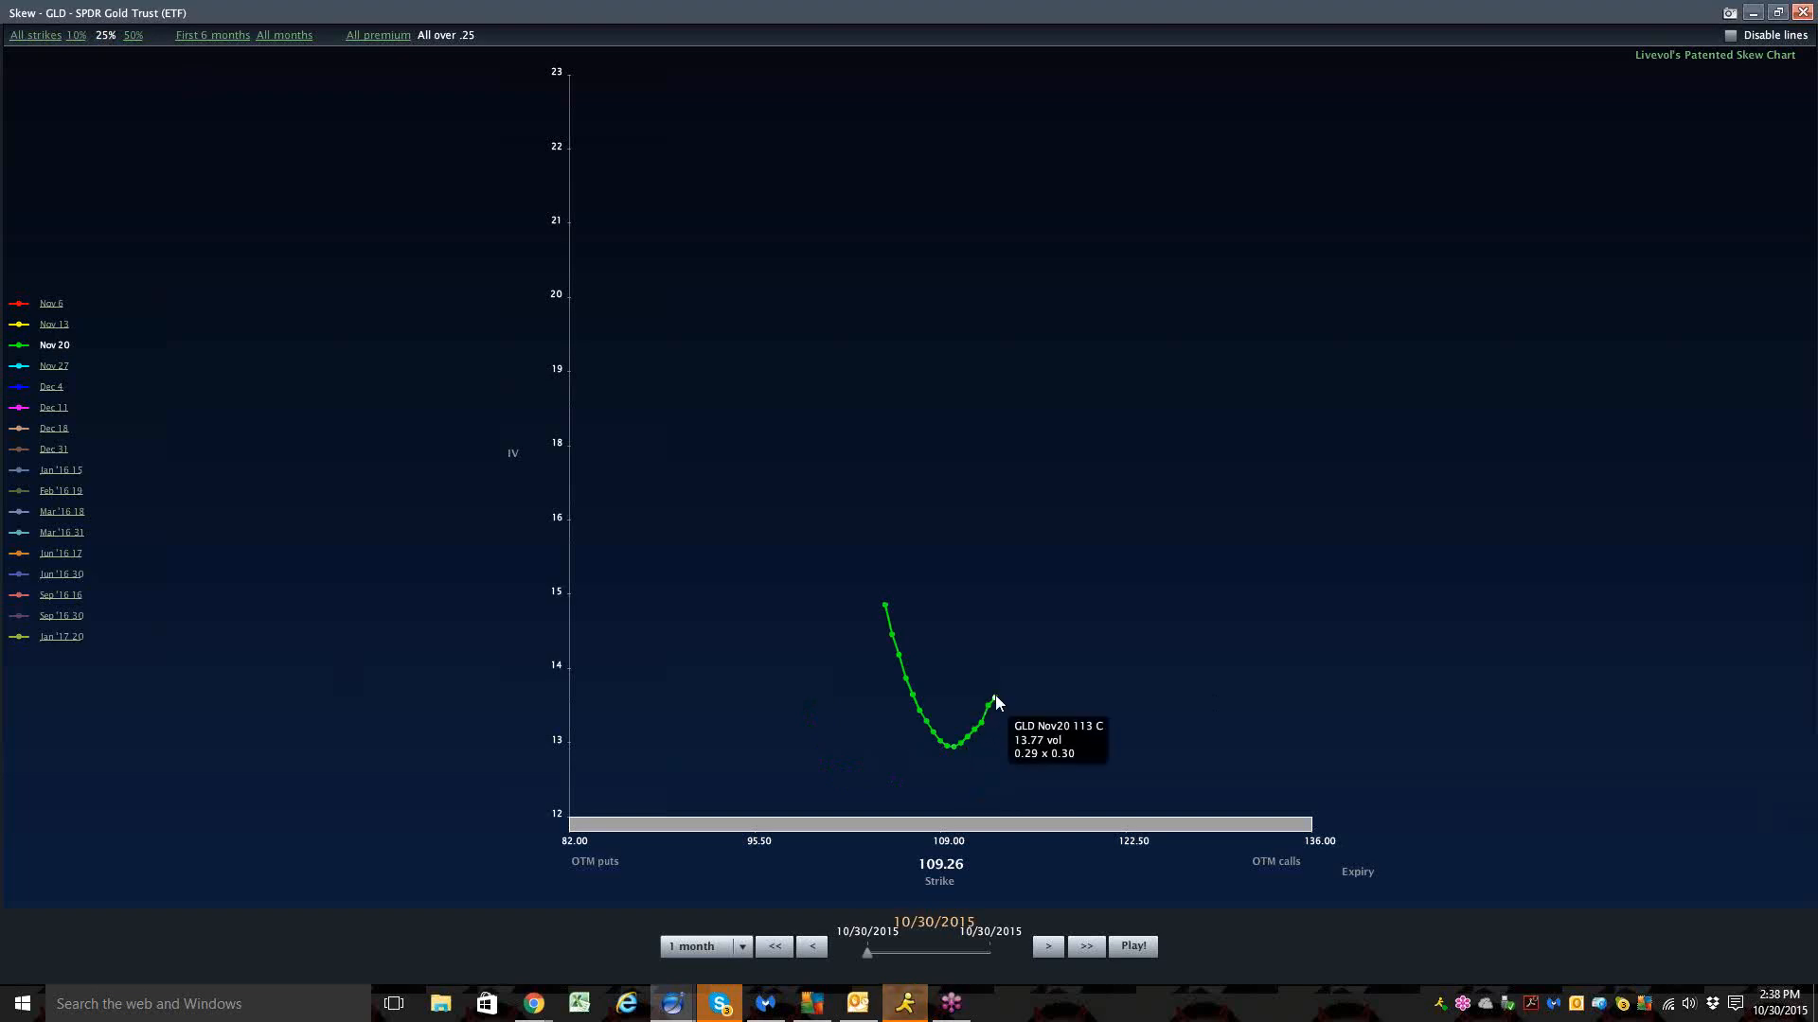
mouse_move(954, 750)
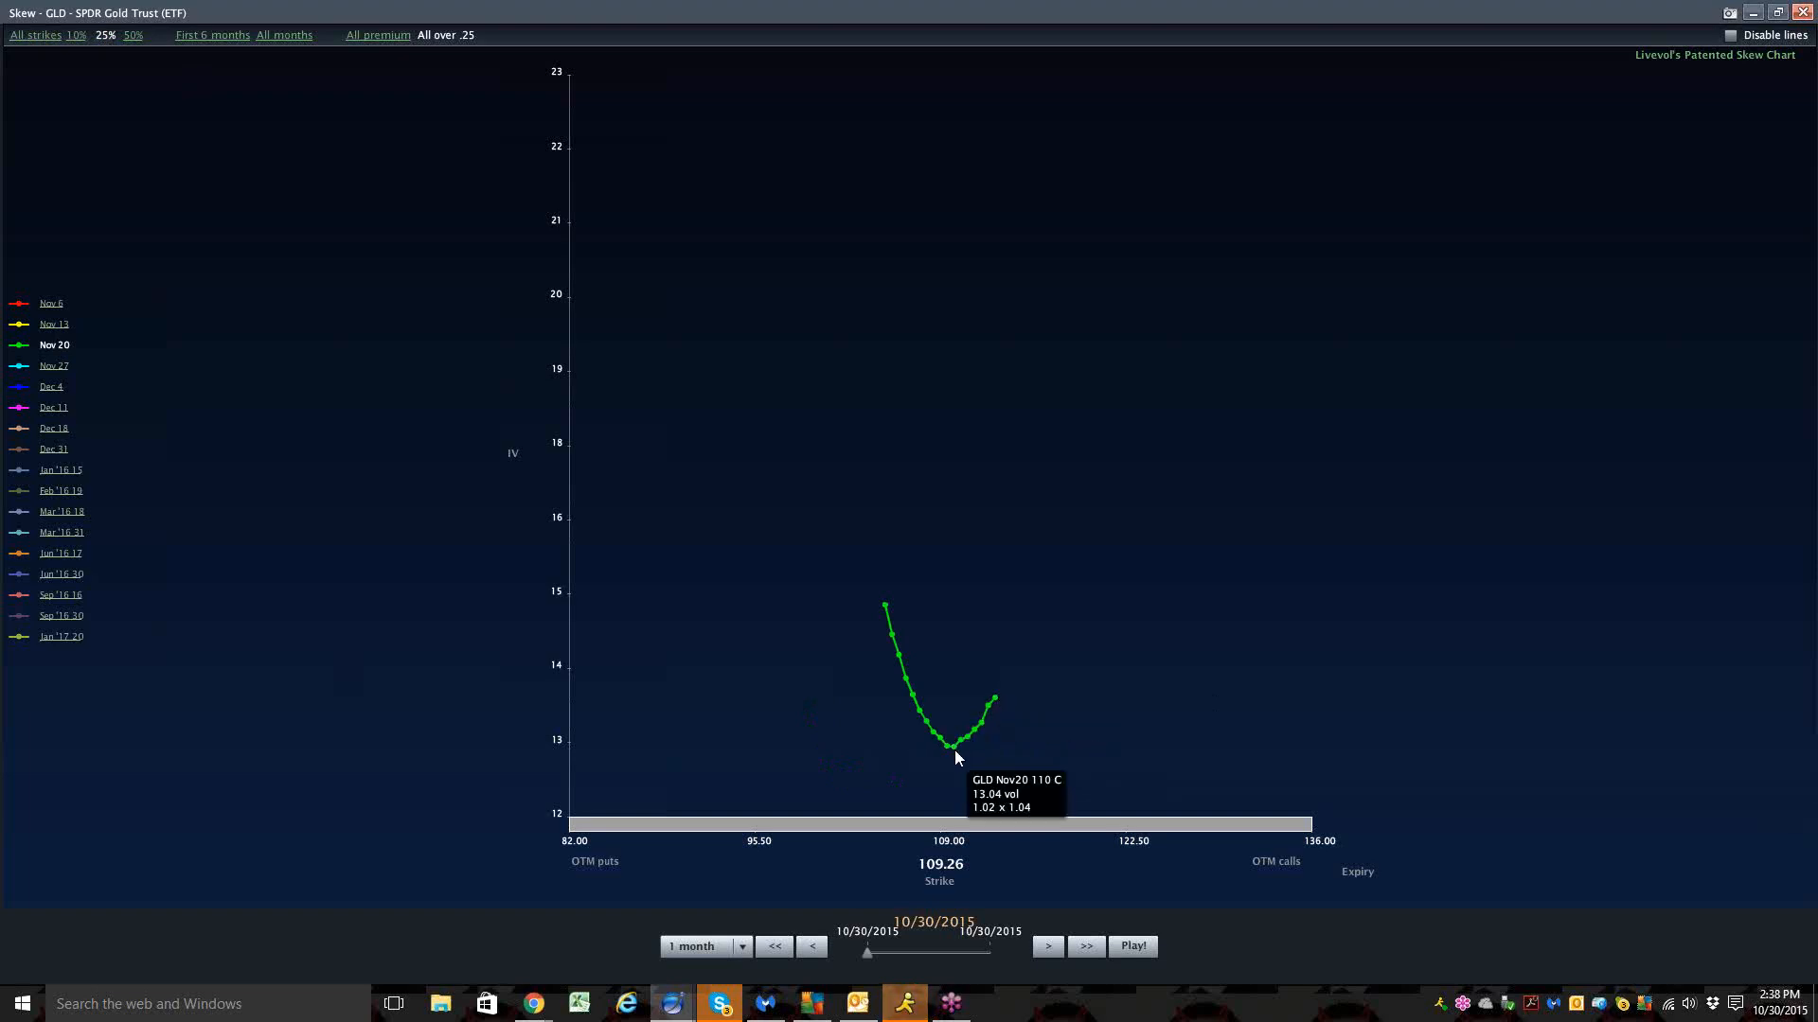
mouse_move(954, 754)
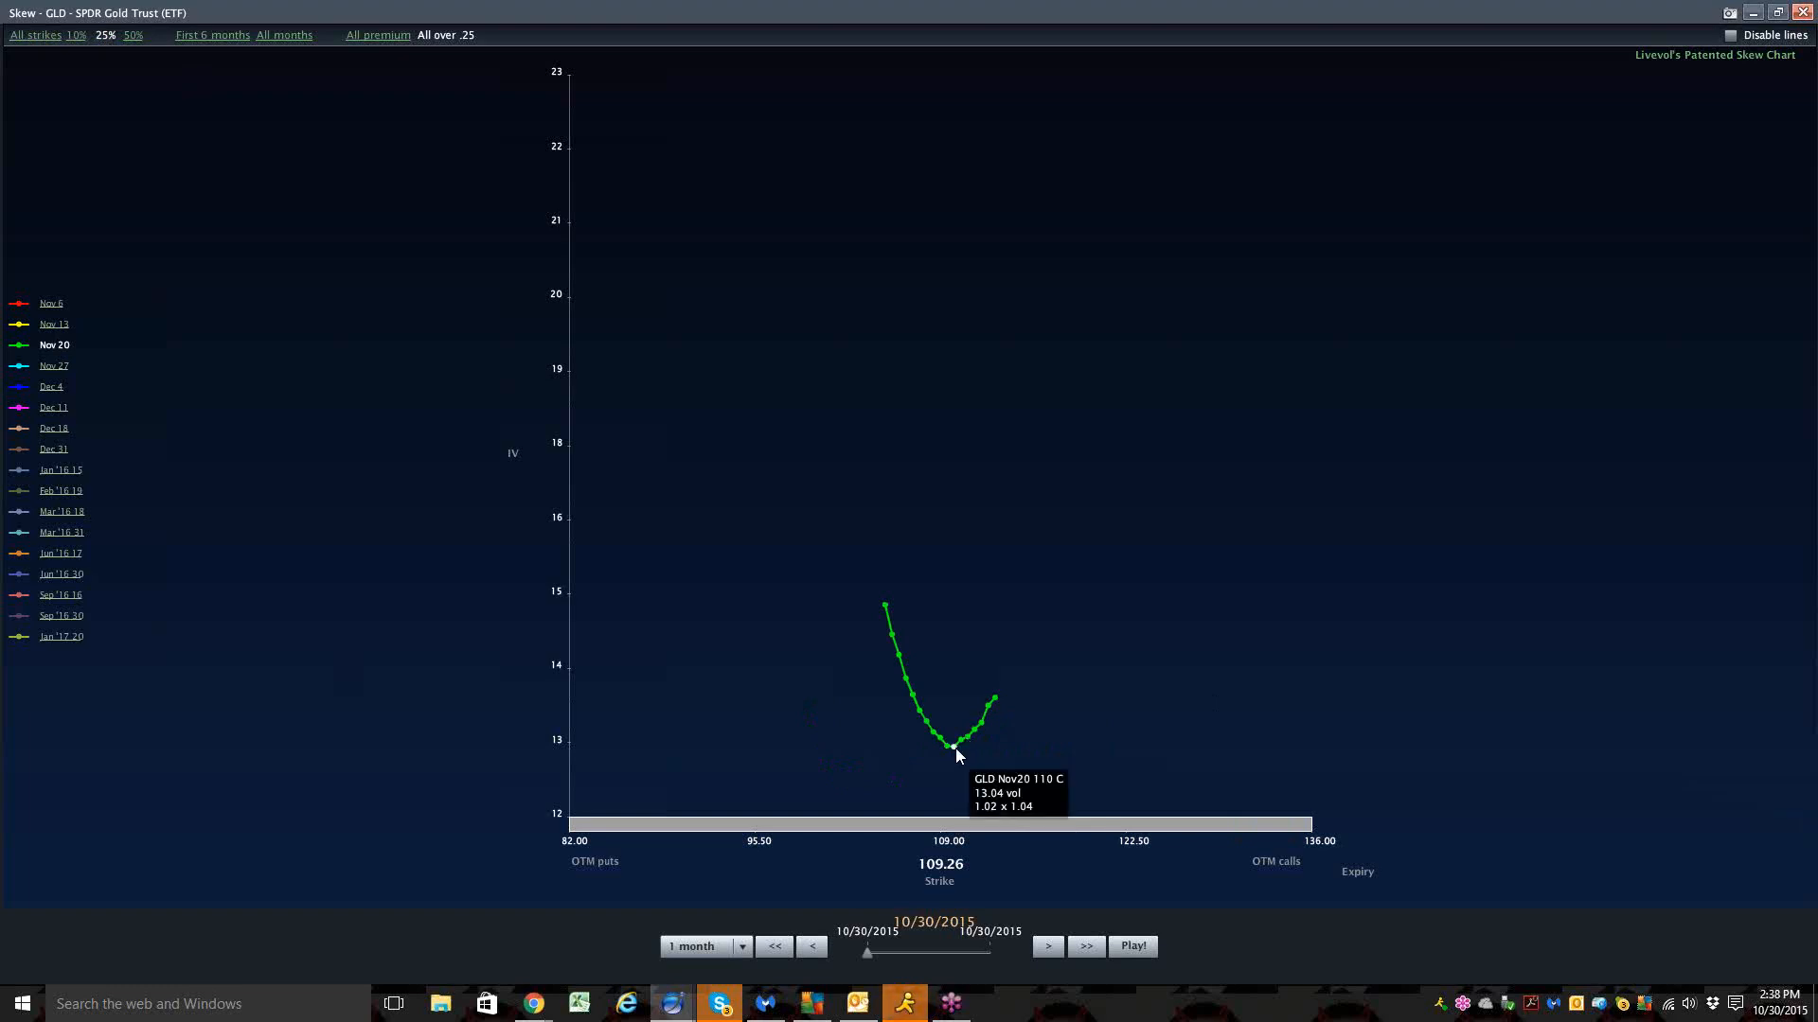
mouse_move(995, 703)
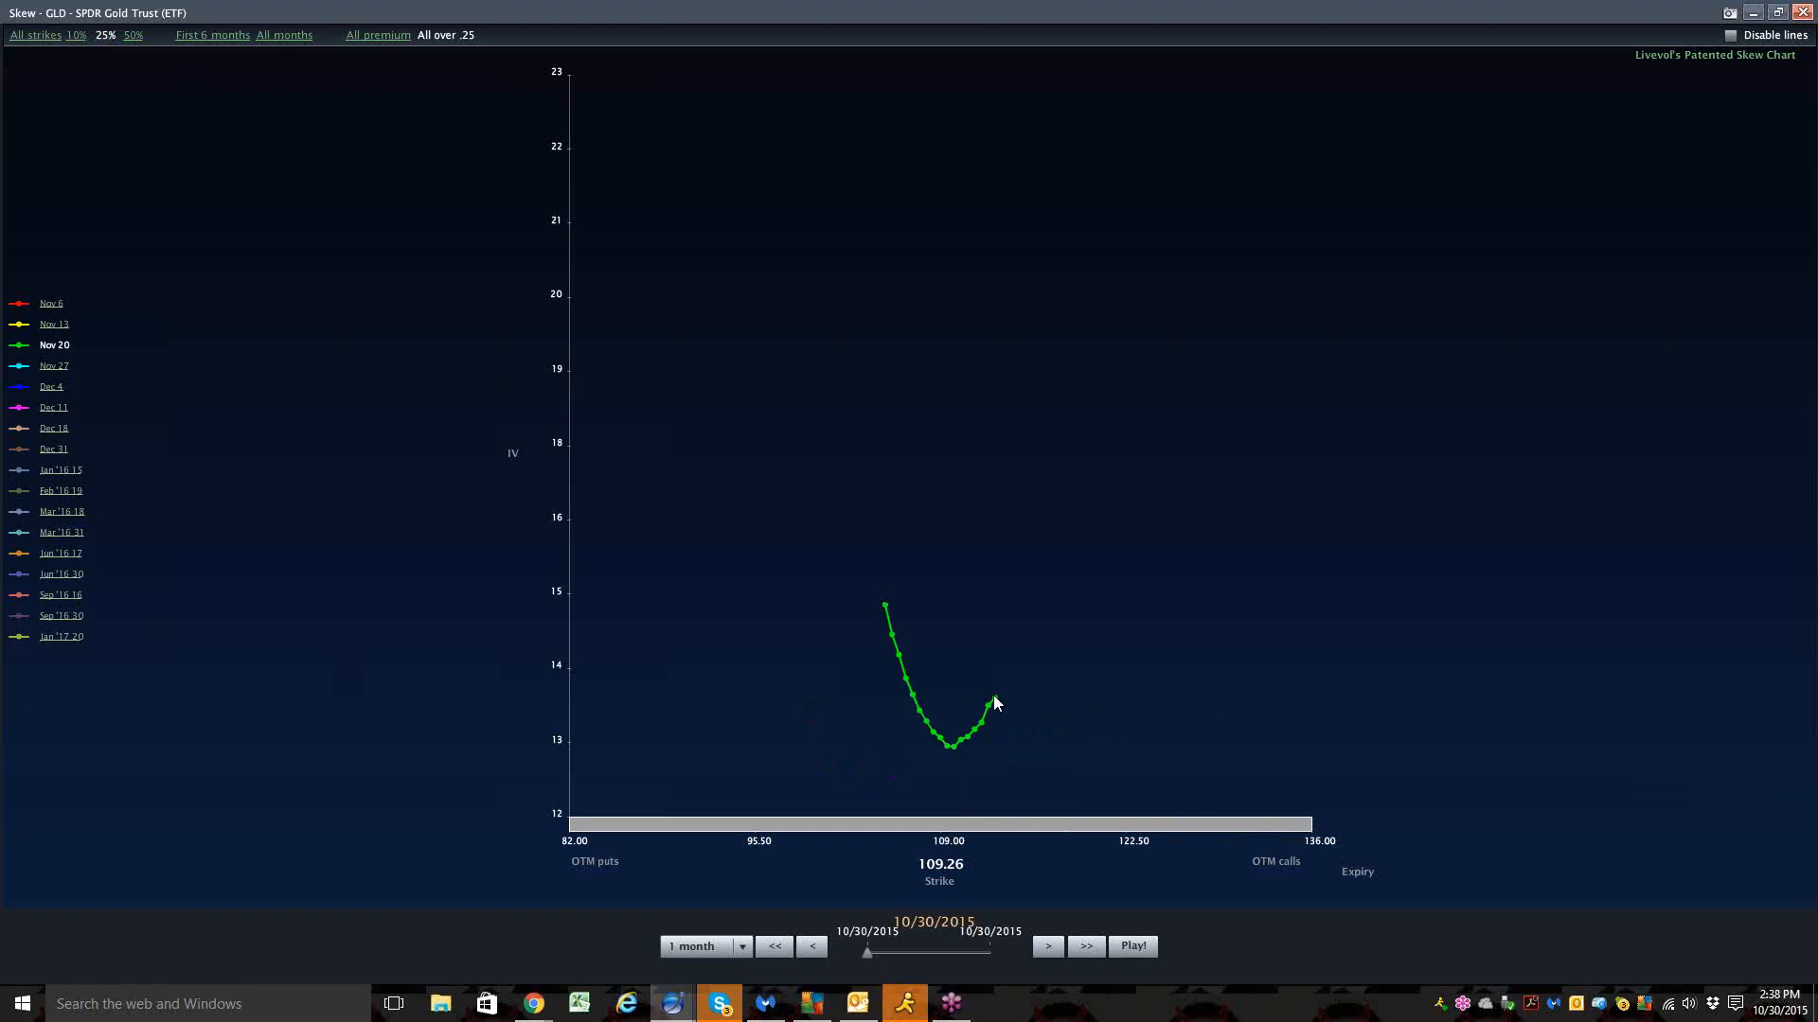
mouse_move(970, 734)
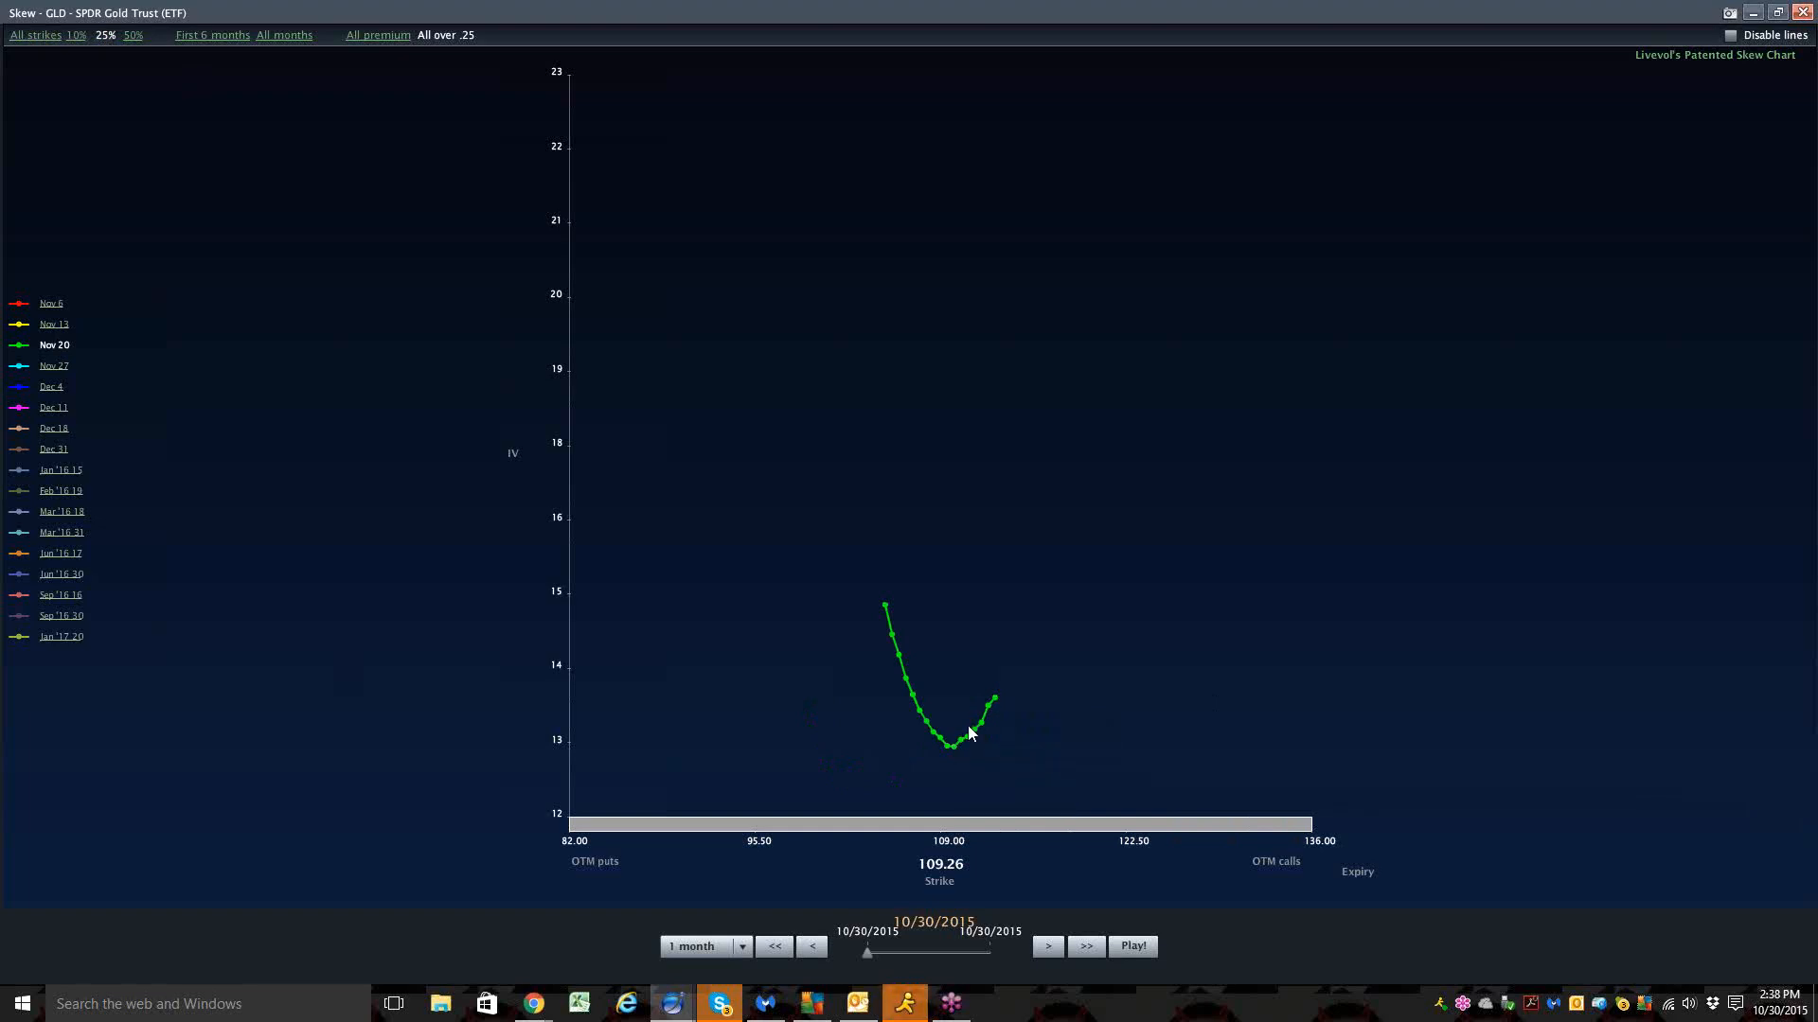
mouse_move(995, 702)
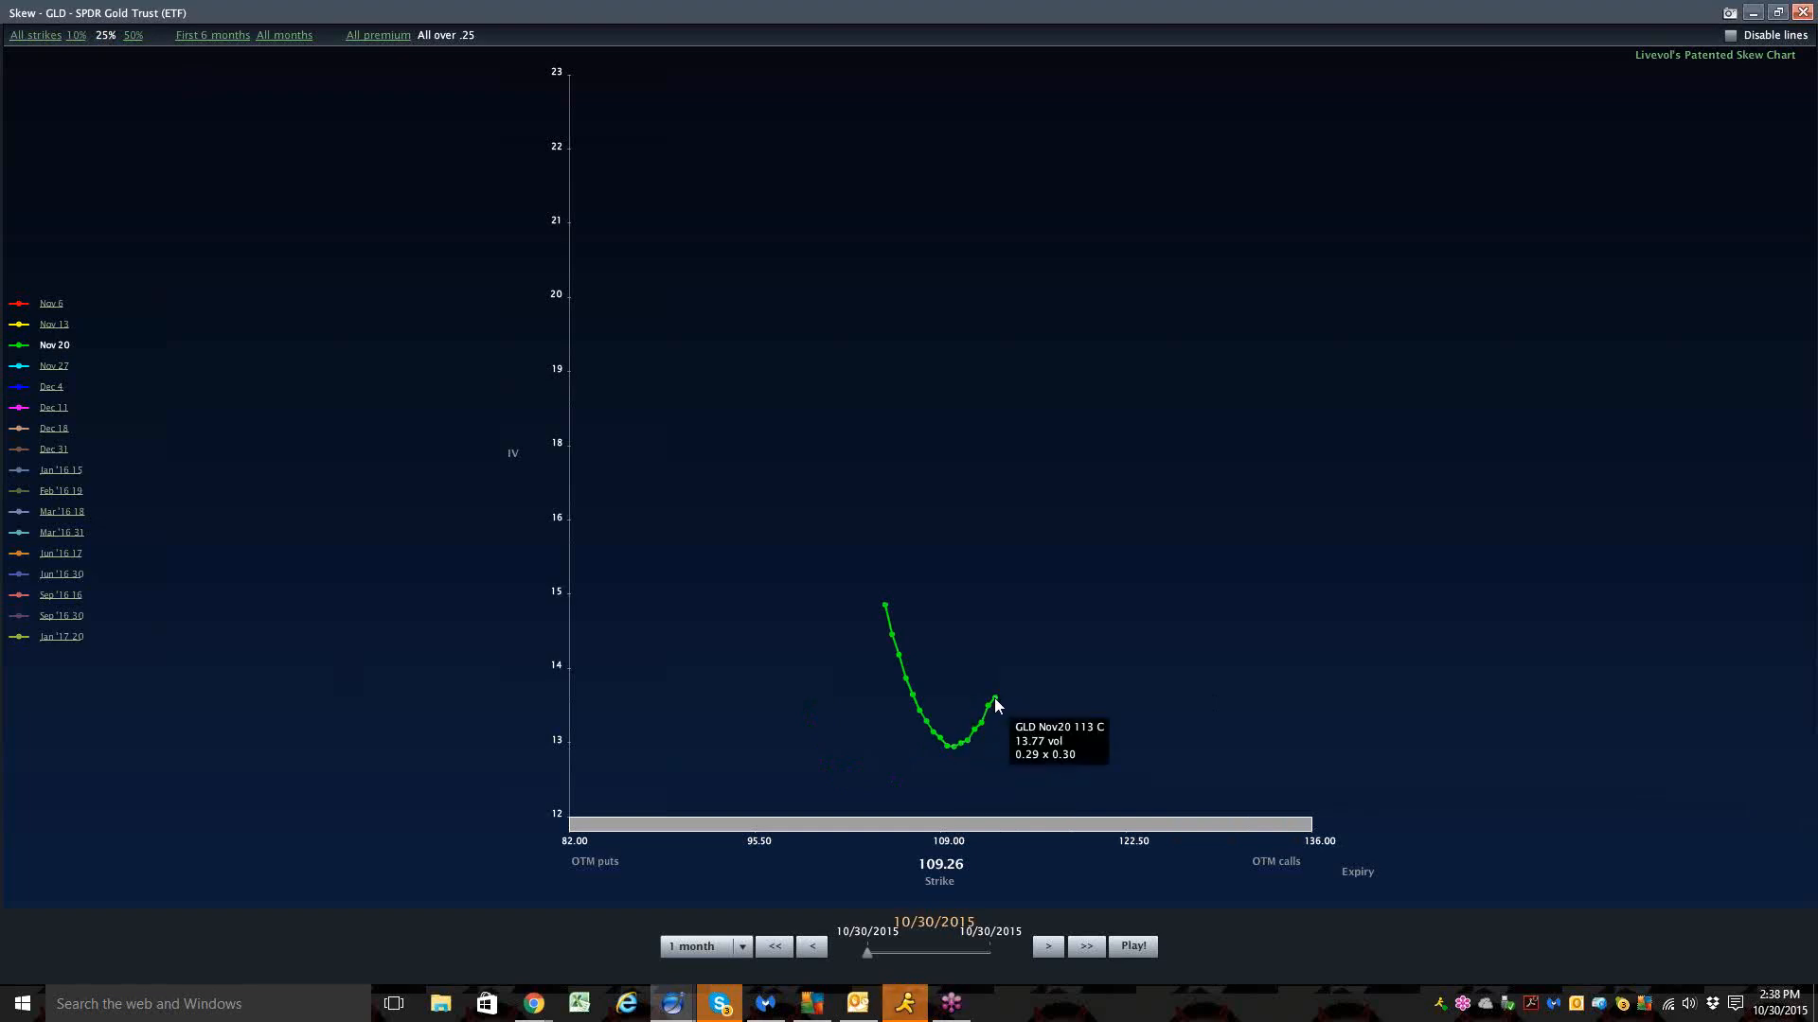
mouse_move(955, 751)
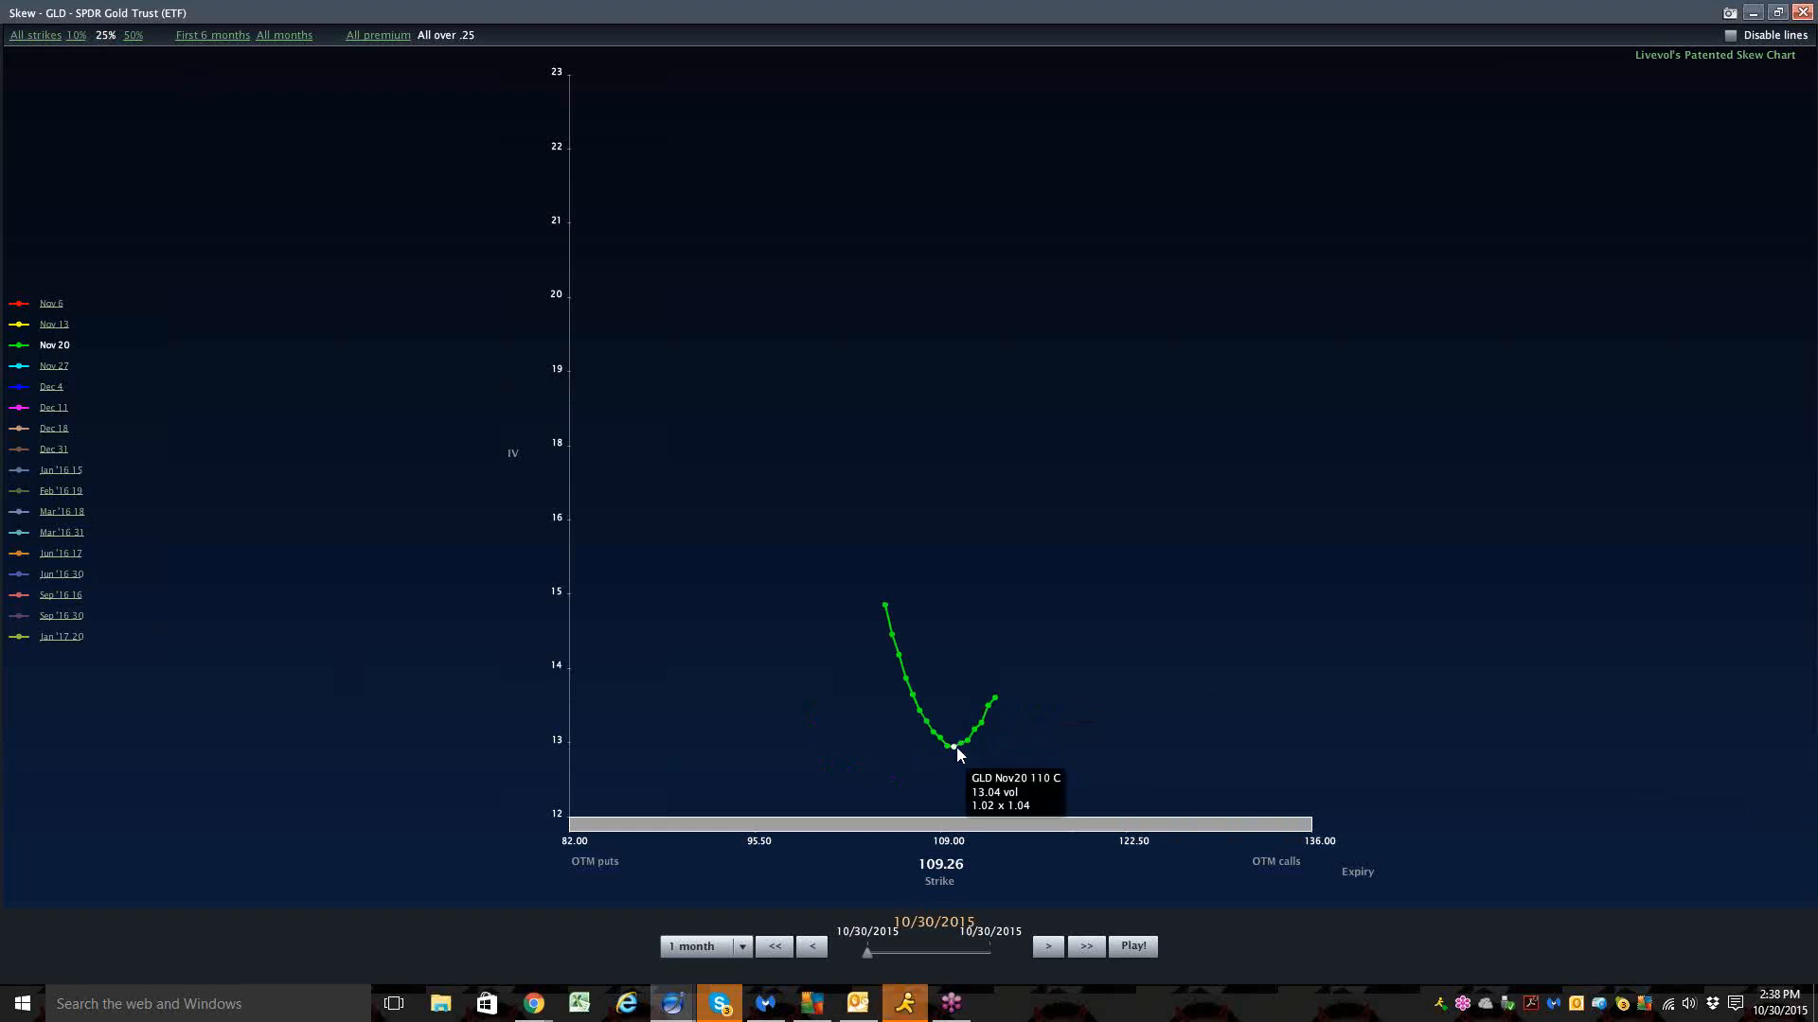
mouse_move(946, 755)
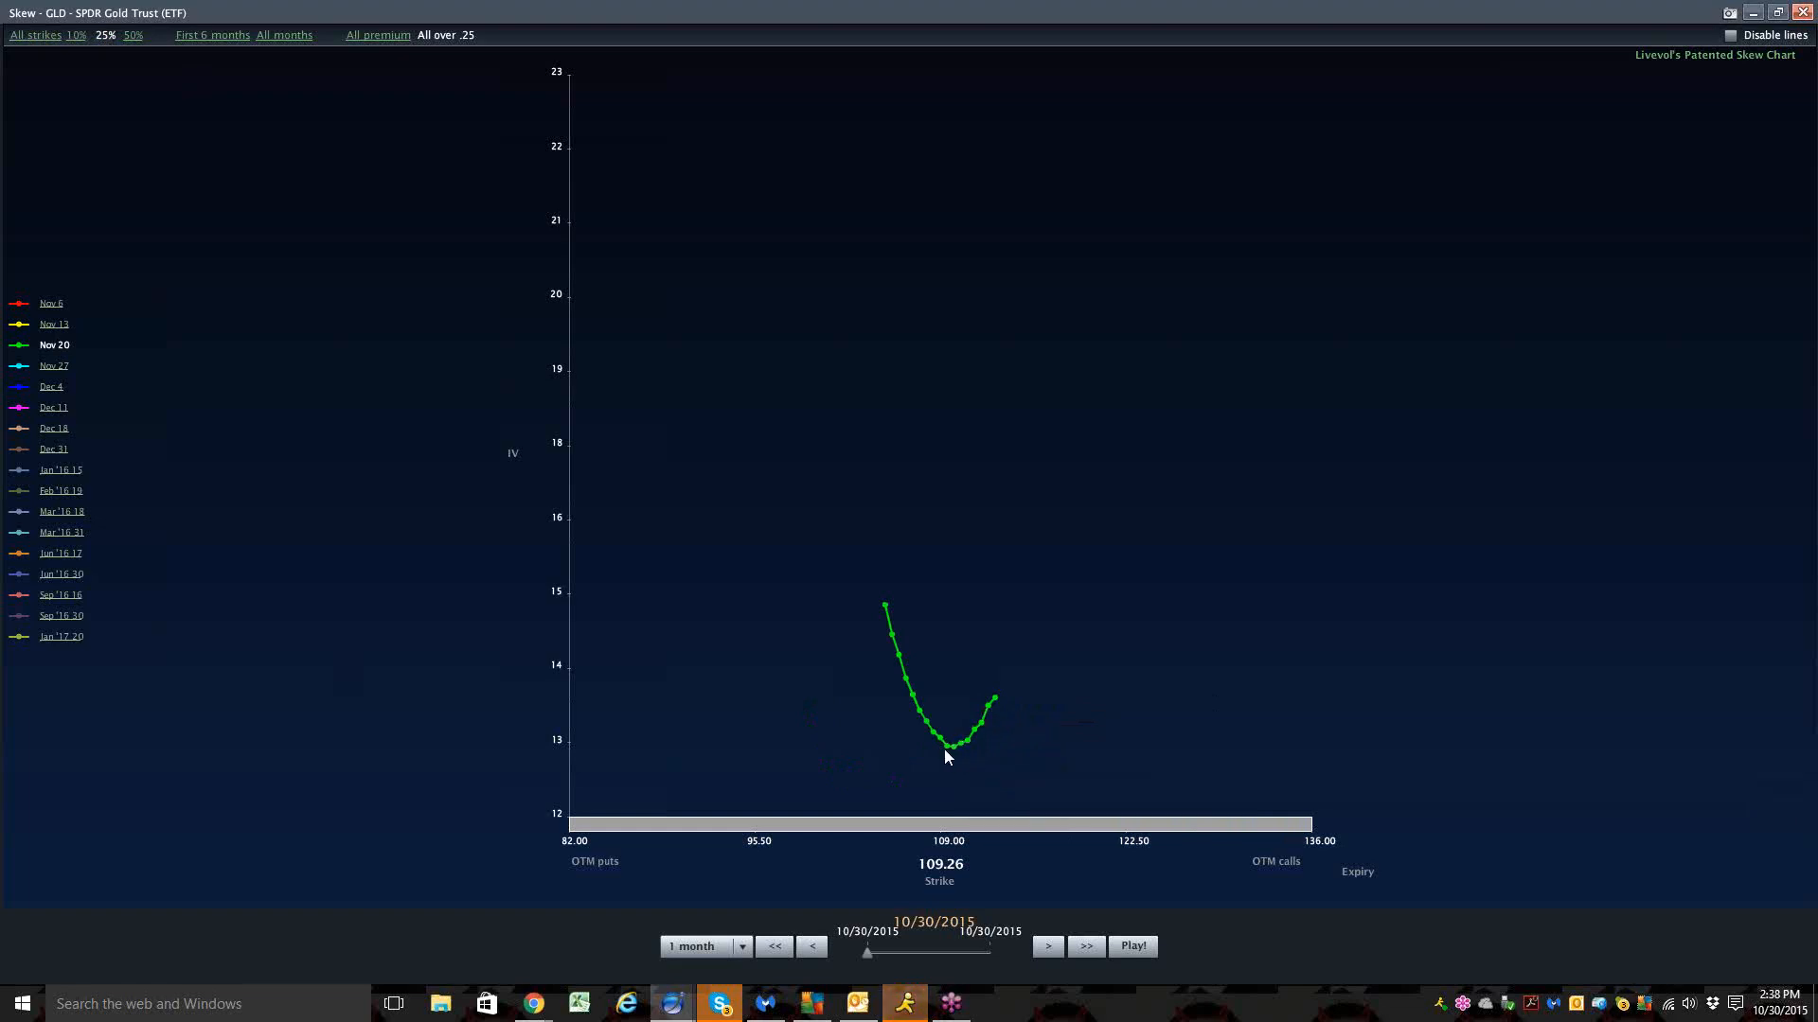
mouse_move(959, 754)
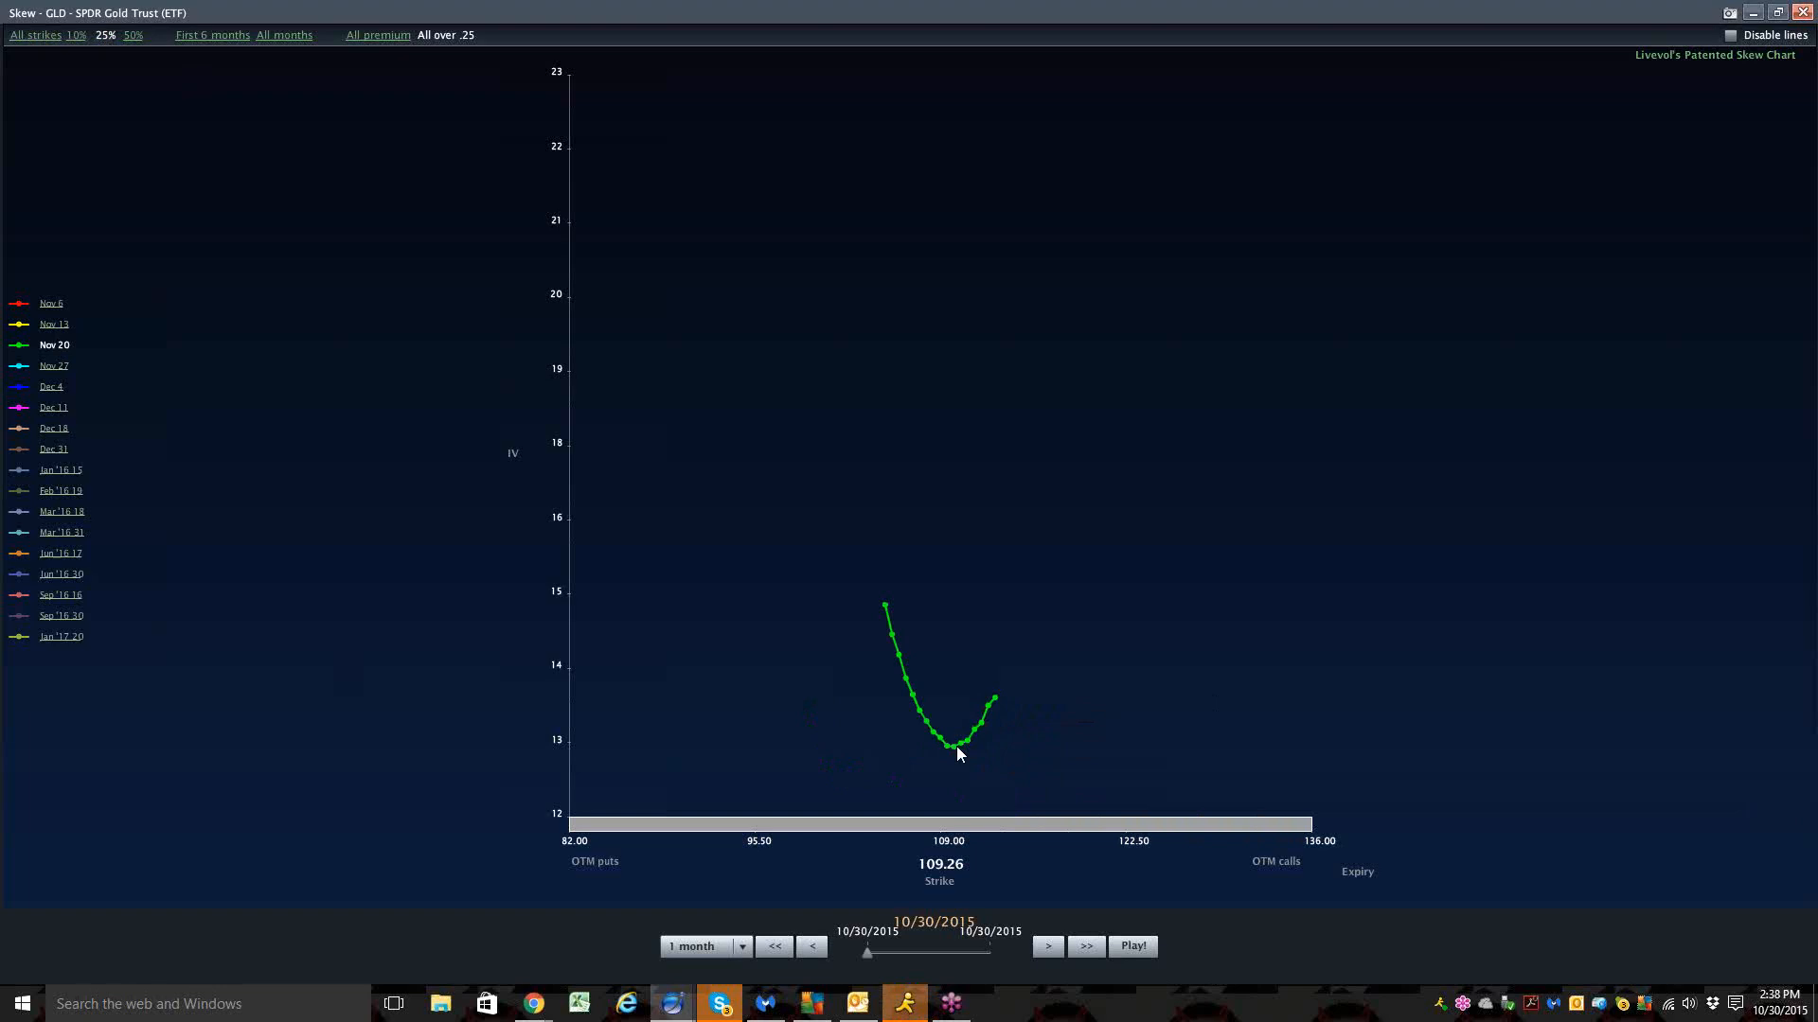
mouse_move(949, 750)
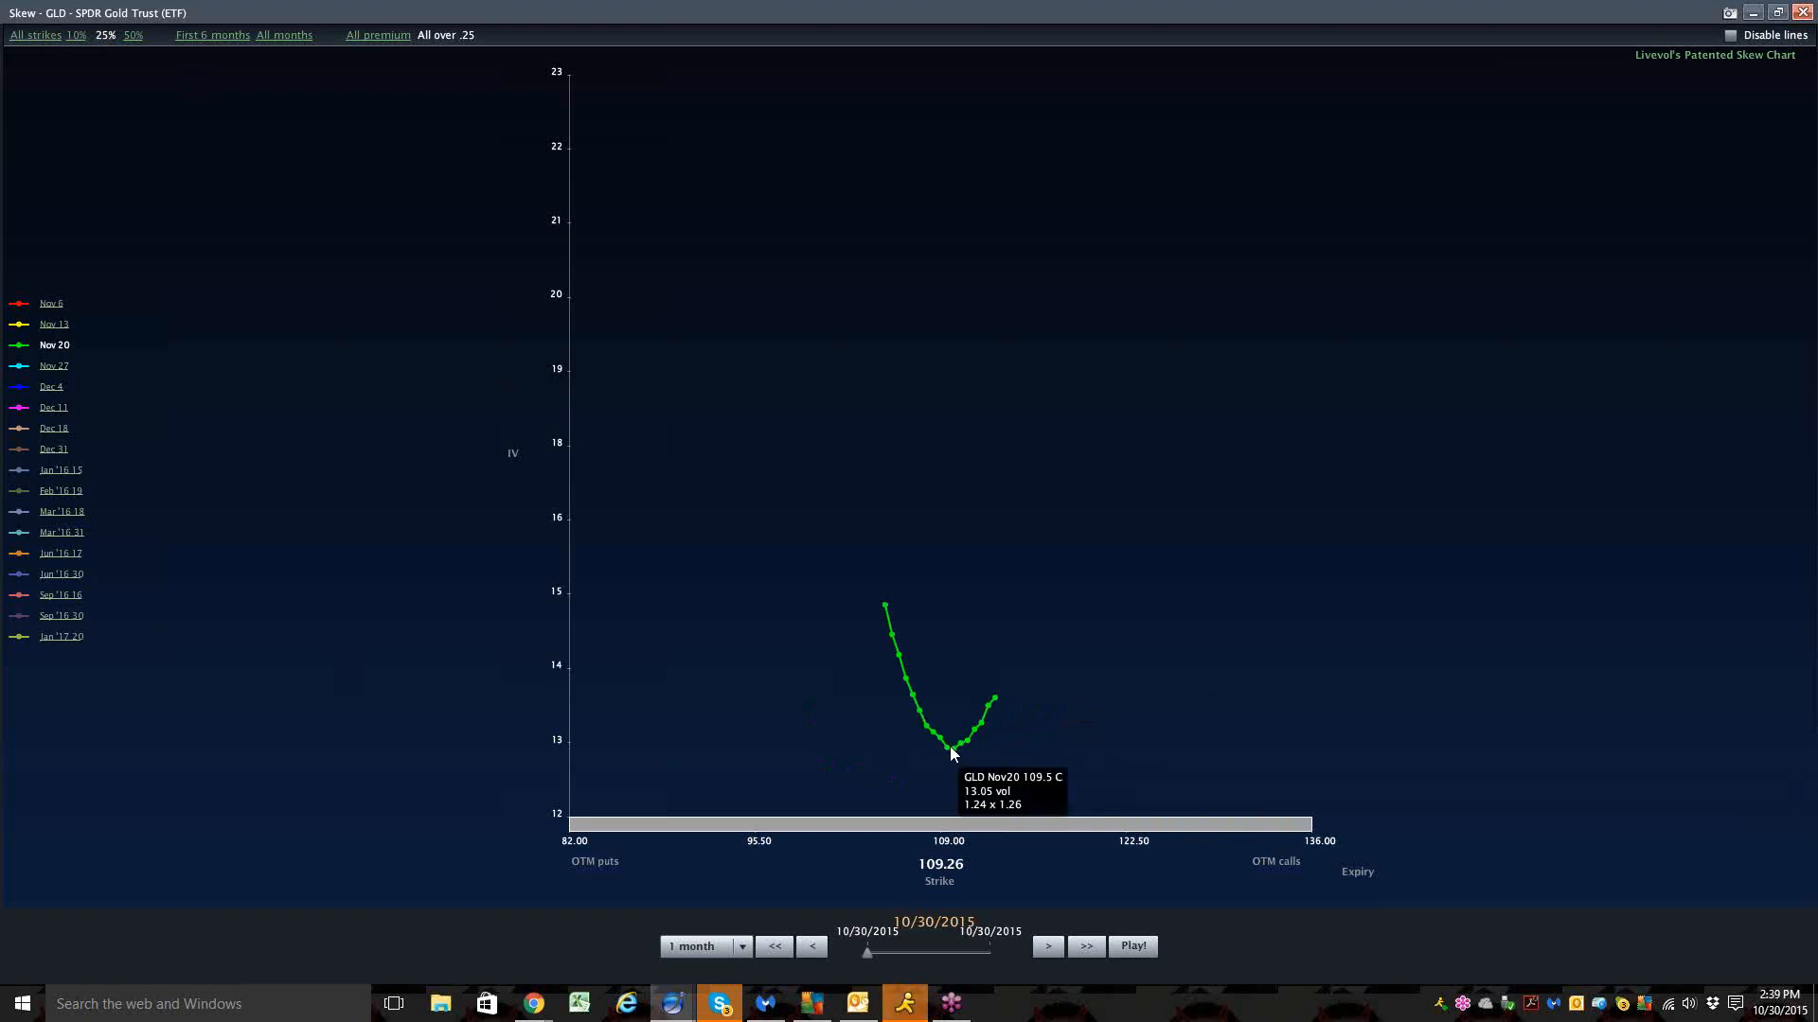
mouse_move(995, 702)
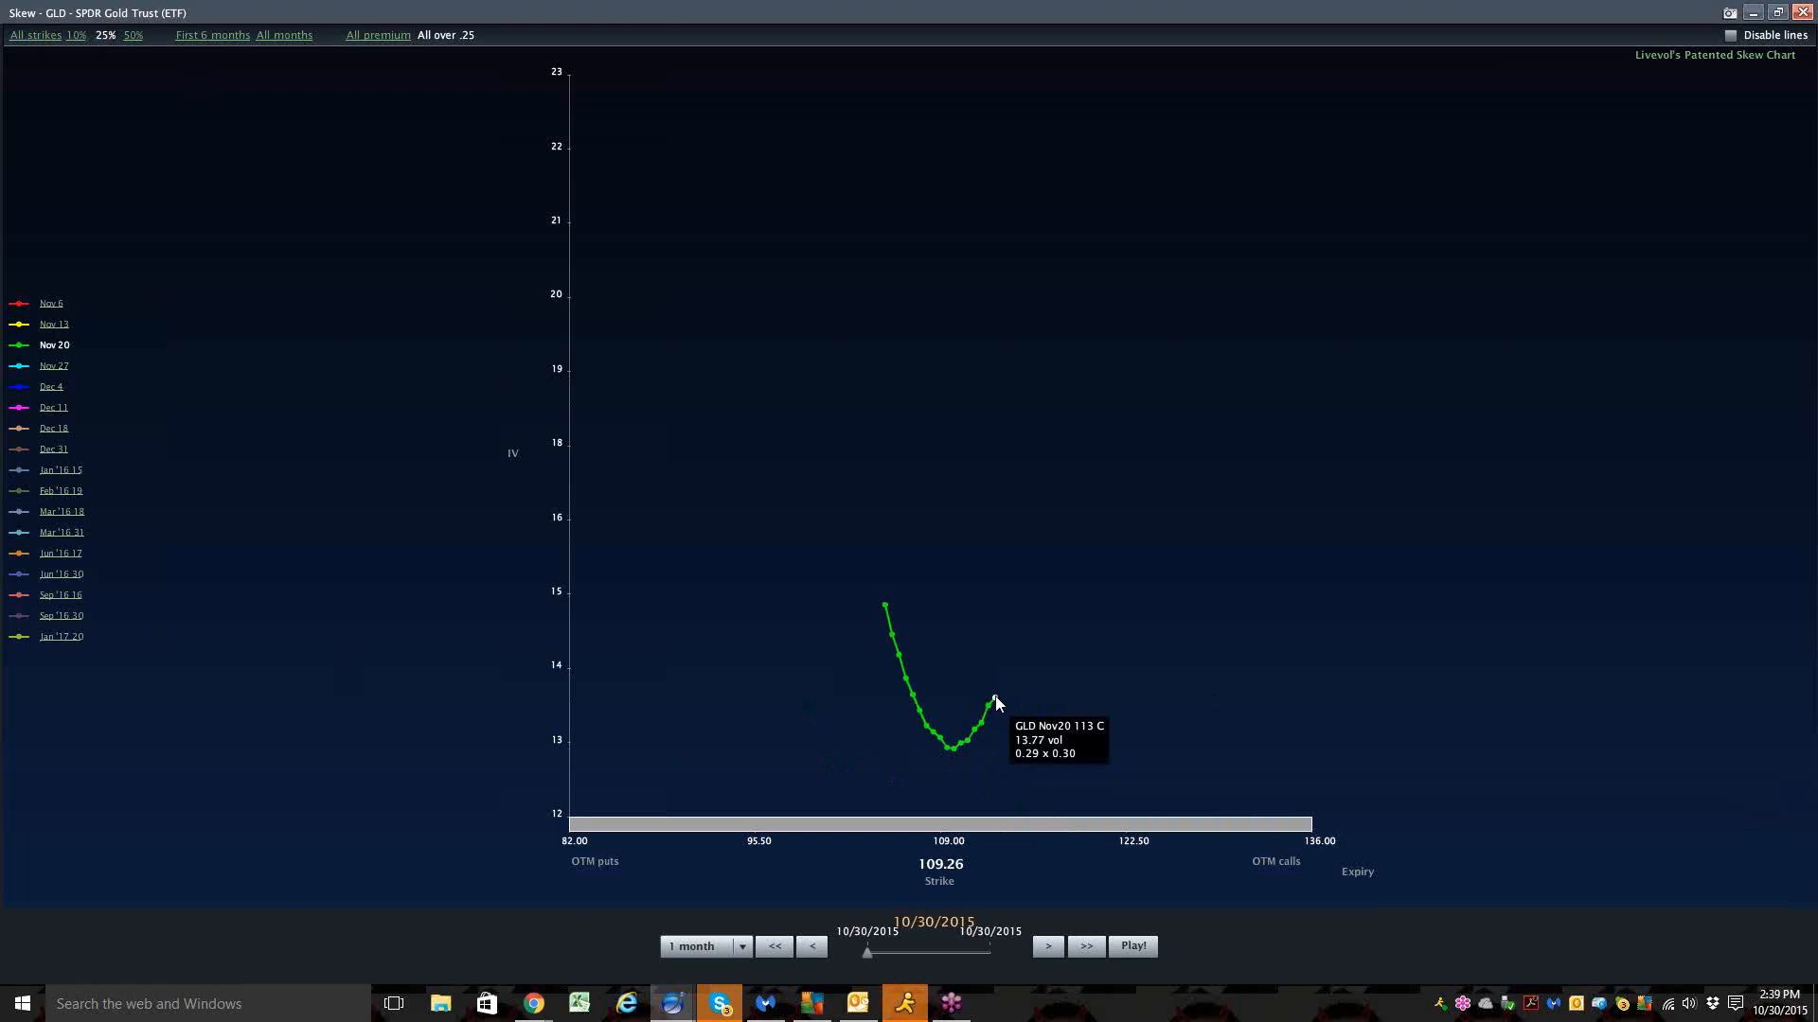
mouse_move(939, 703)
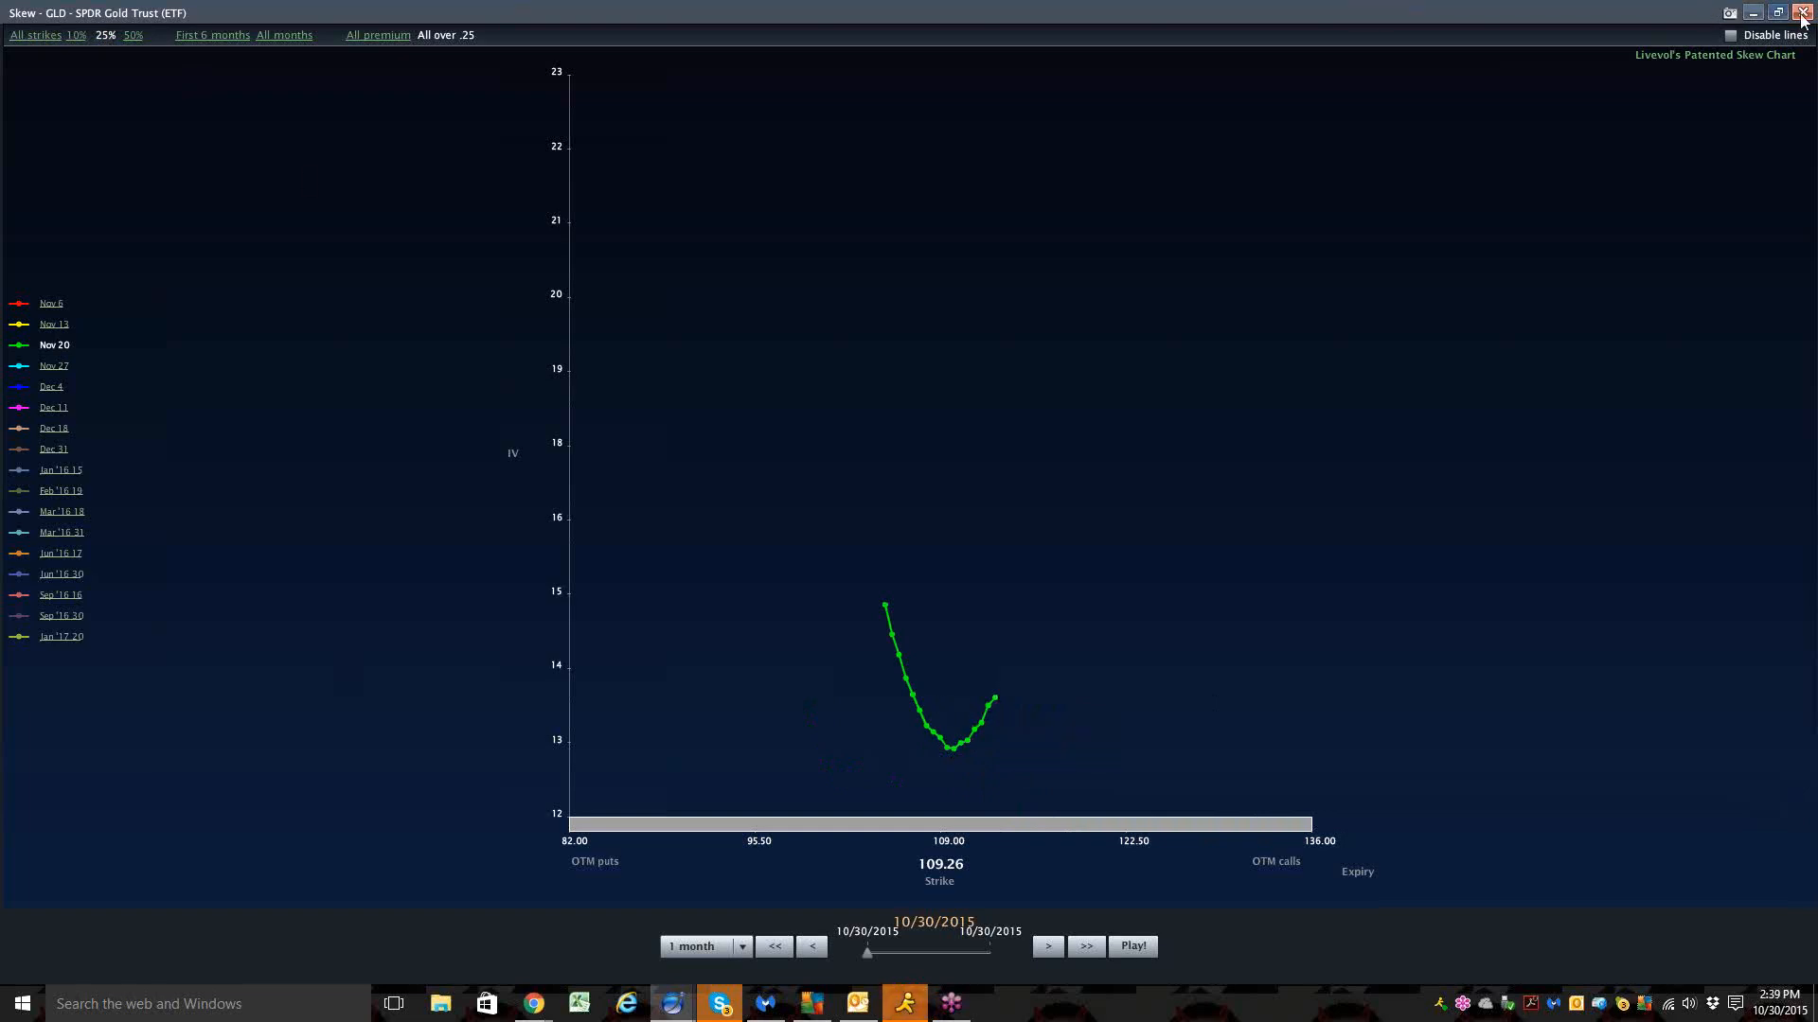
click(1775, 12)
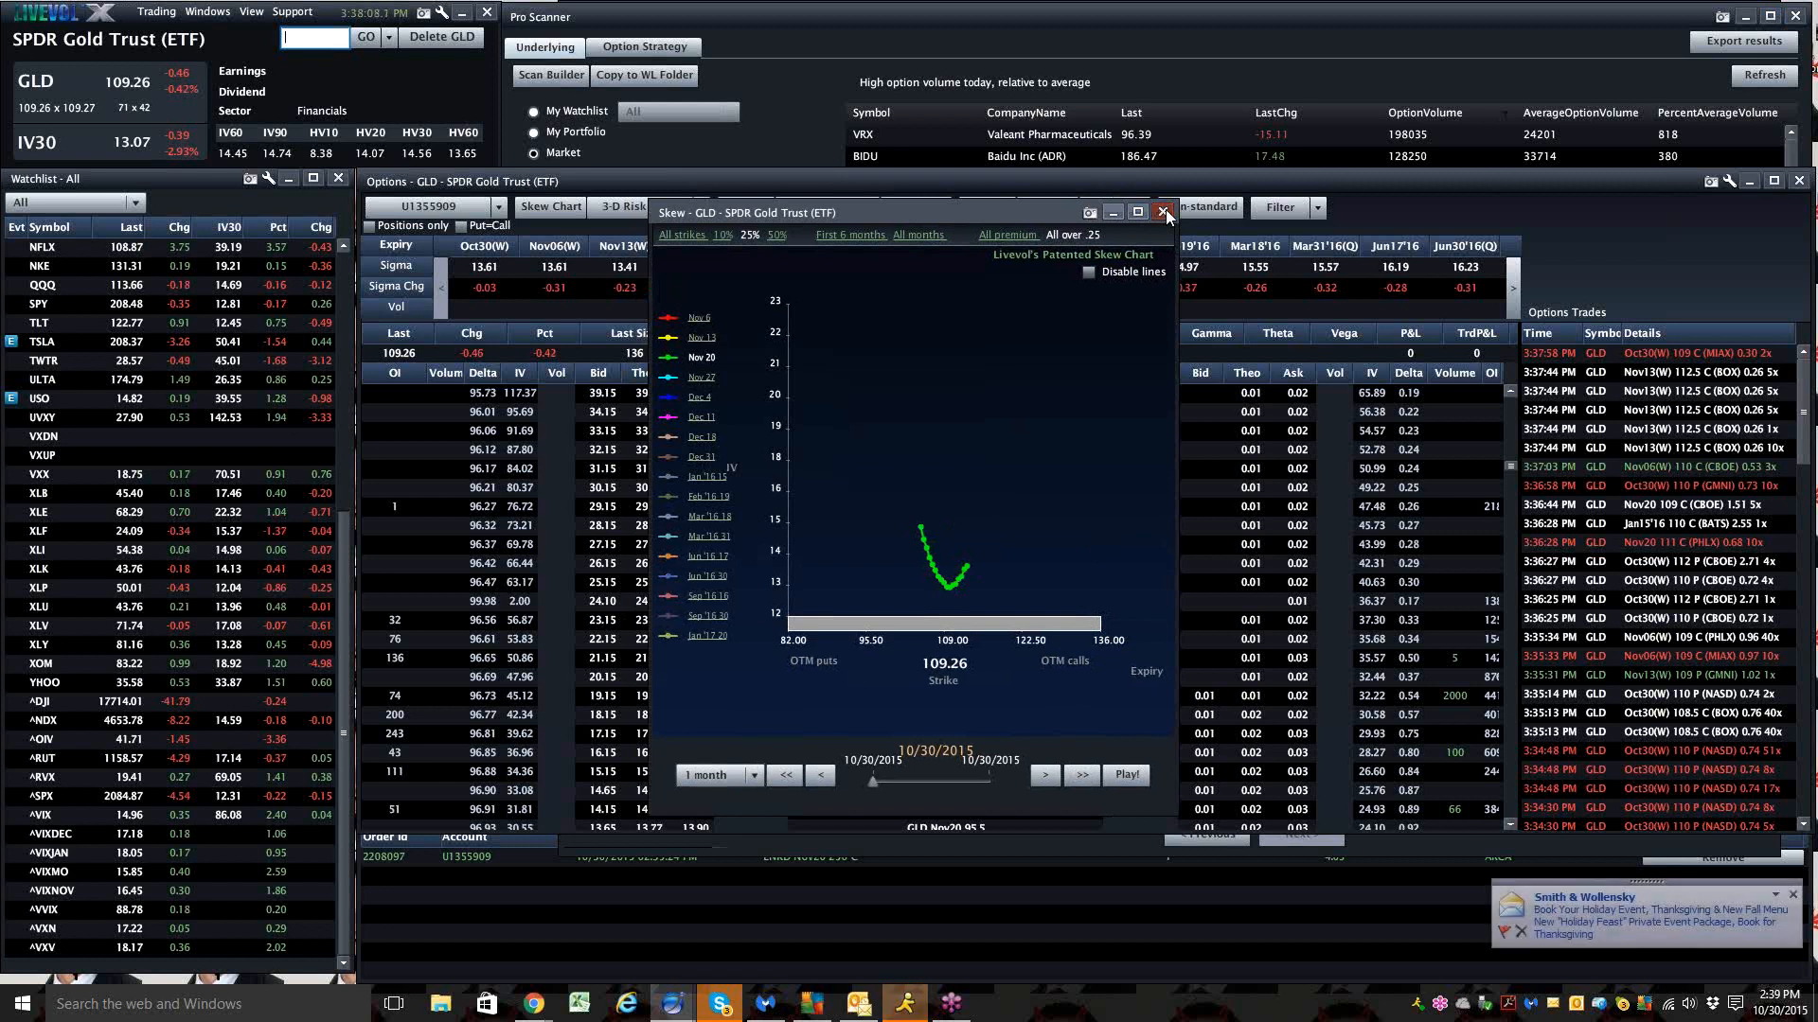
Close the skew chart and open an order ticket for the GLD Nov20 109.5 call
click(1161, 212)
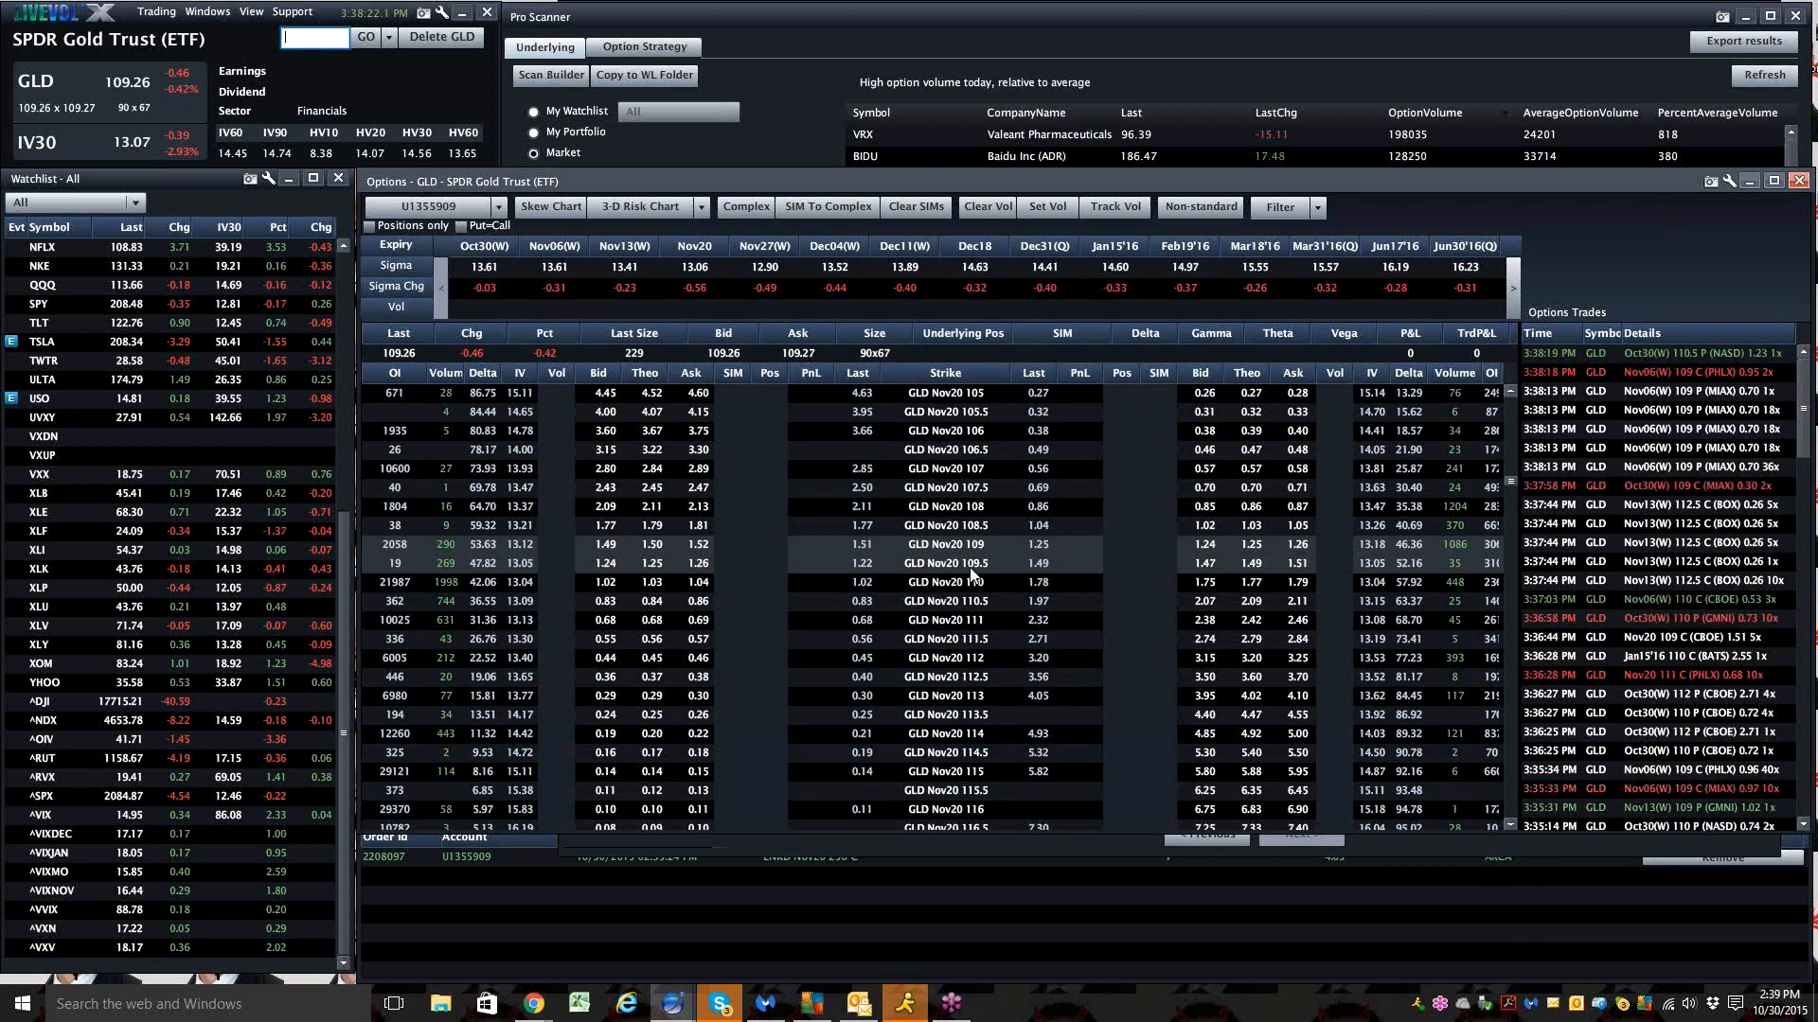
click(949, 562)
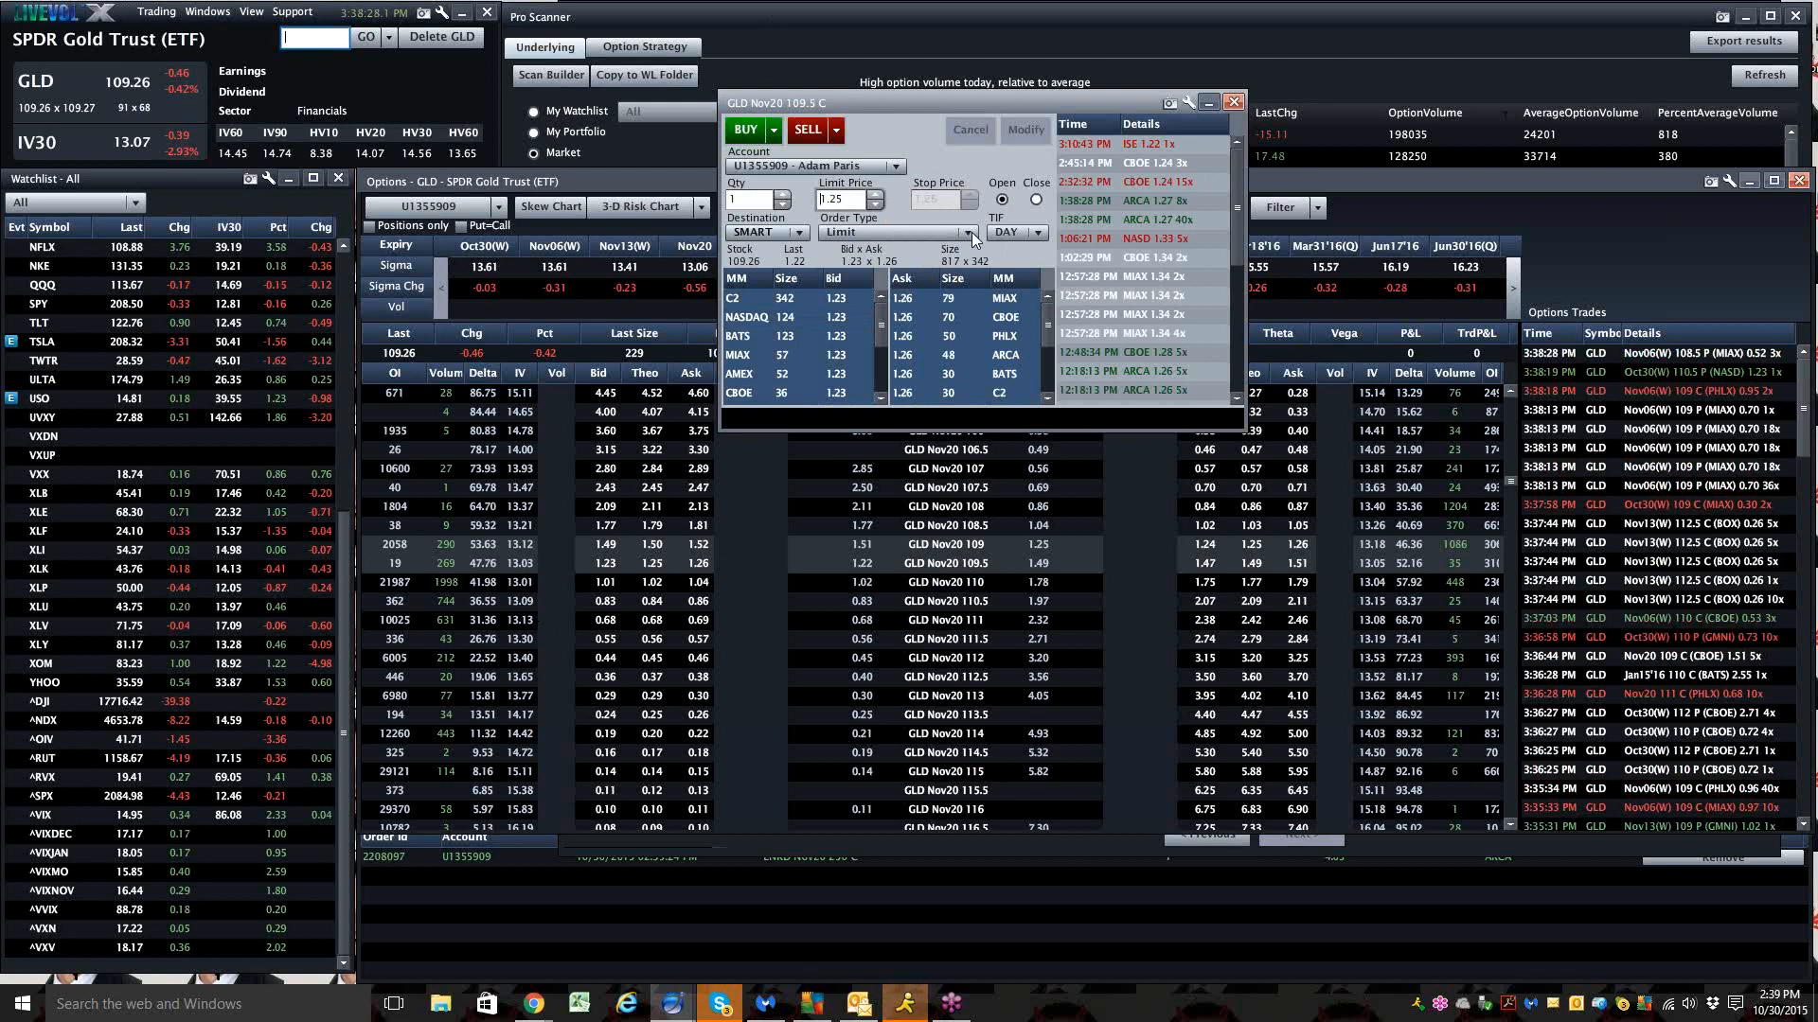
Buy one GLD Nov20 109.5 call at a 1.25 limit, acknowledge the fill, close the ticket
click(846, 200)
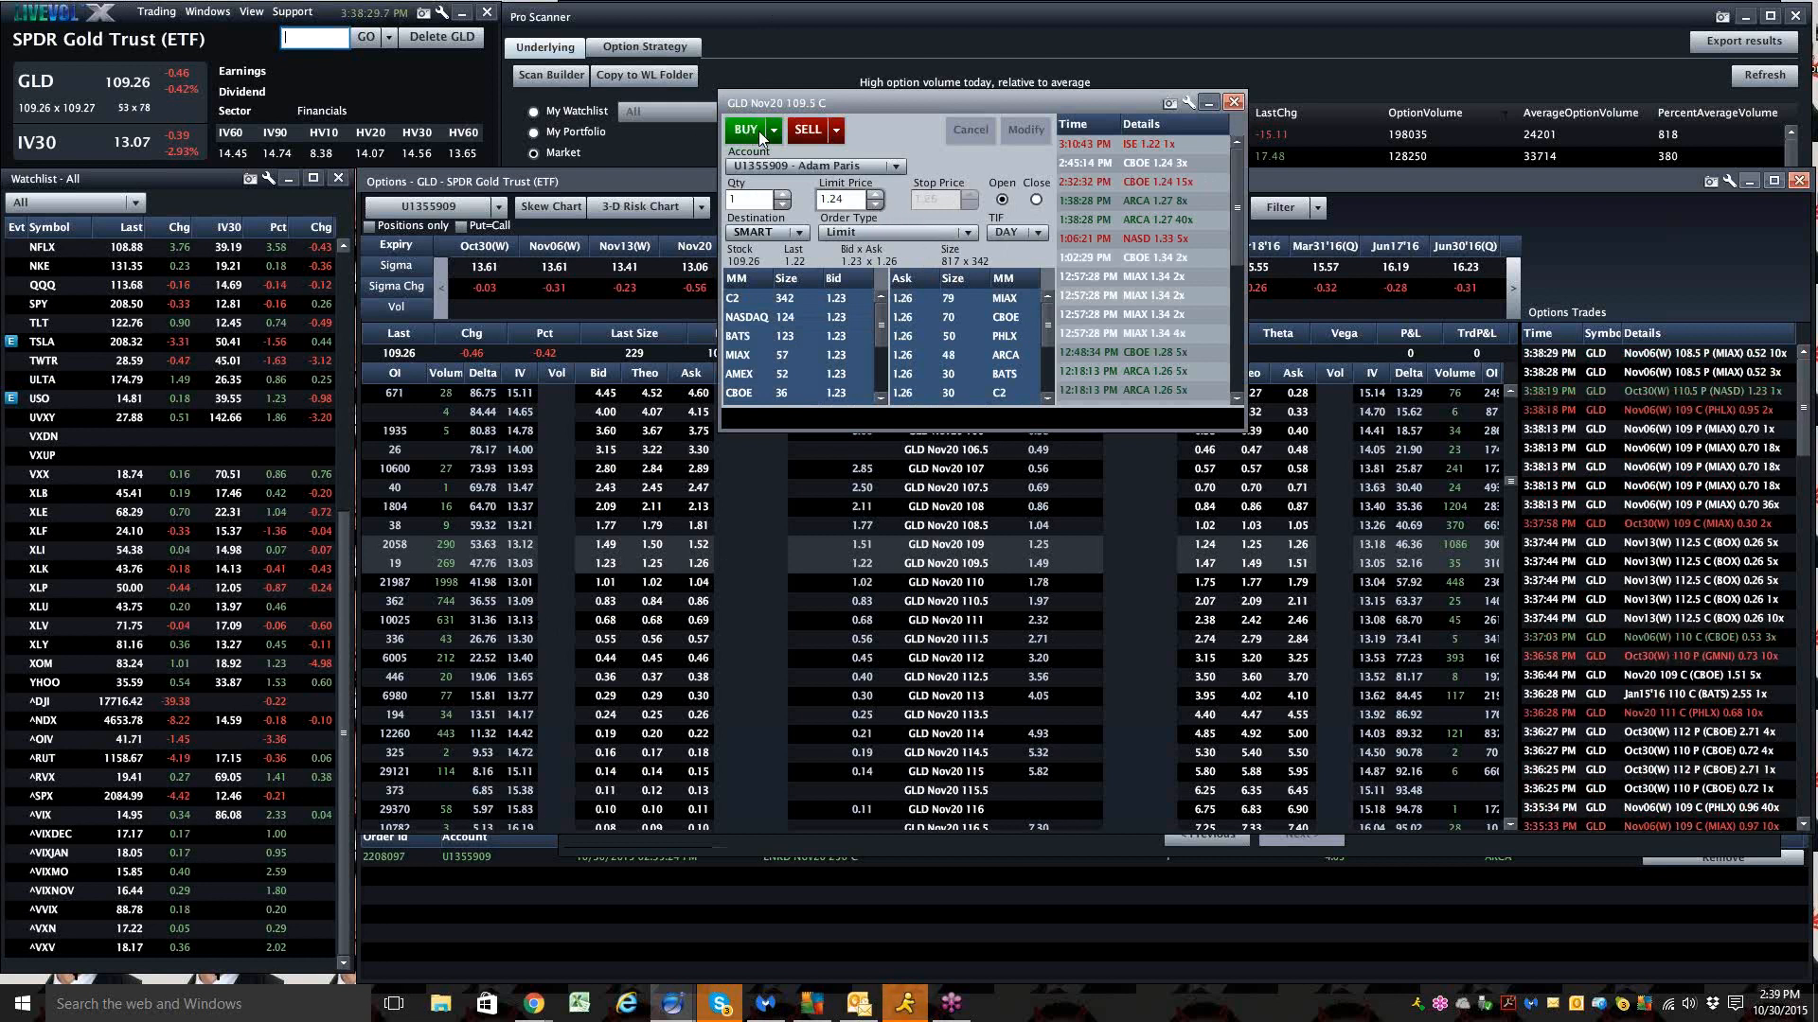
click(745, 129)
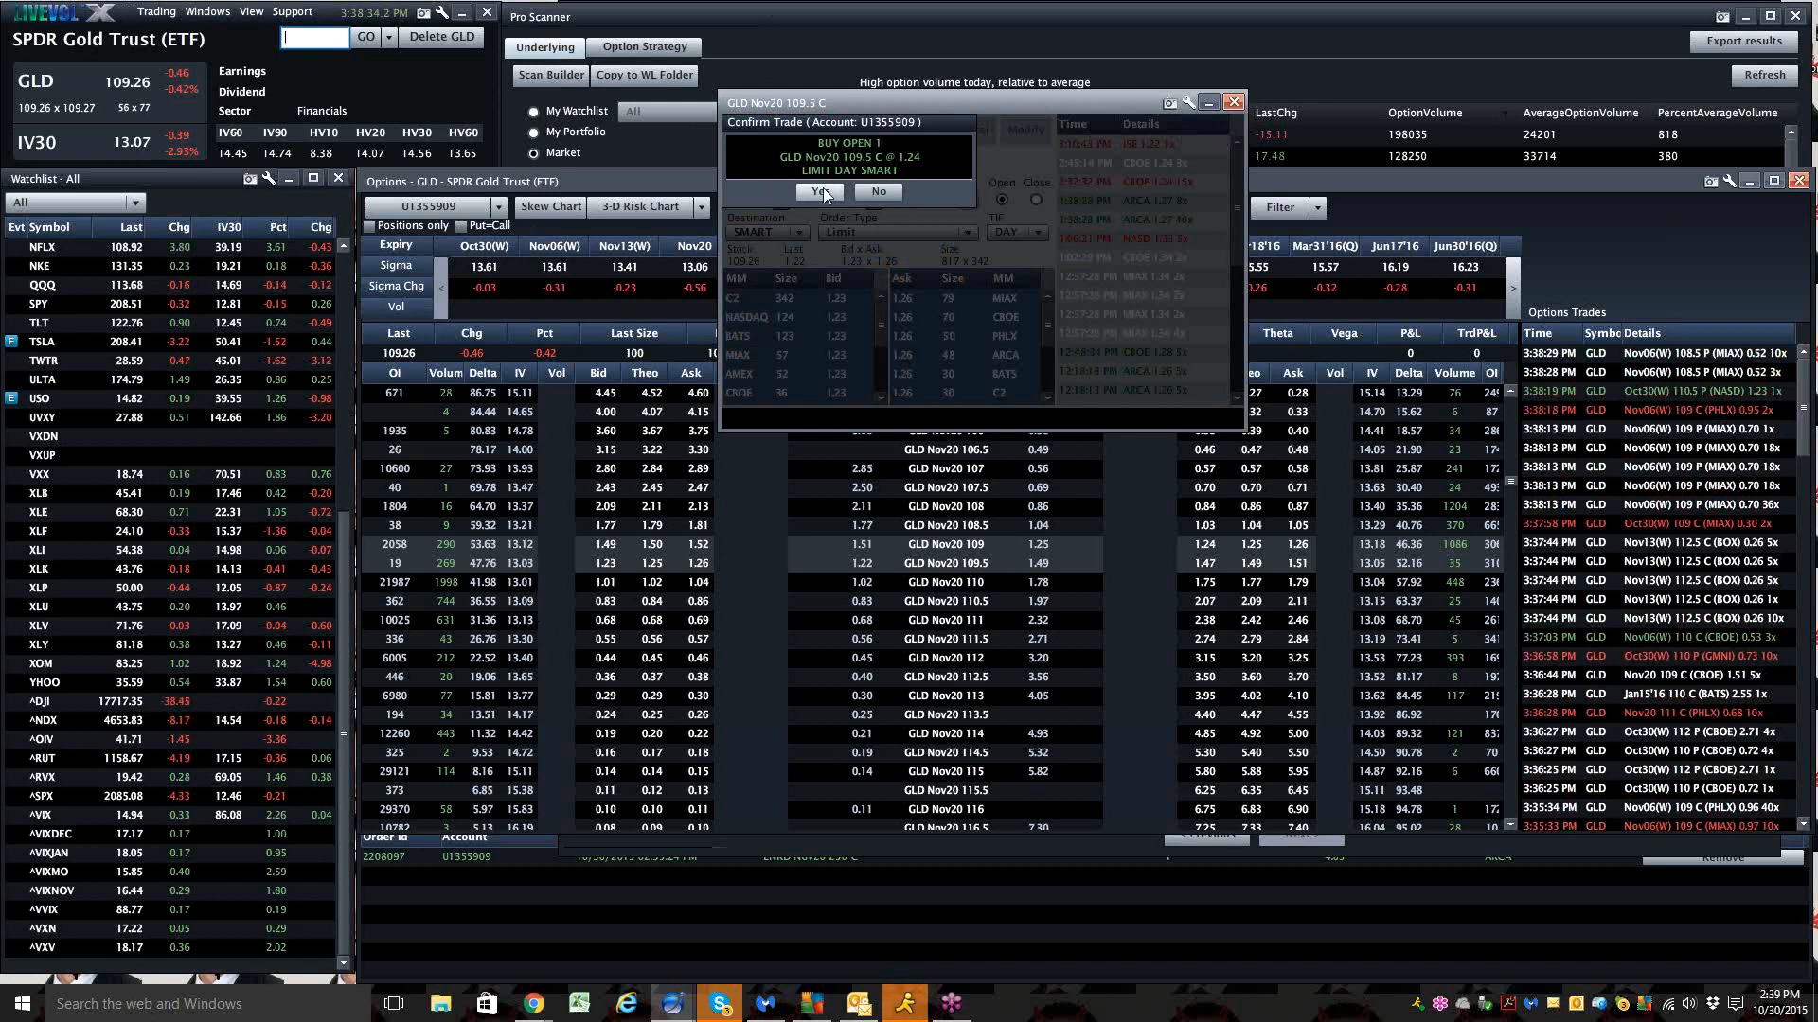
click(821, 190)
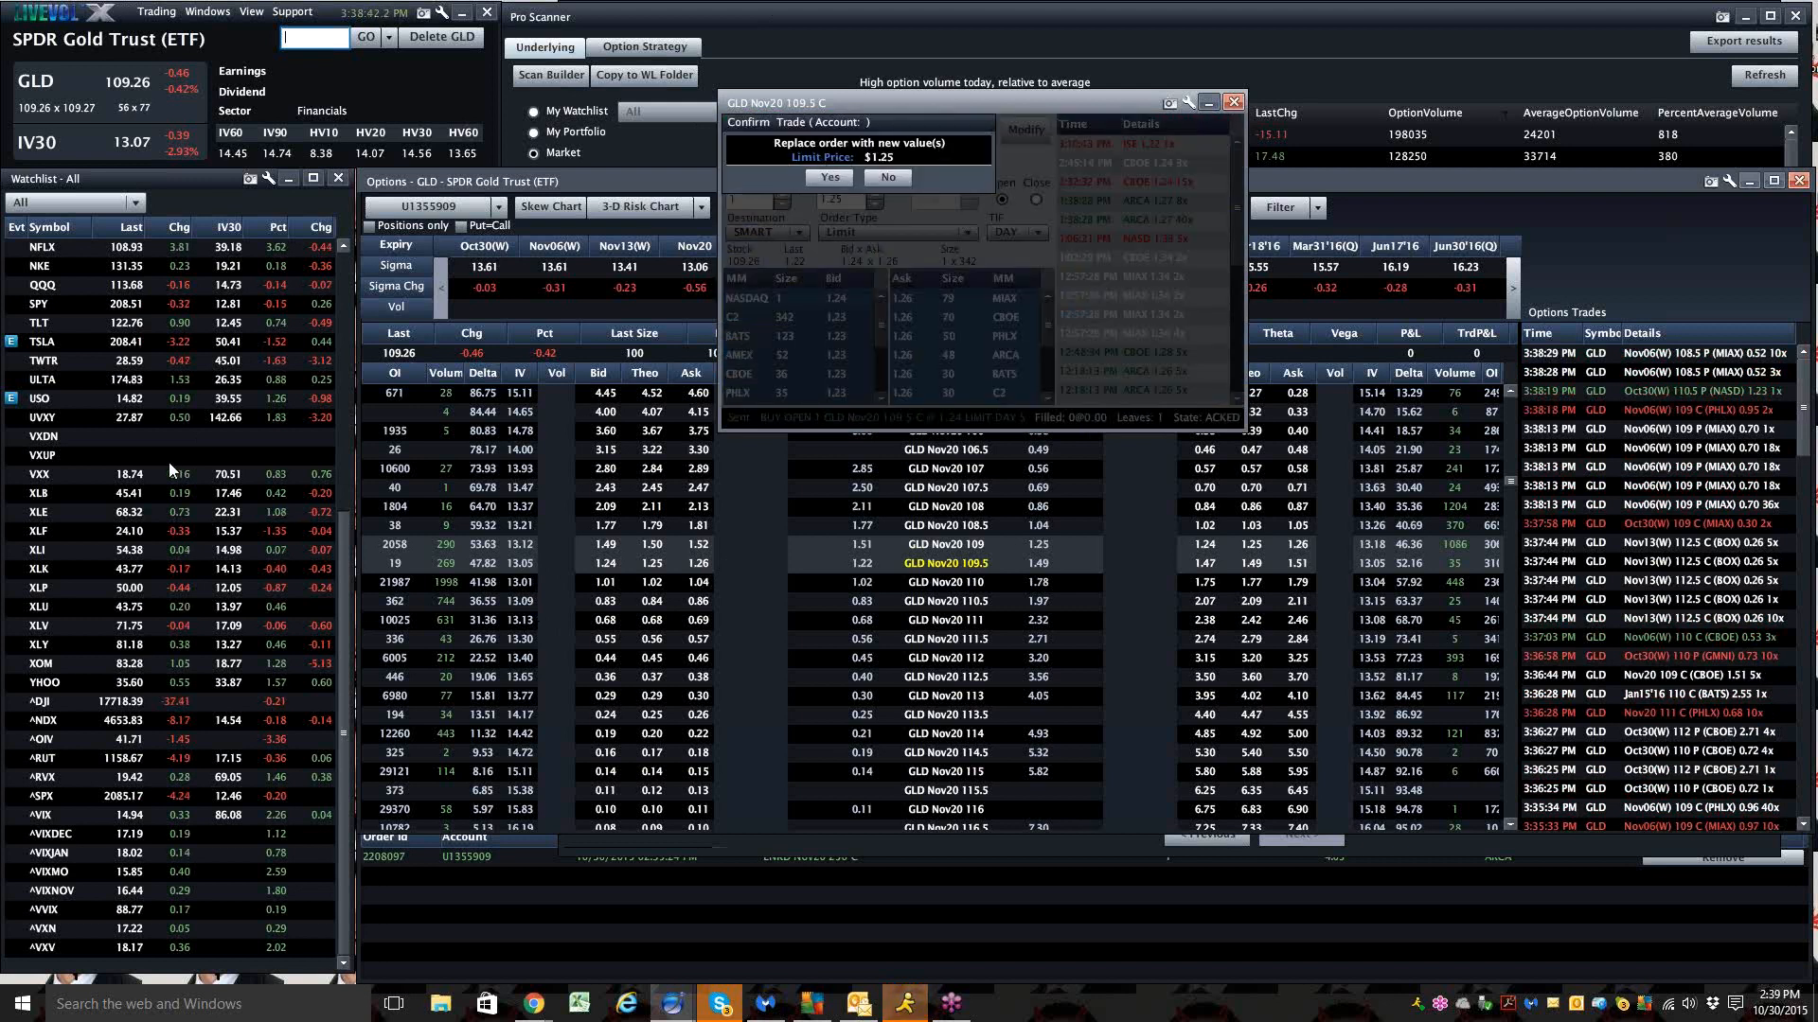
click(827, 177)
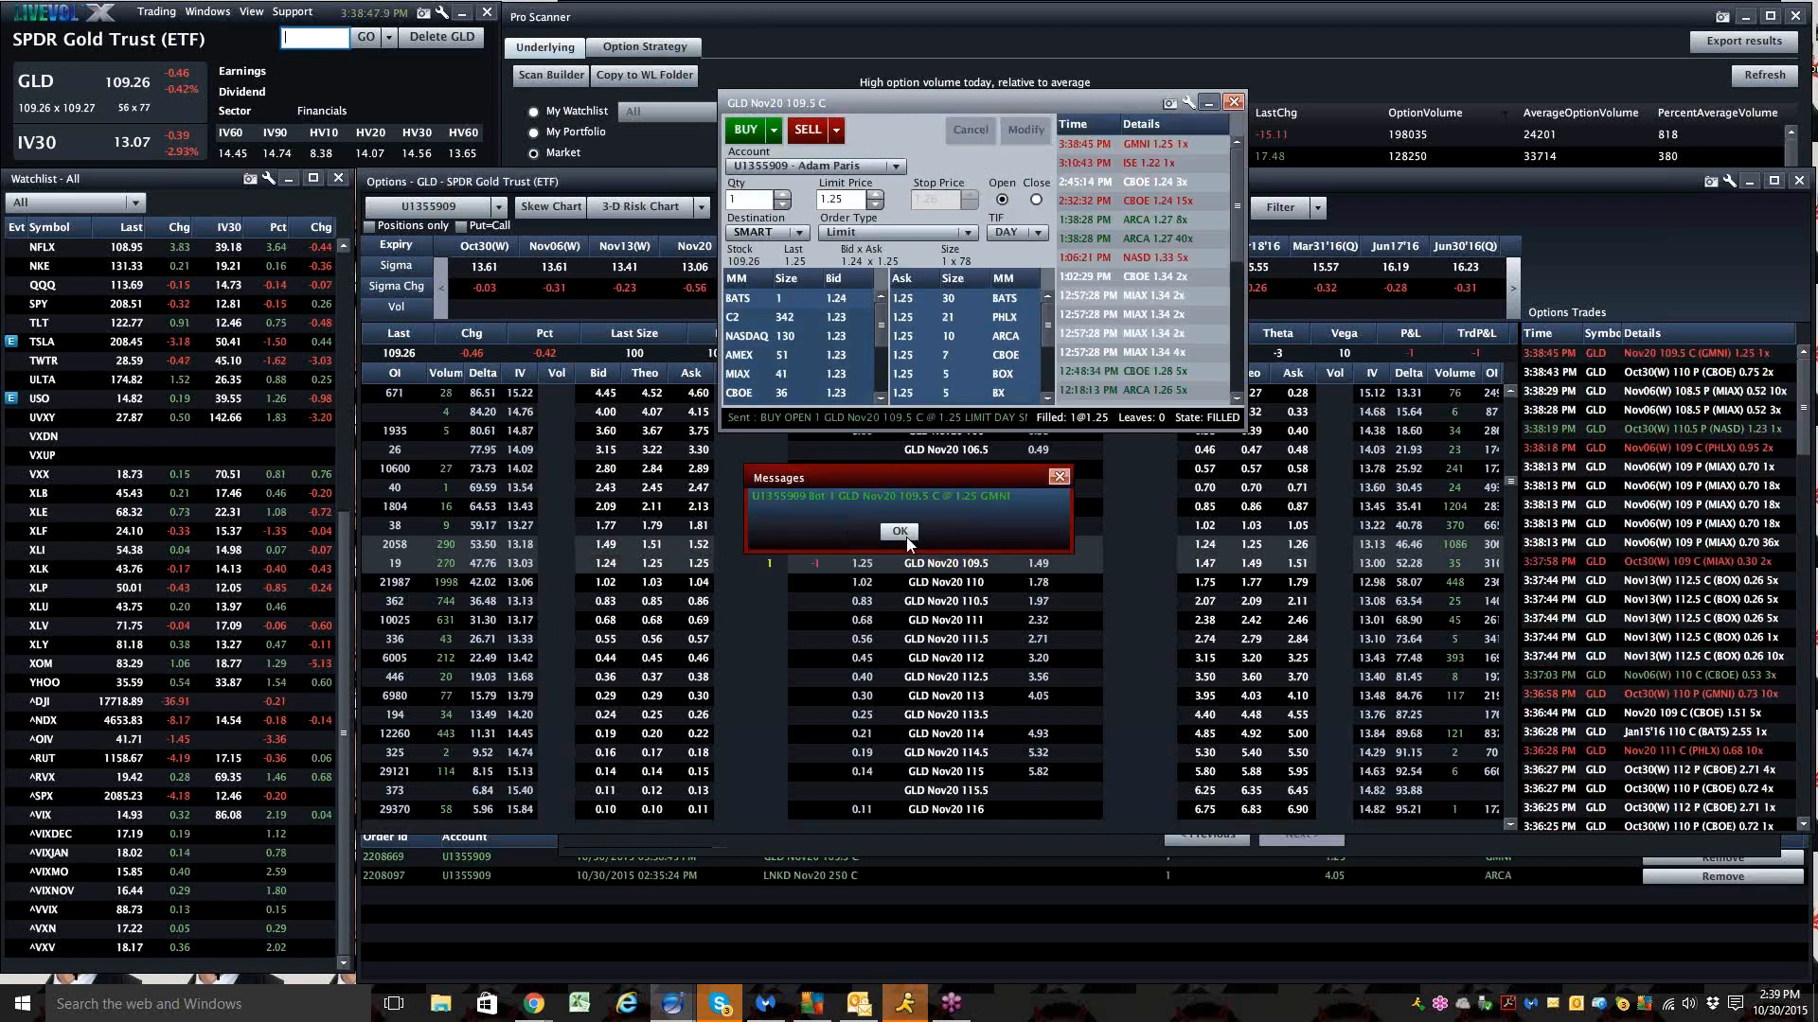
click(900, 531)
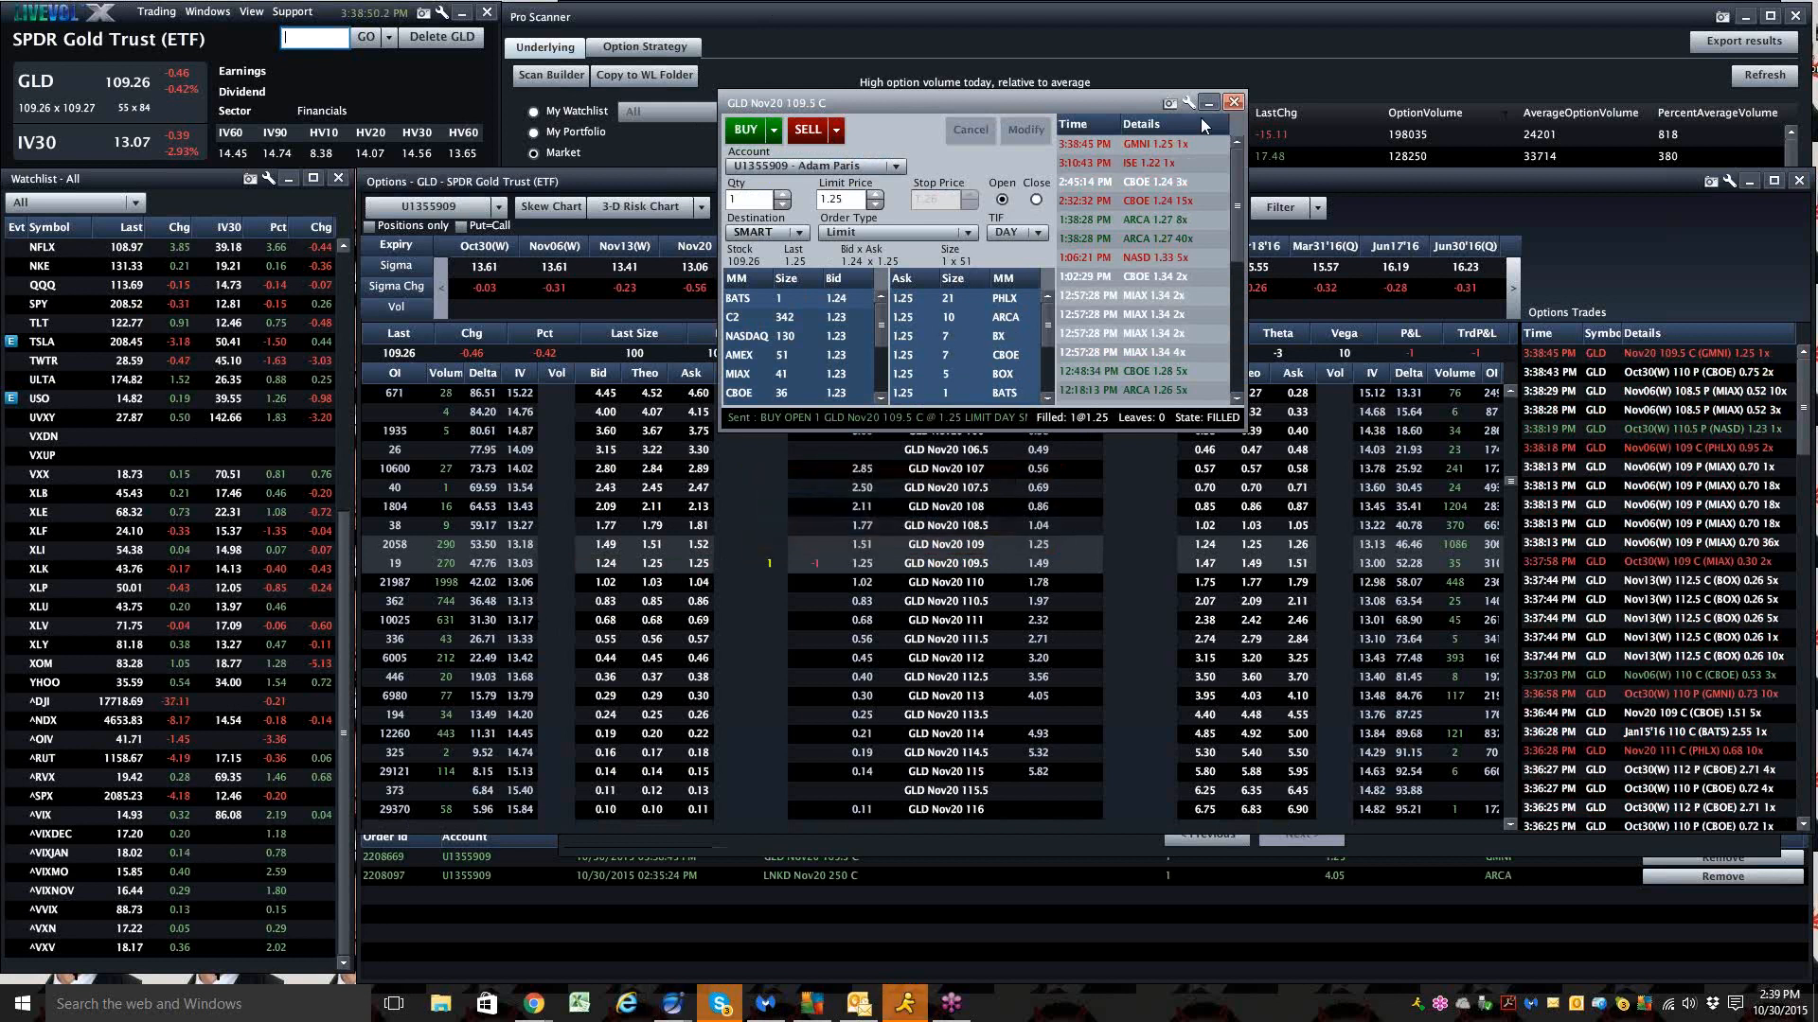
click(1232, 103)
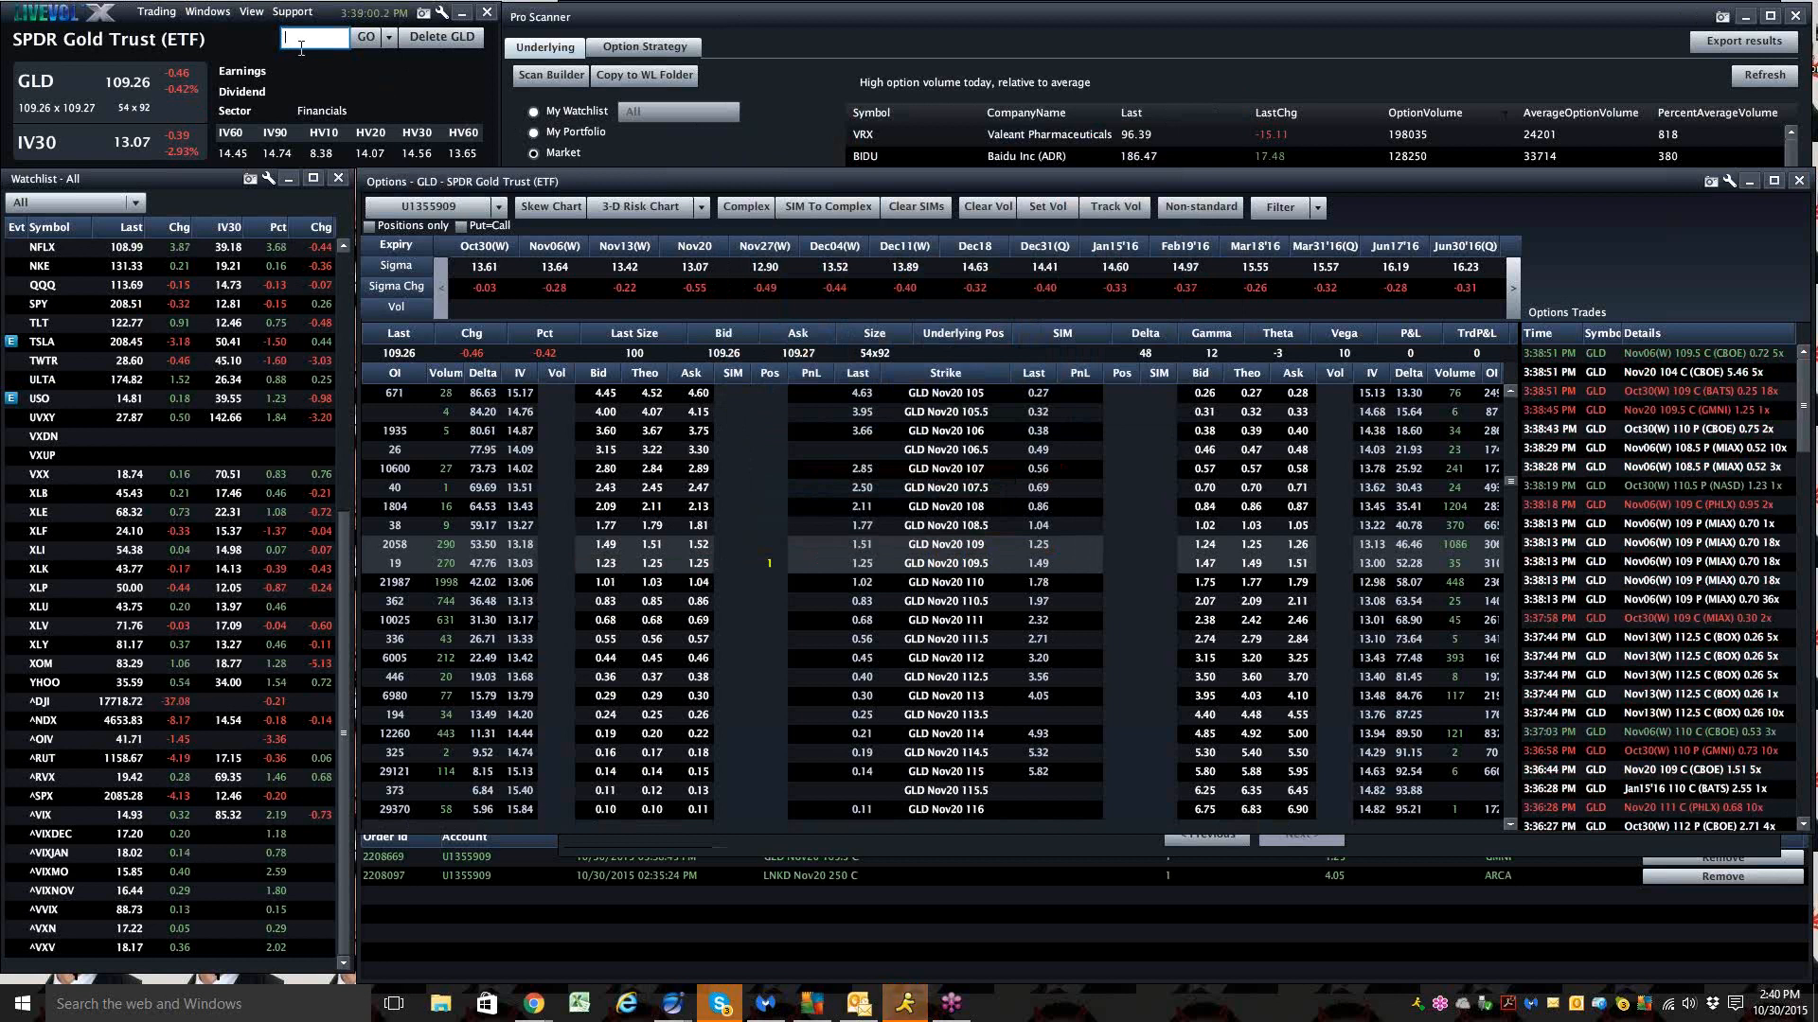
Select the symbol box to start entering the SPY ticker
click(38, 304)
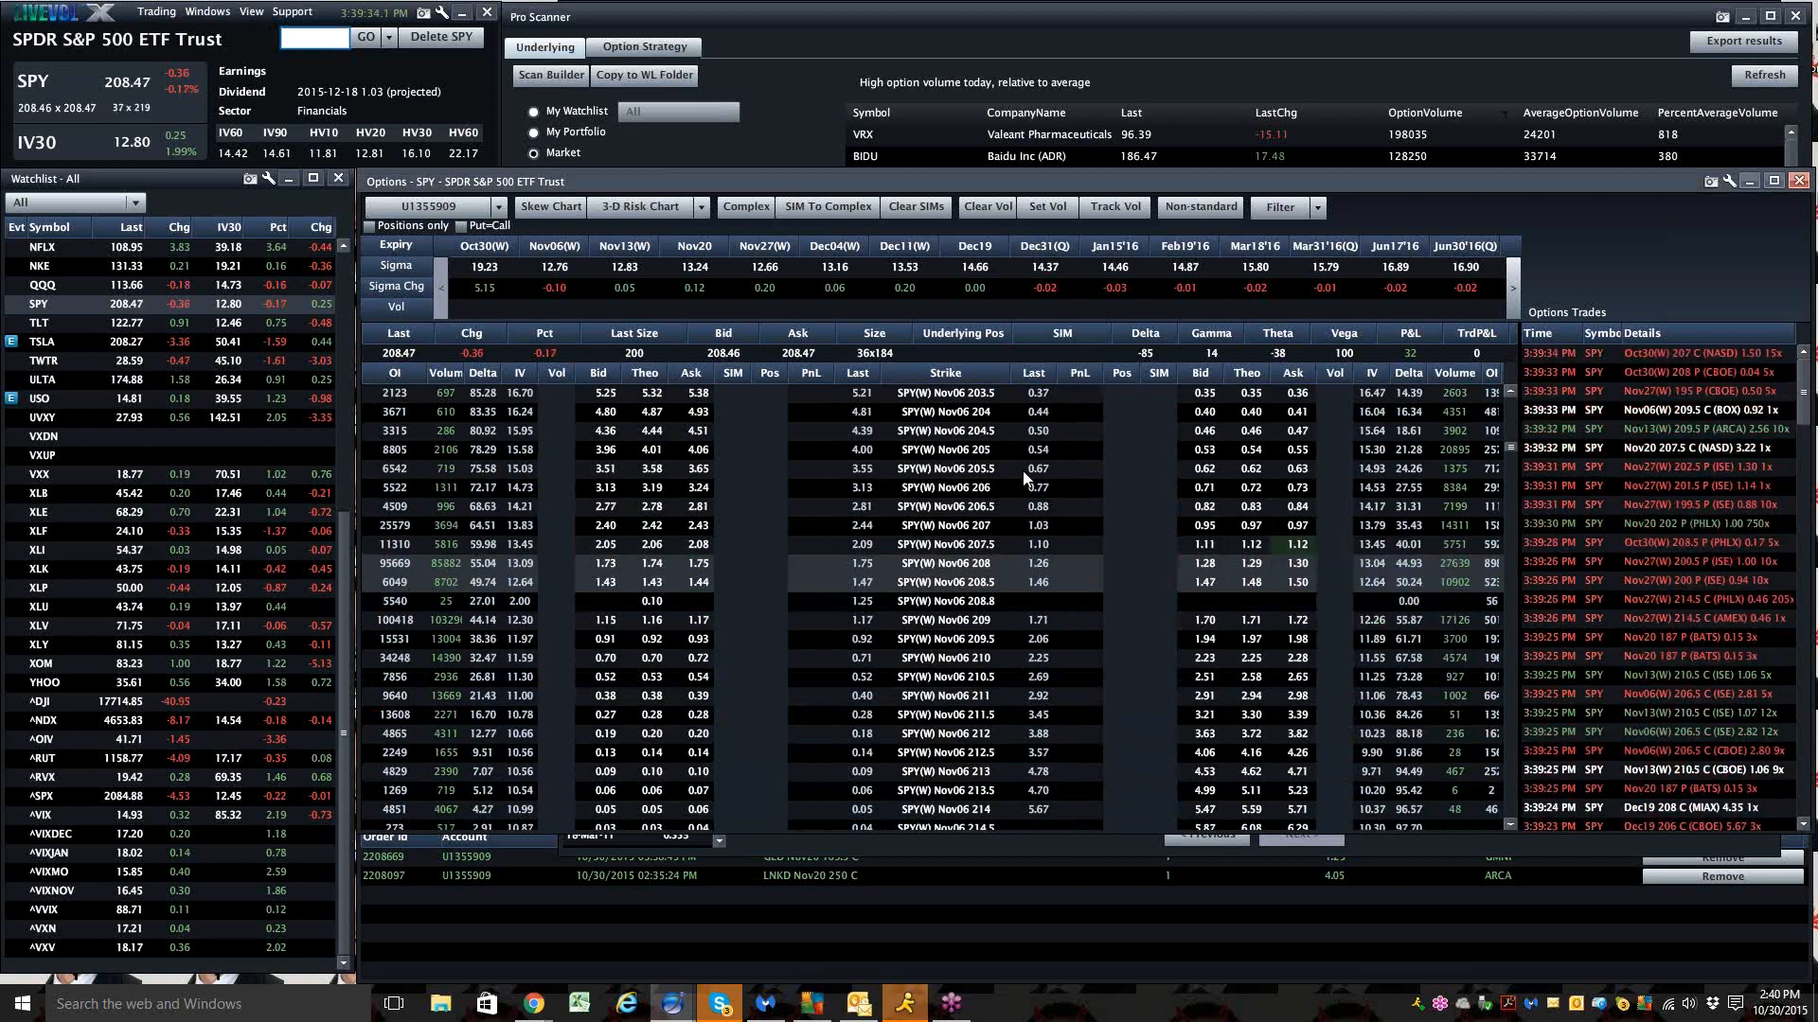
mouse_move(1254, 536)
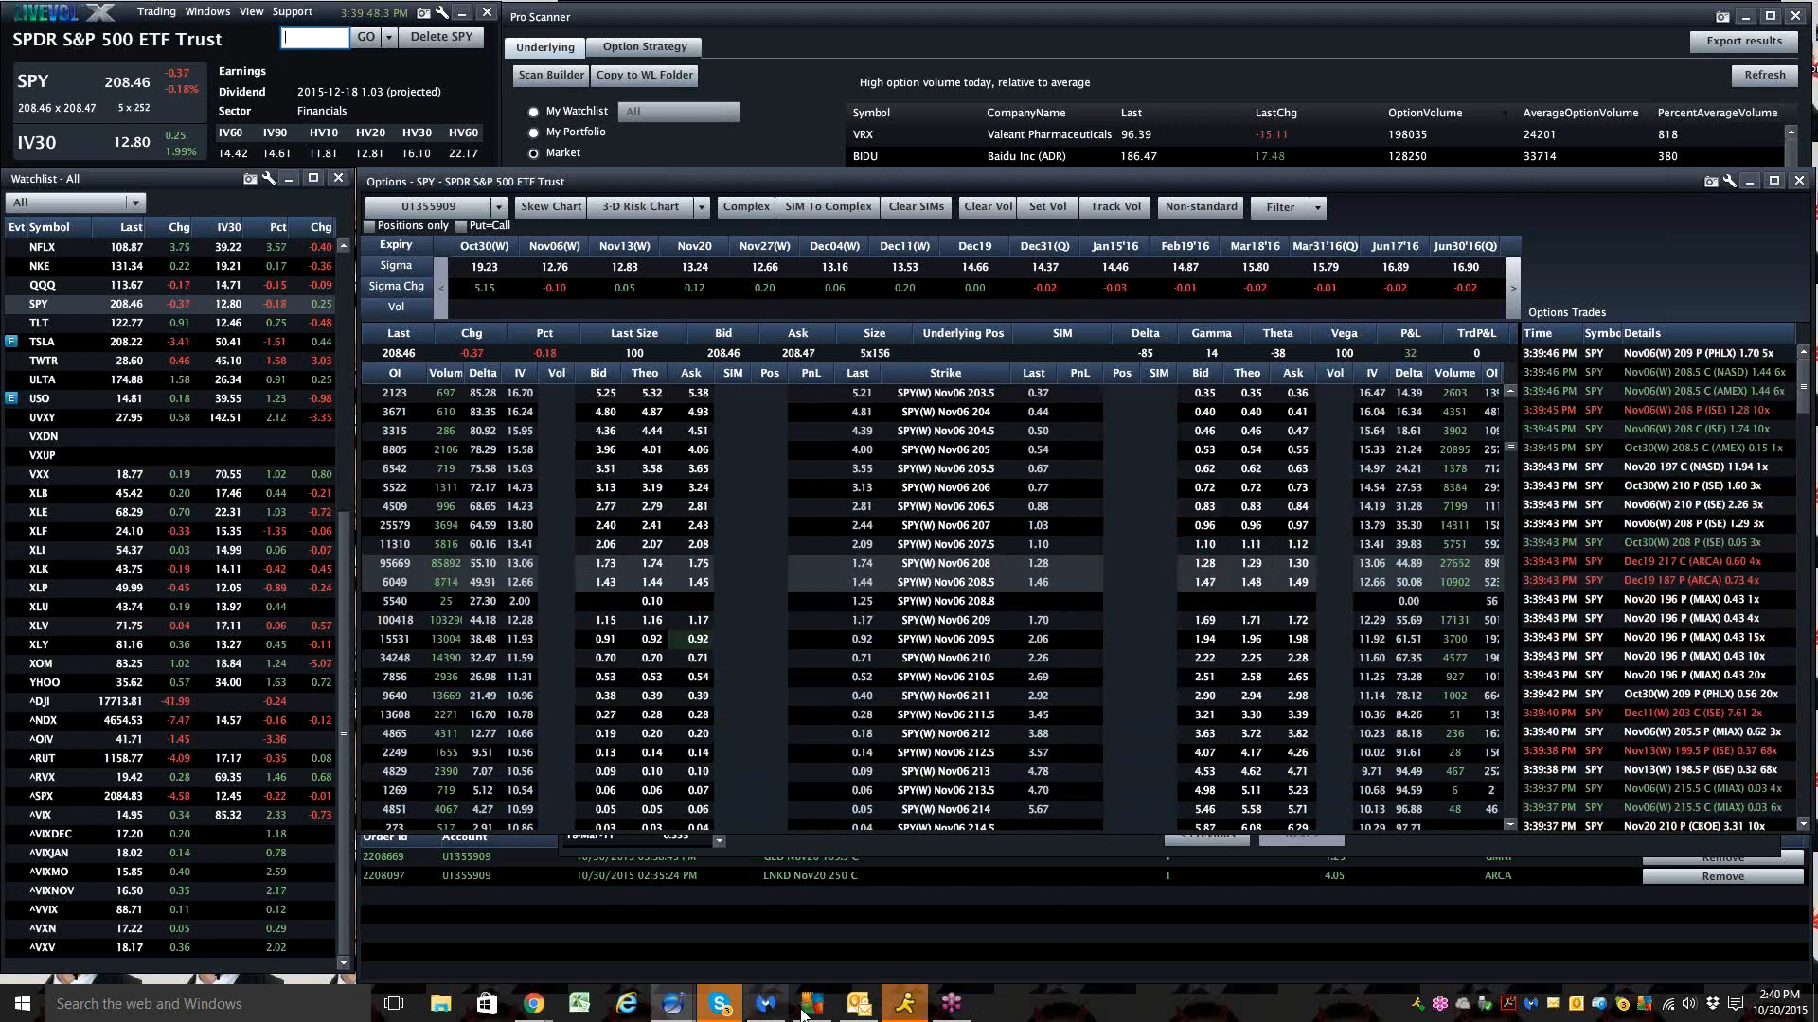
mouse_move(532, 1003)
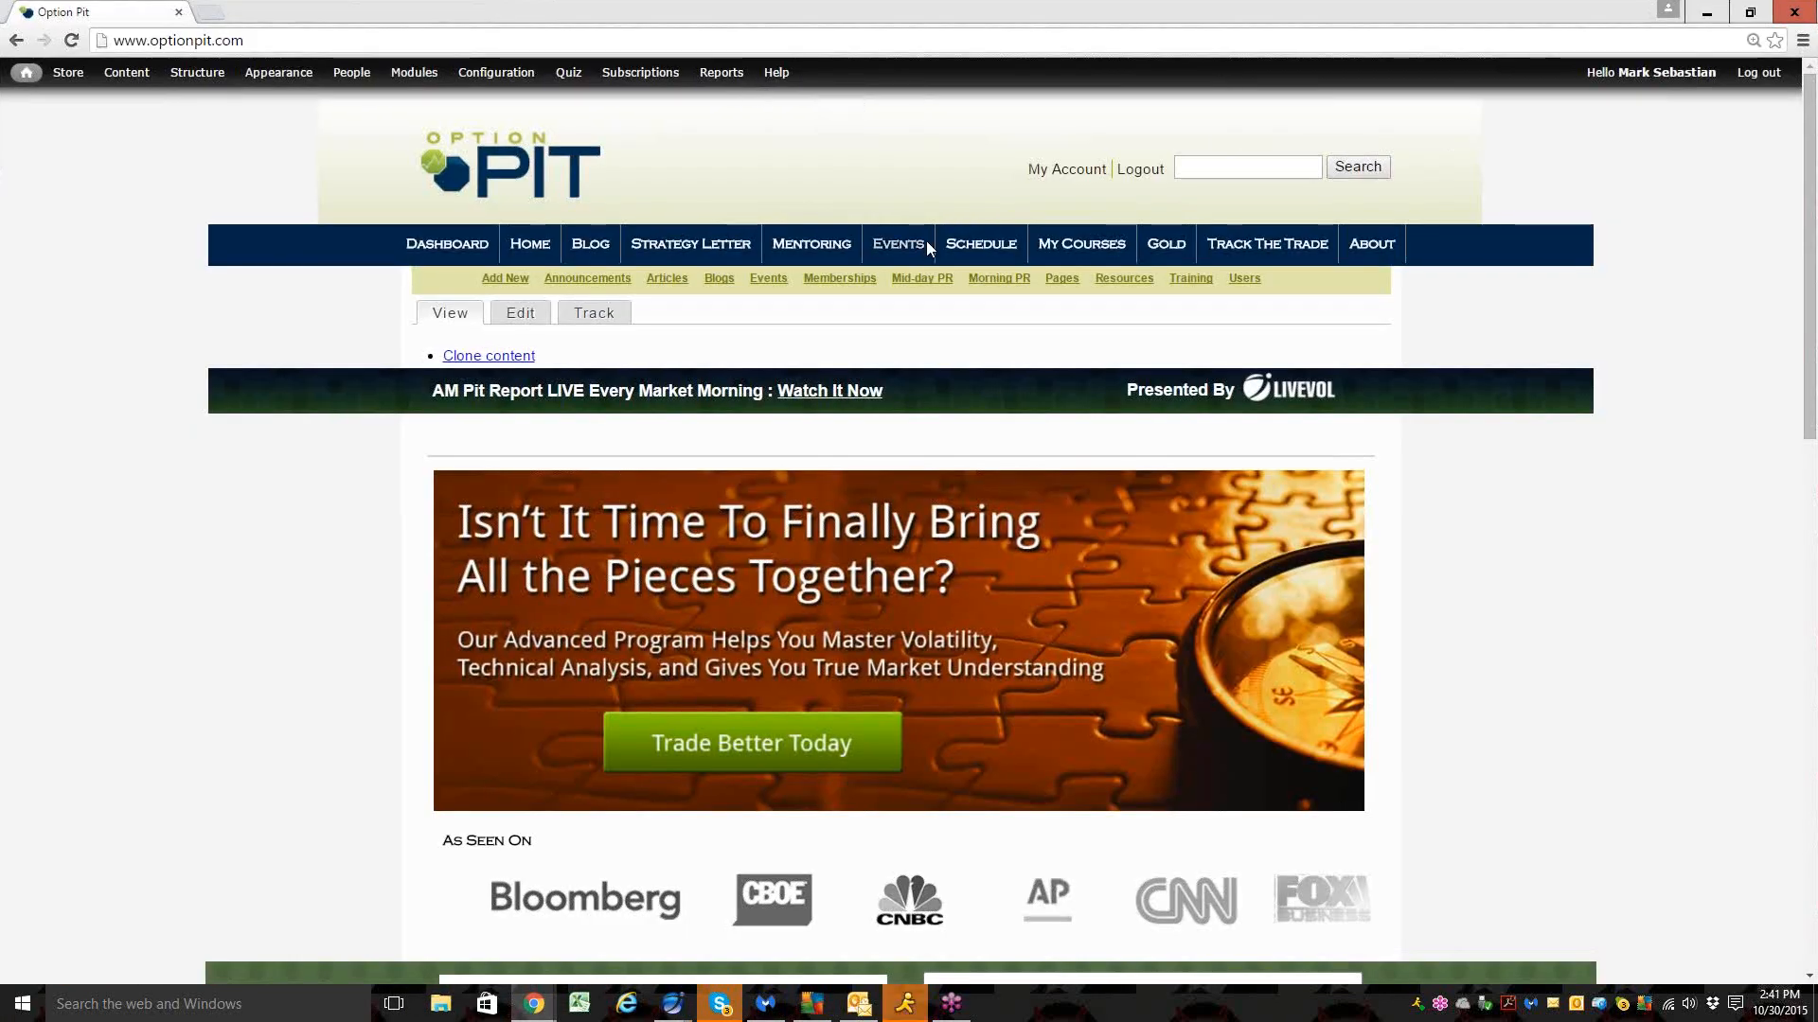
Browse Option Pit's Events & Articles page, then navigate to optionpit.com/option-income
click(897, 243)
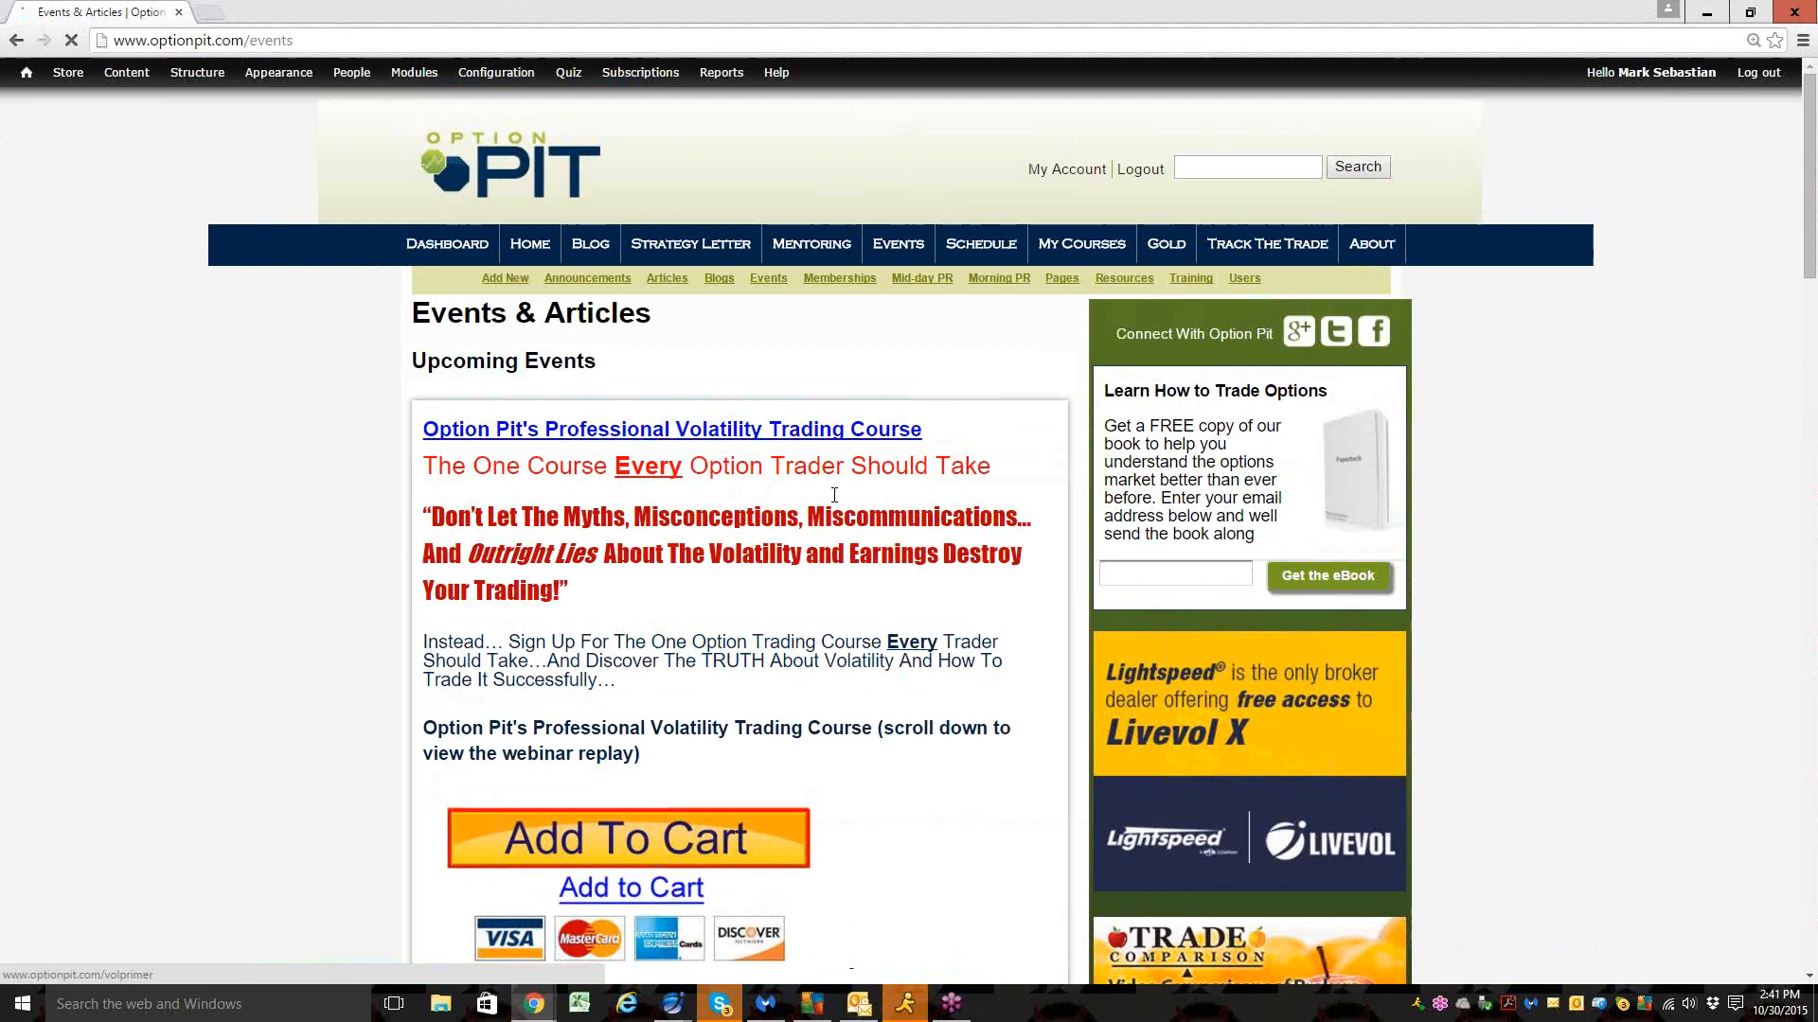
scroll(down, 3)
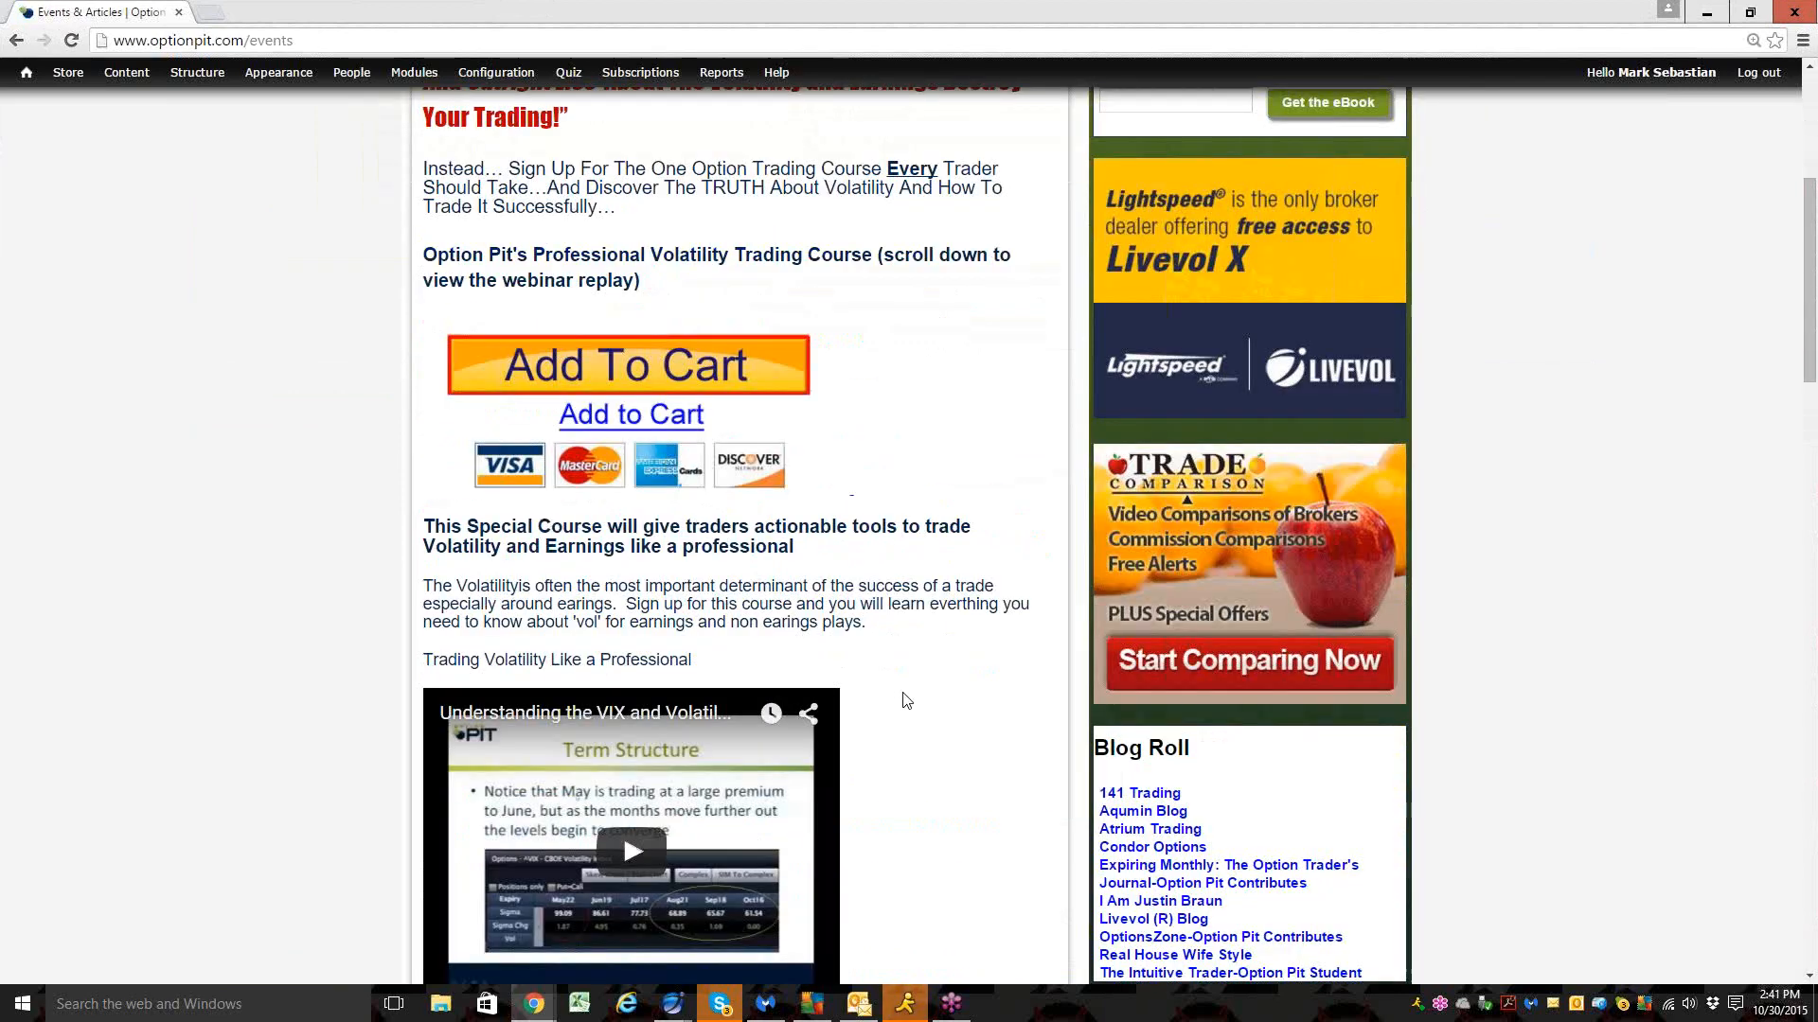
scroll(up, 3)
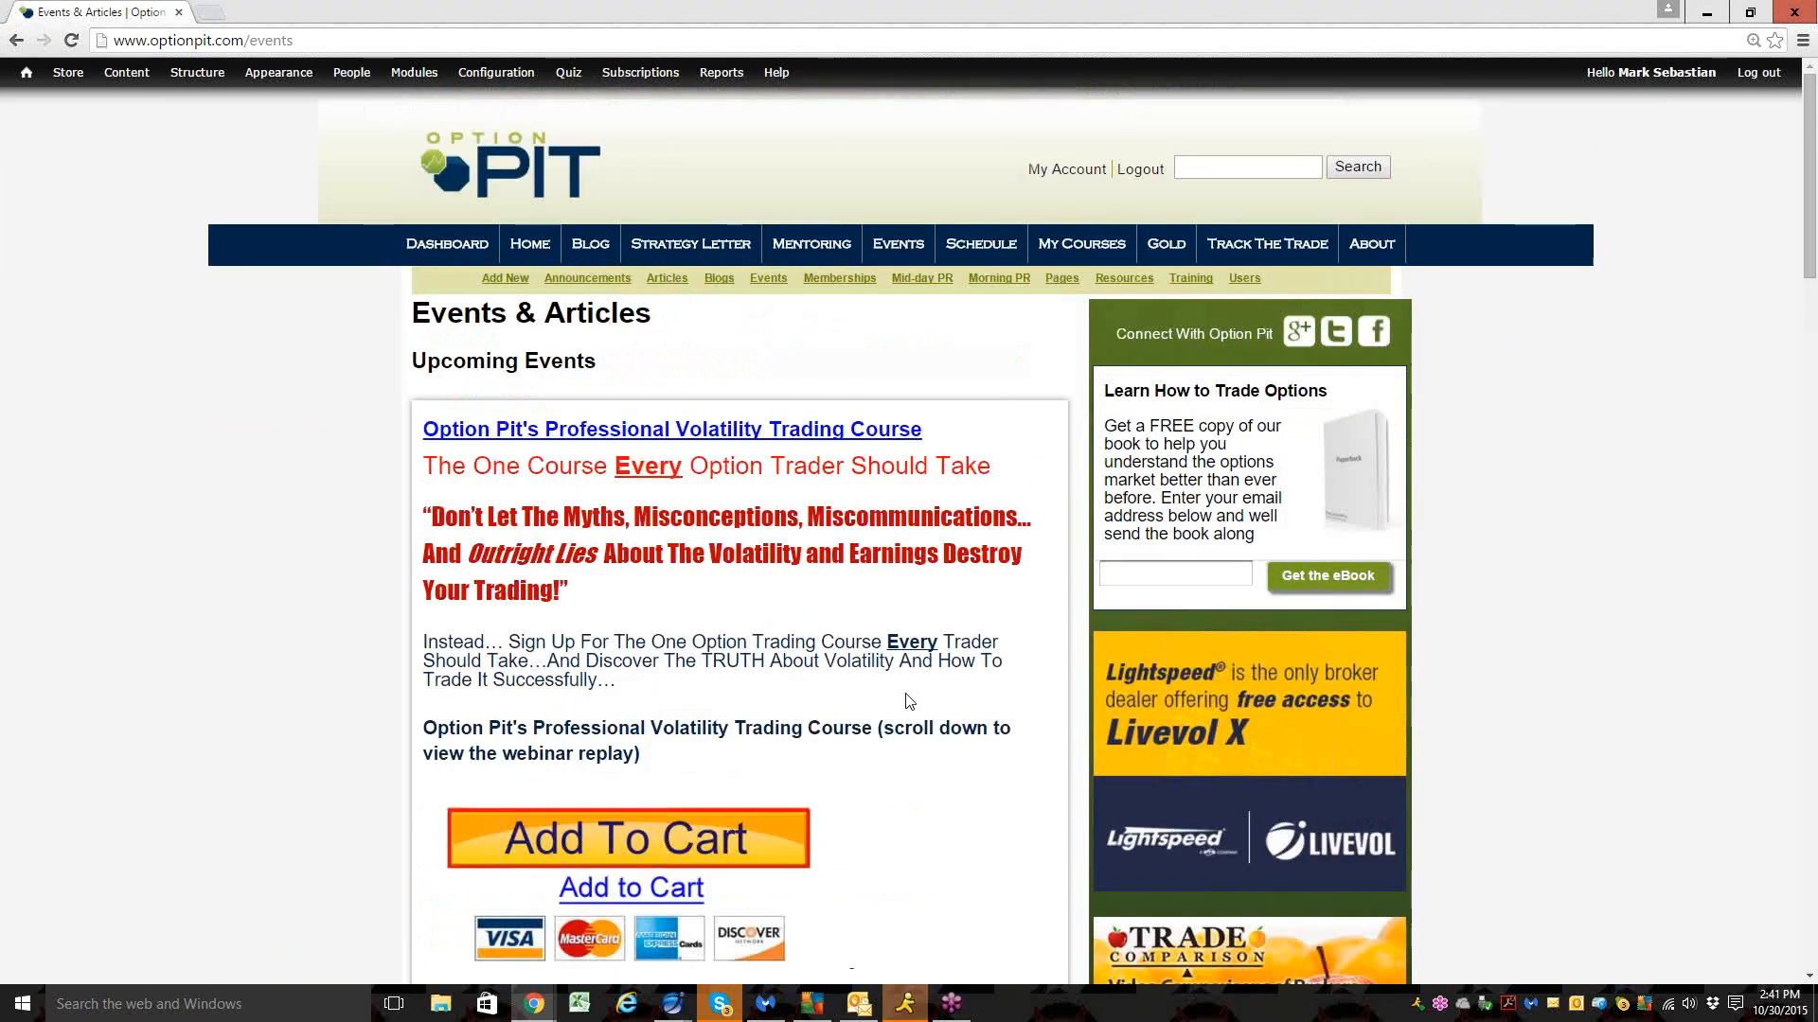
mouse_move(801, 499)
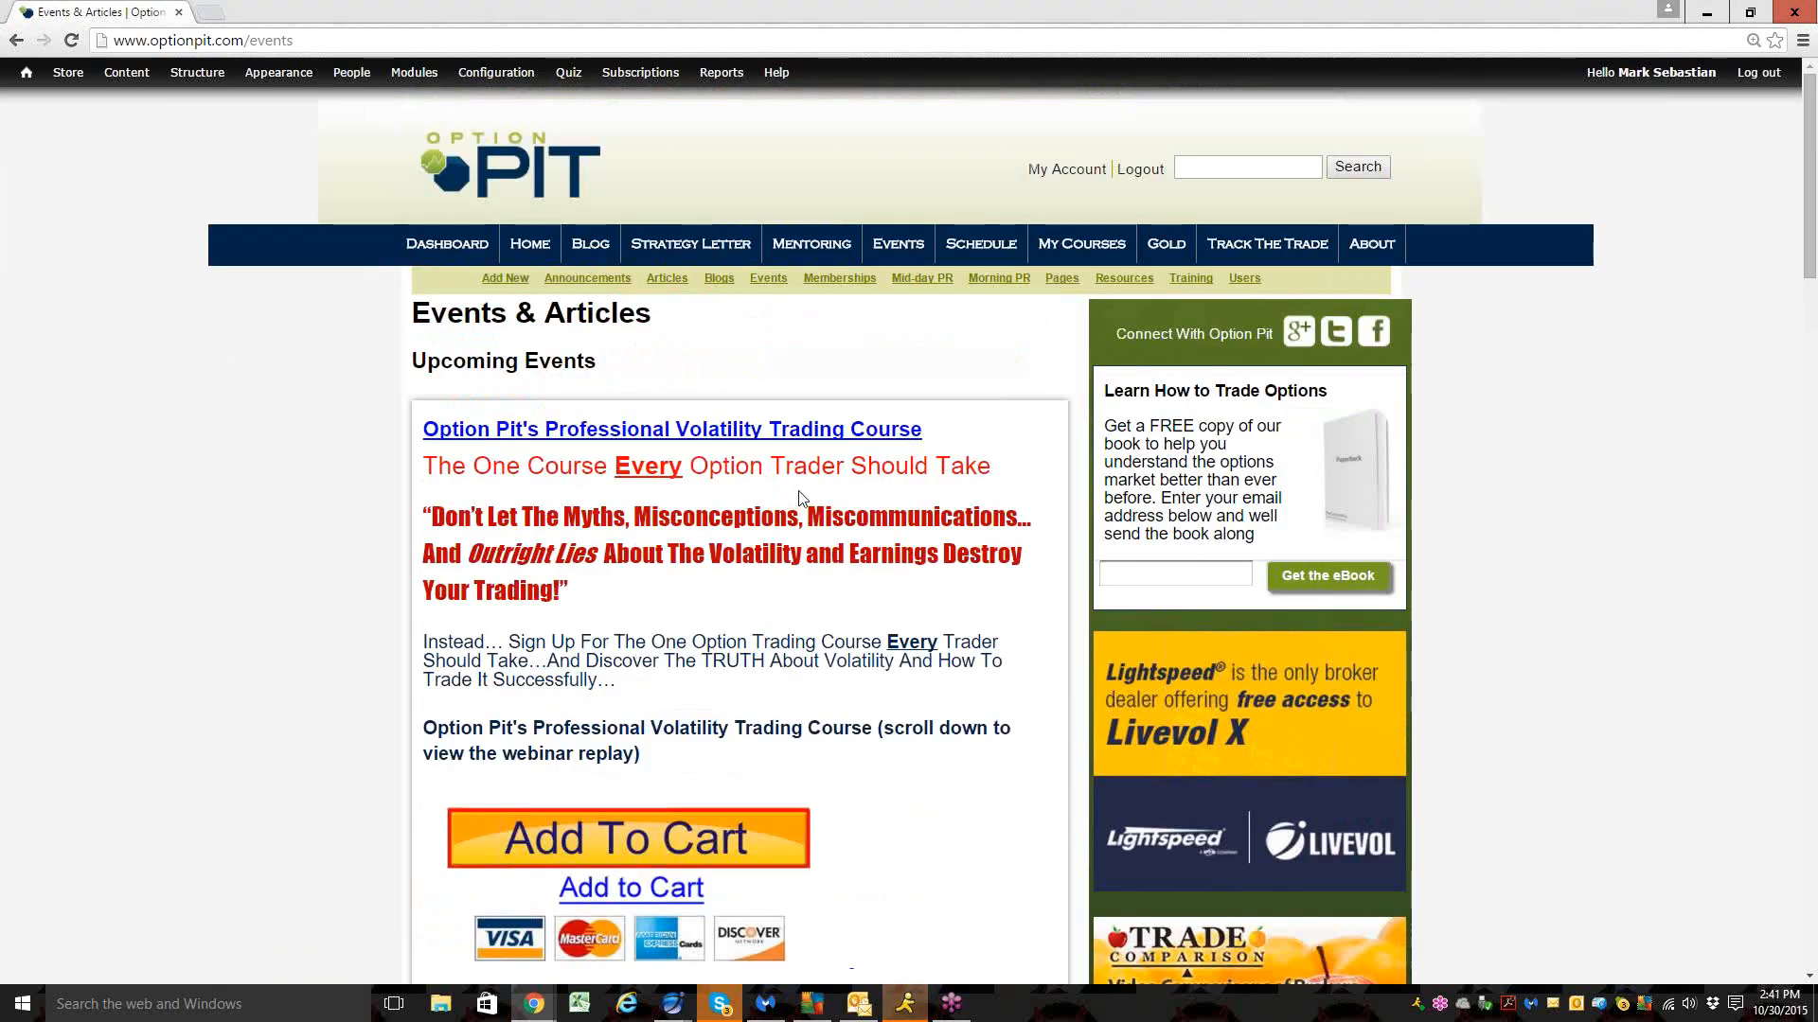
click(202, 40)
text(op)
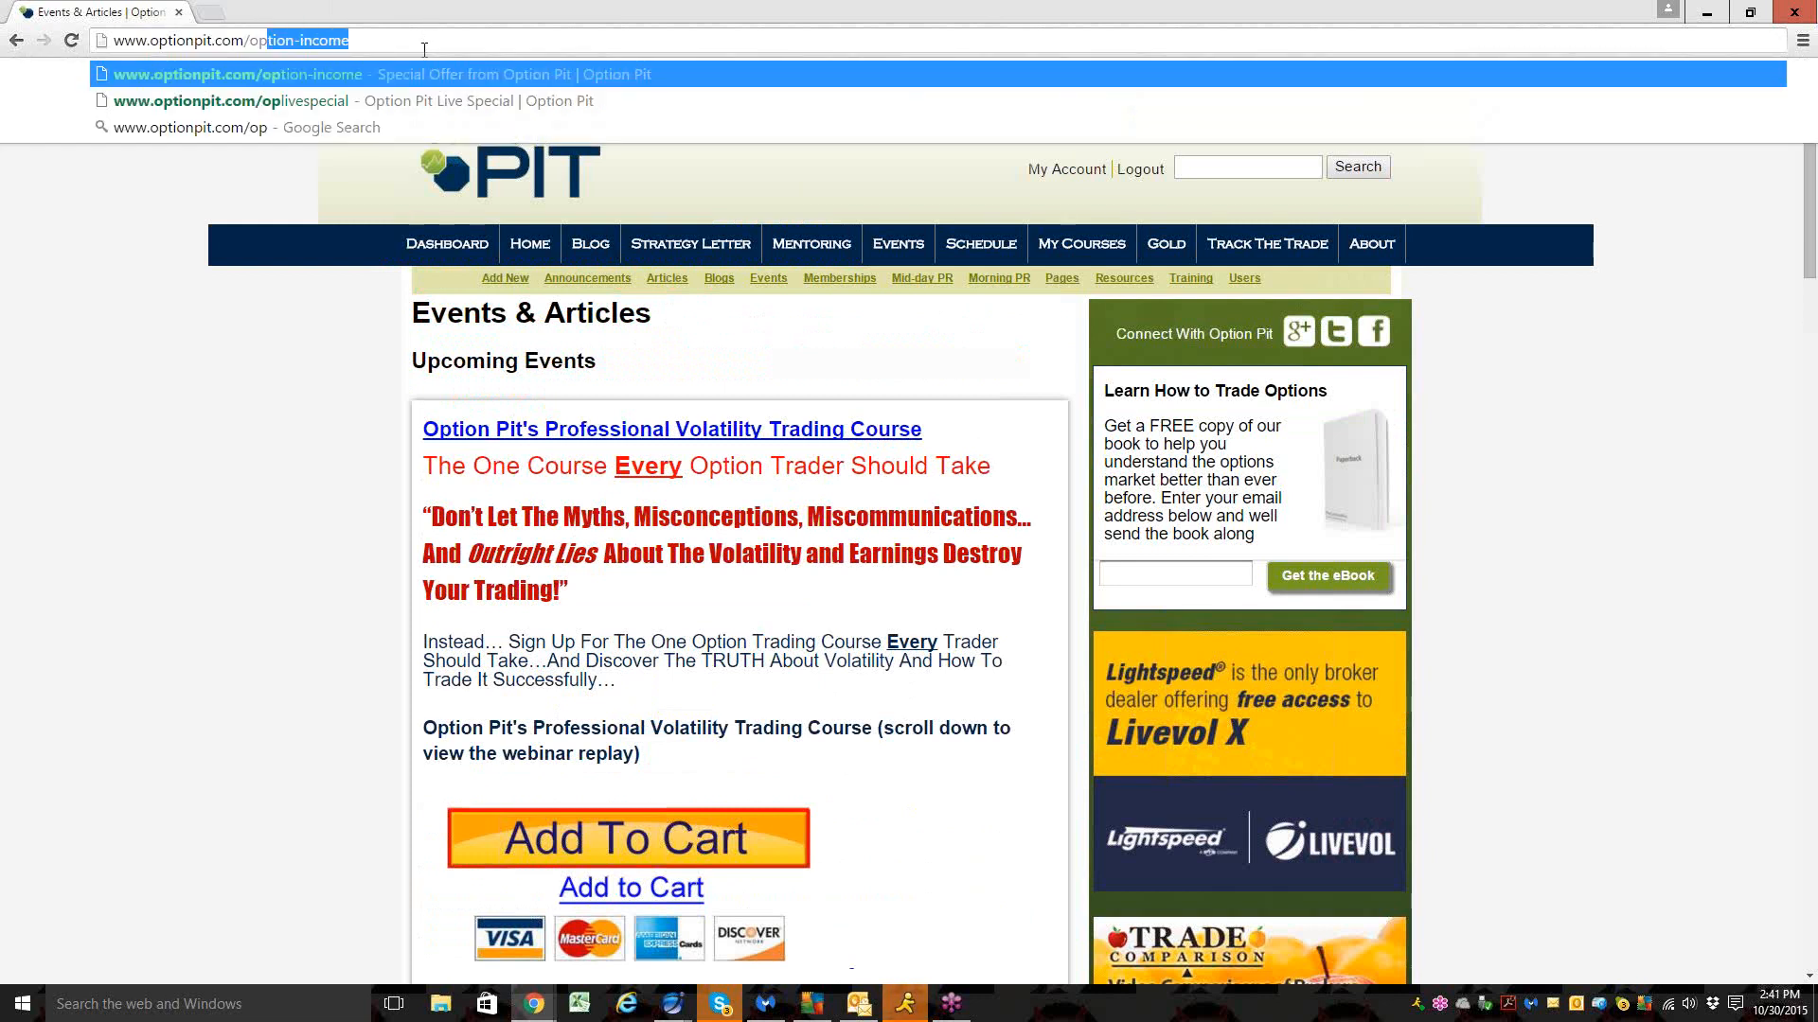
click(236, 74)
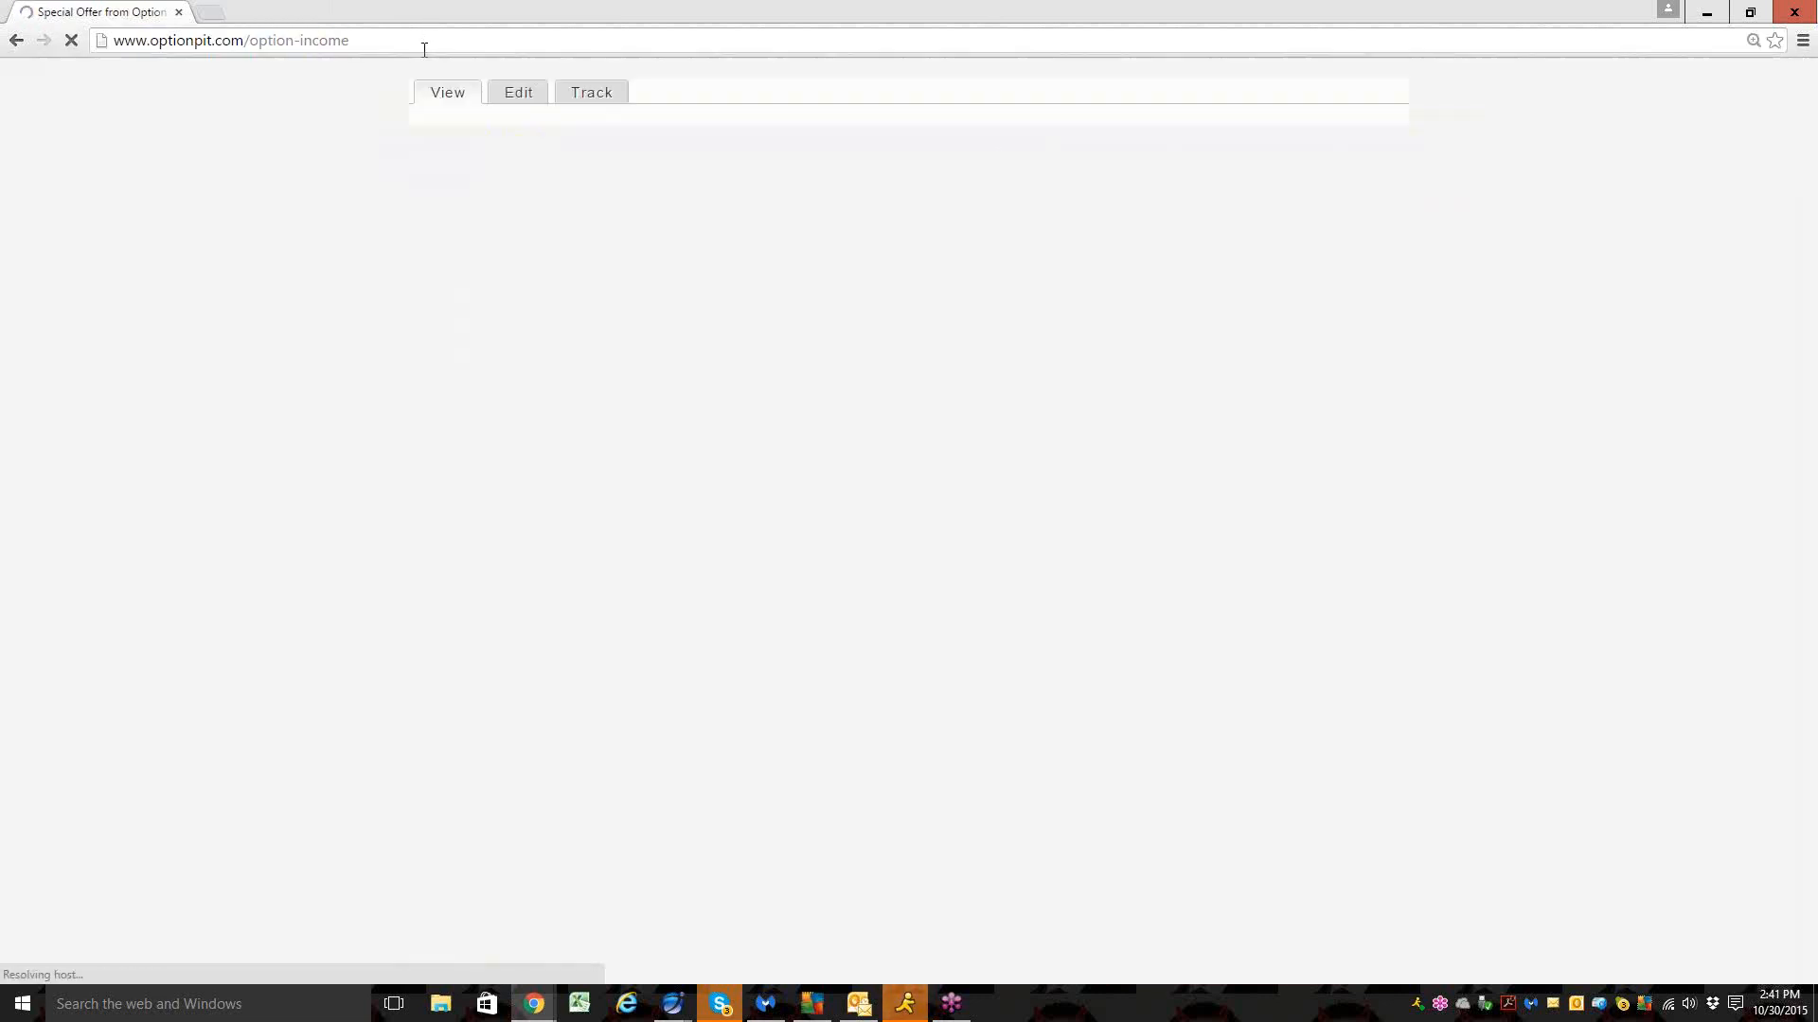